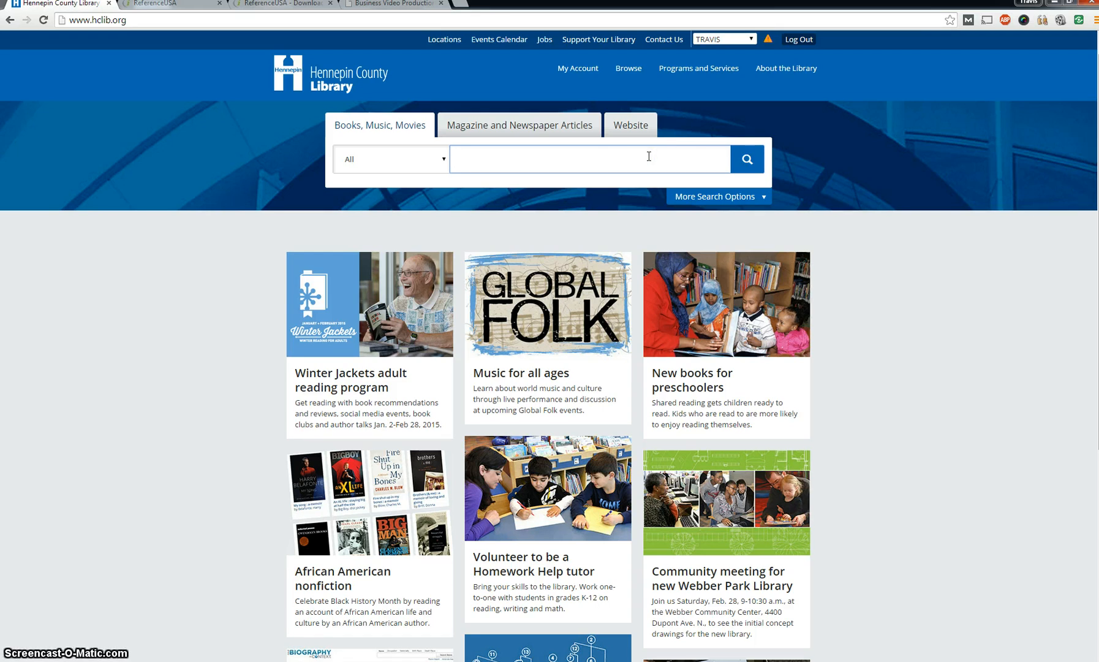
Search the library website for 'directory' and follow the ReferenceUSA result link.
left_click(629, 125)
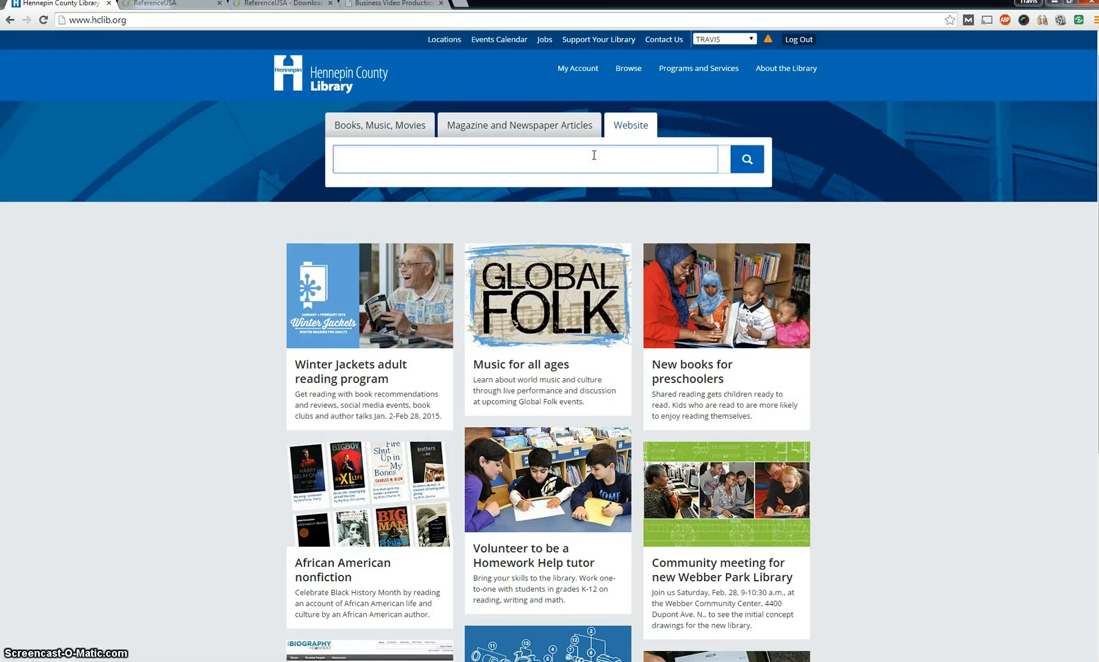
type("directory")
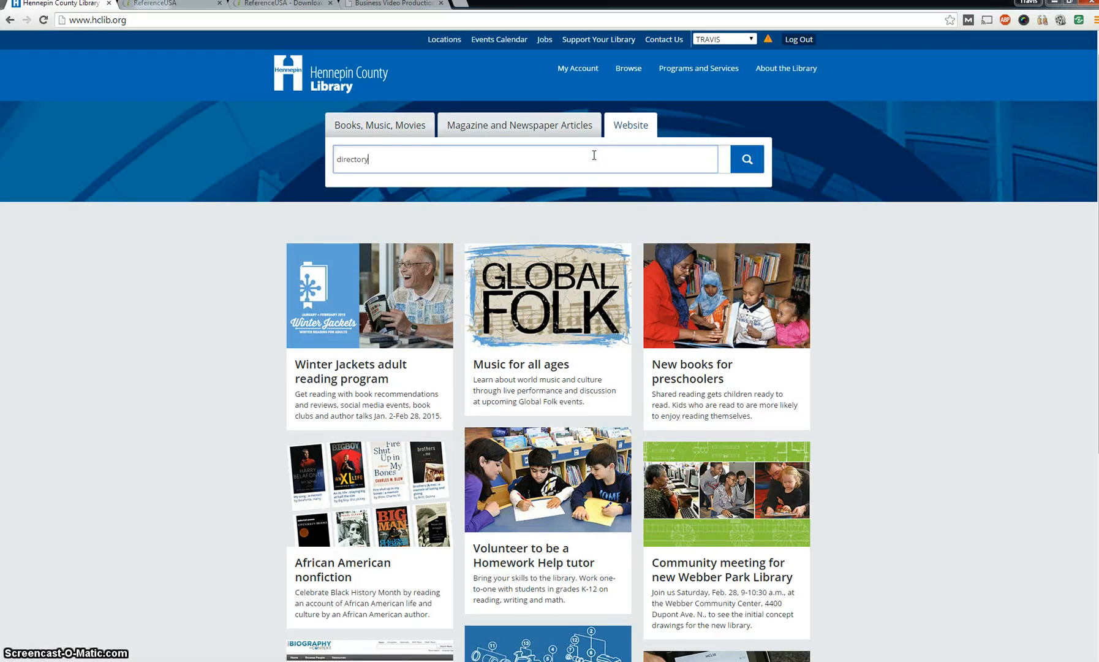
left_click(745, 159)
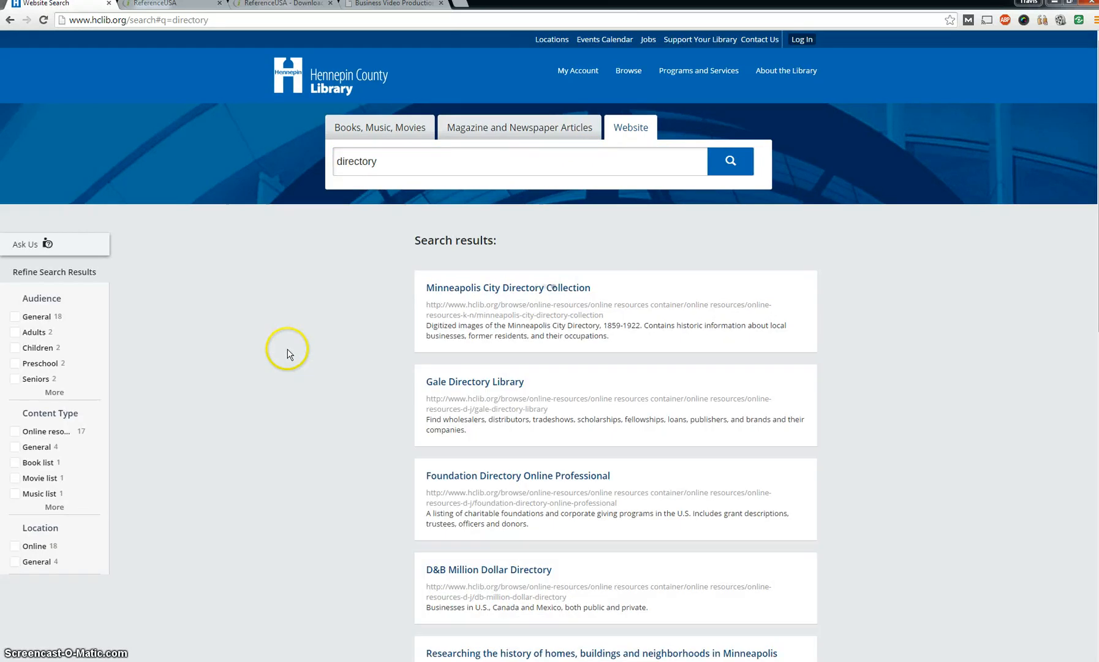
scroll("down", 3)
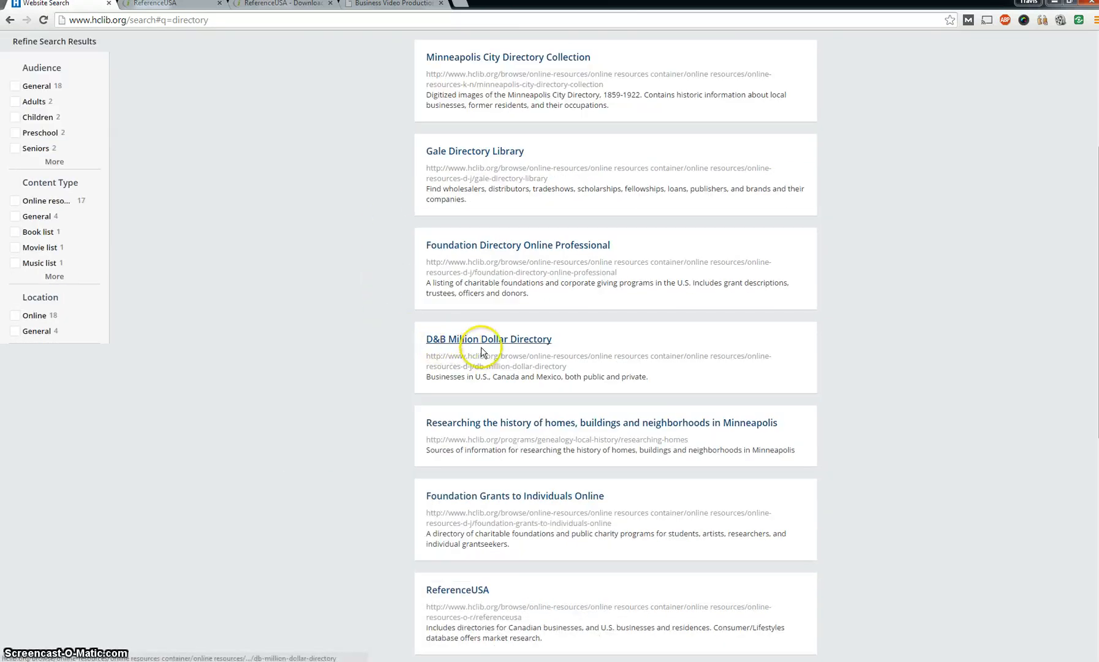
scroll("down", 3)
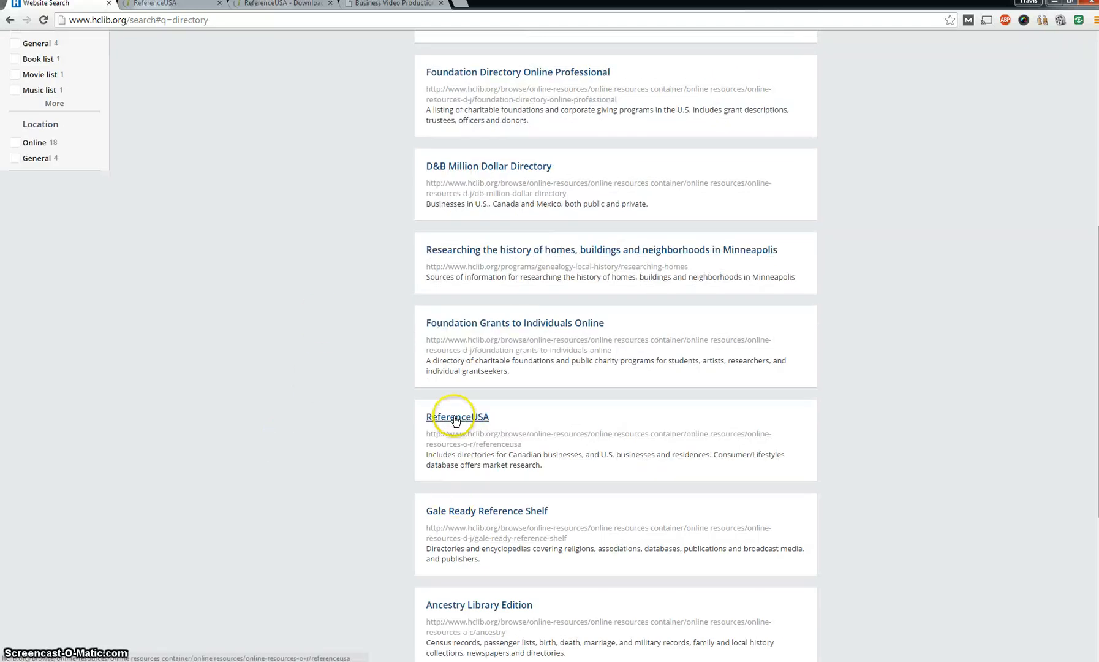
left_click(457, 417)
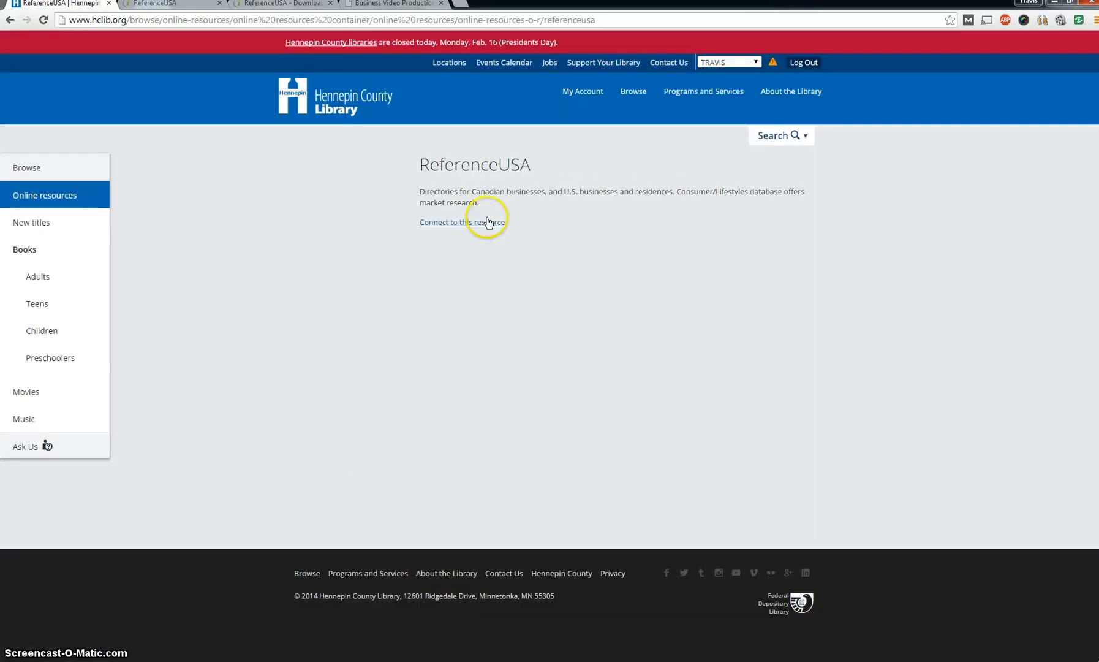
Connect to ReferenceUSA, choose the U.S. Businesses database, and switch to Custom Search.
left_click(462, 222)
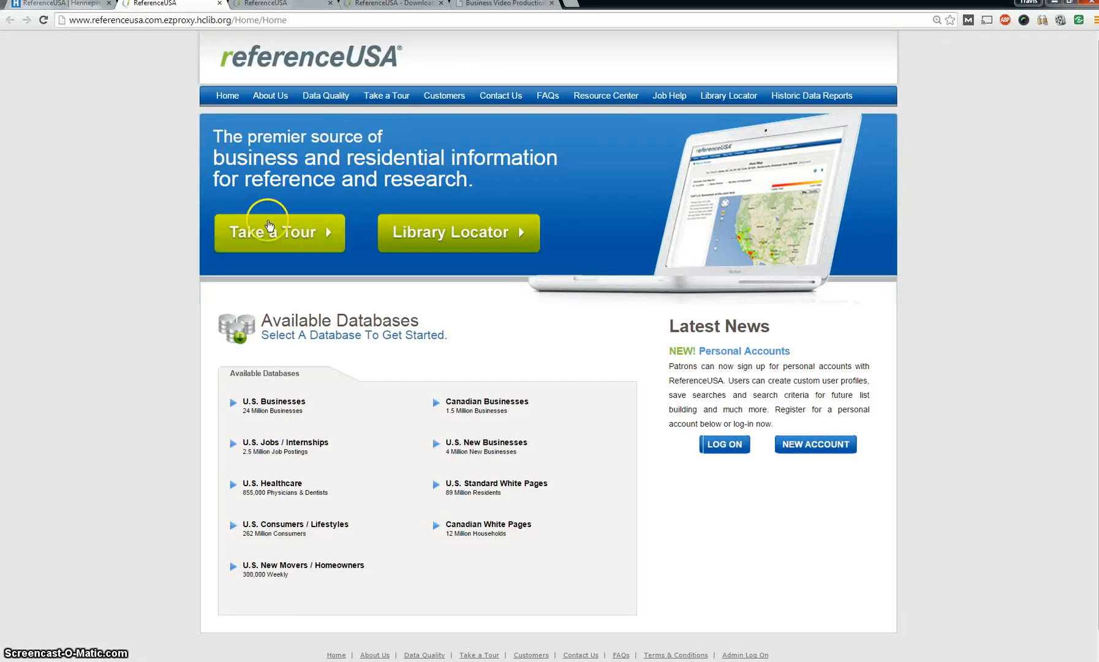
mouse_move(262, 412)
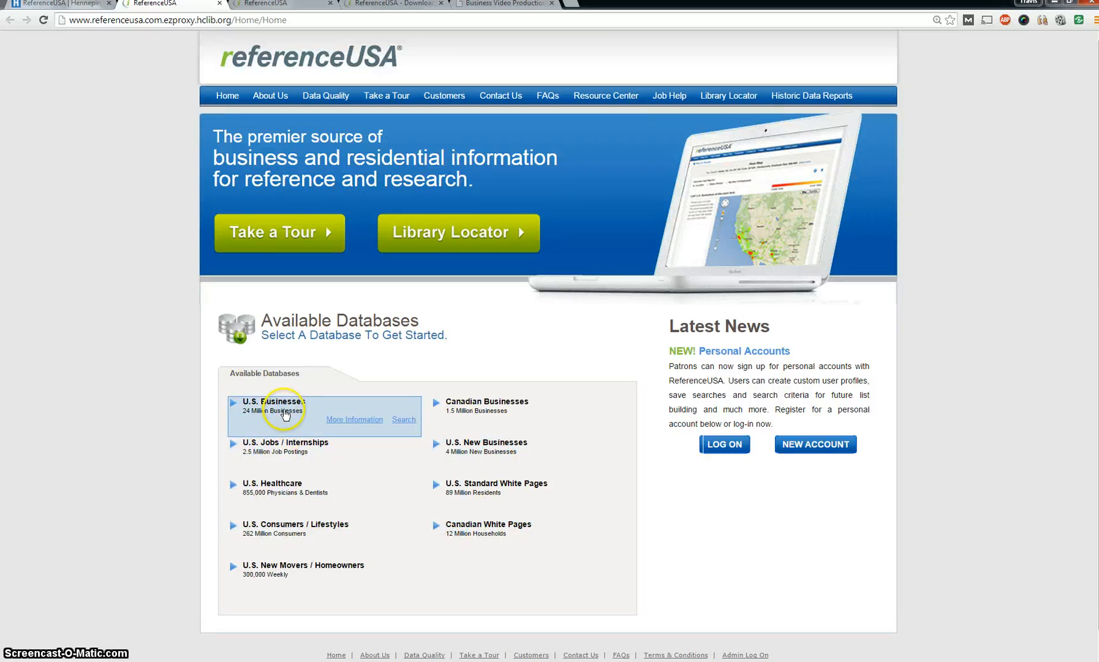
left_click(274, 401)
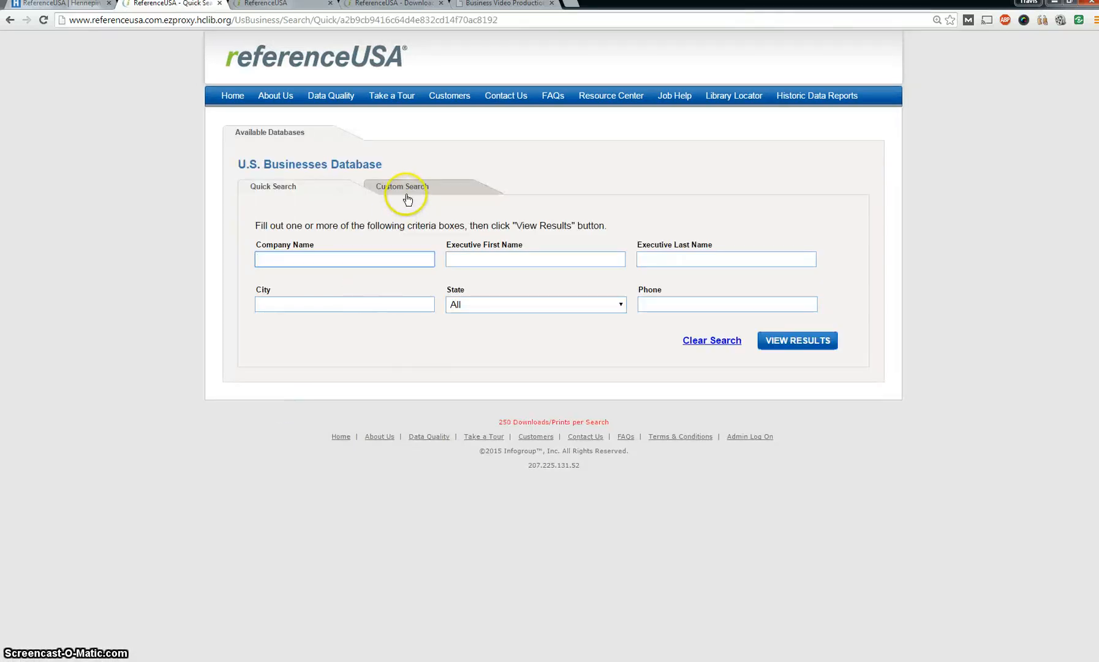
left_click(402, 187)
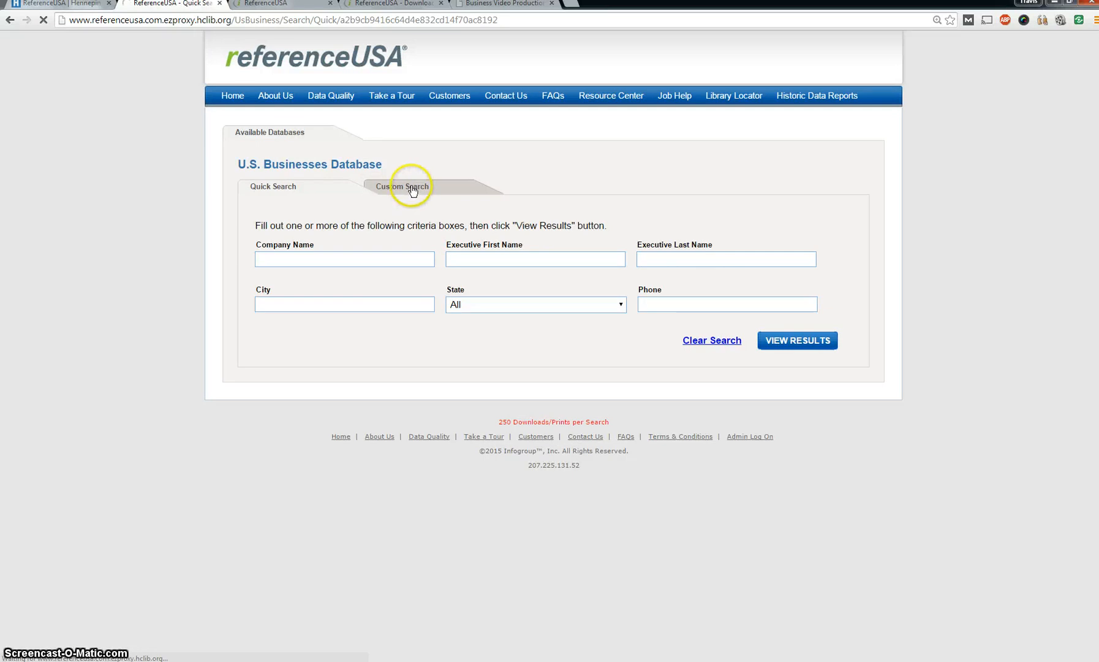
Add a Metro Area filter for Minneapolis-St. Paul-Bloomington, Minnesota, updating the count to 165,186.
left_click(402, 187)
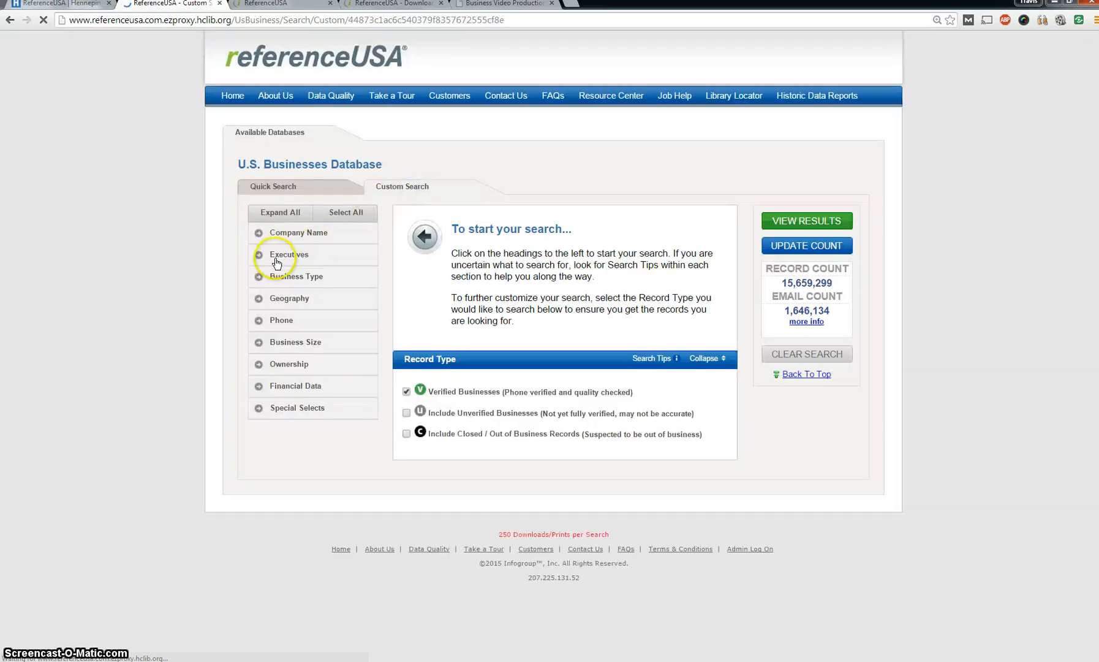
left_click(288, 298)
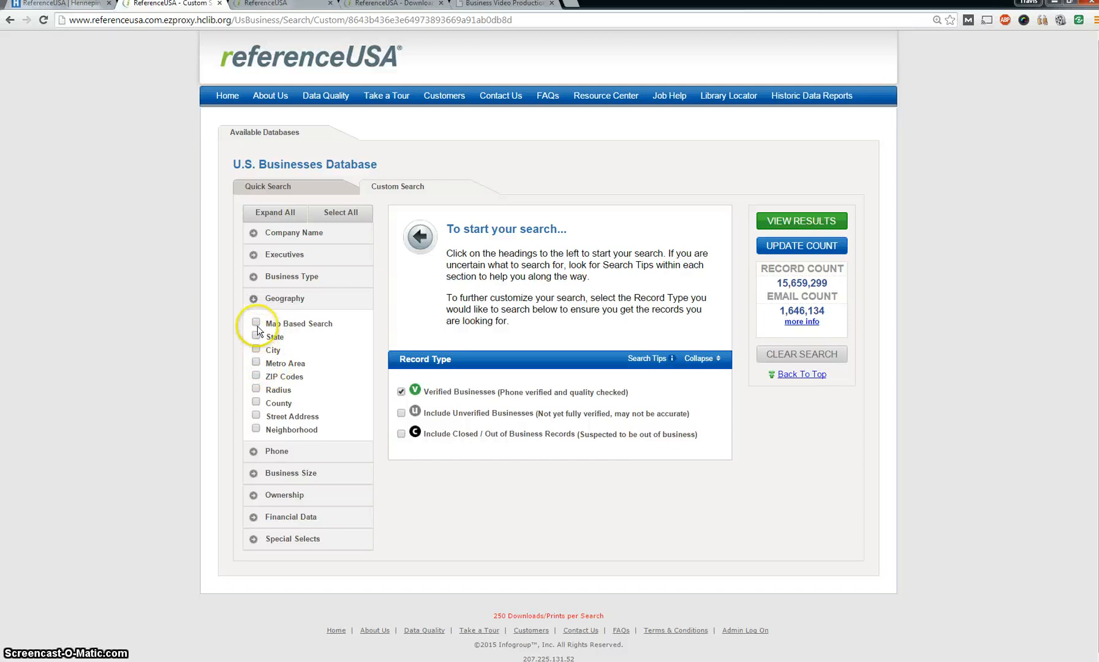
mouse_move(258, 390)
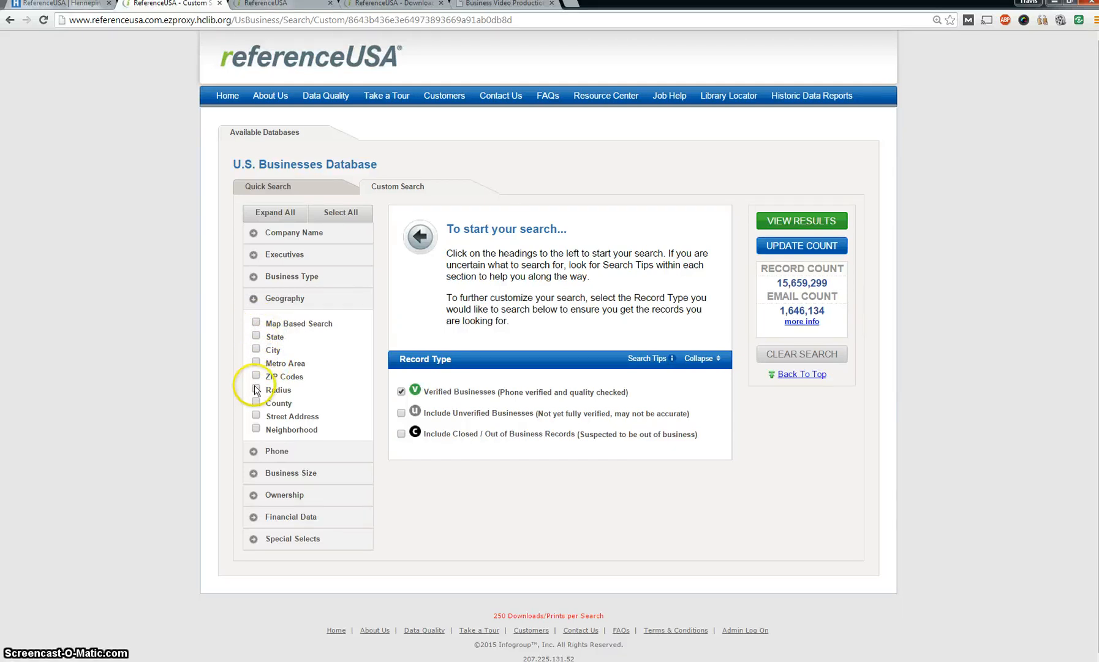
mouse_move(255, 435)
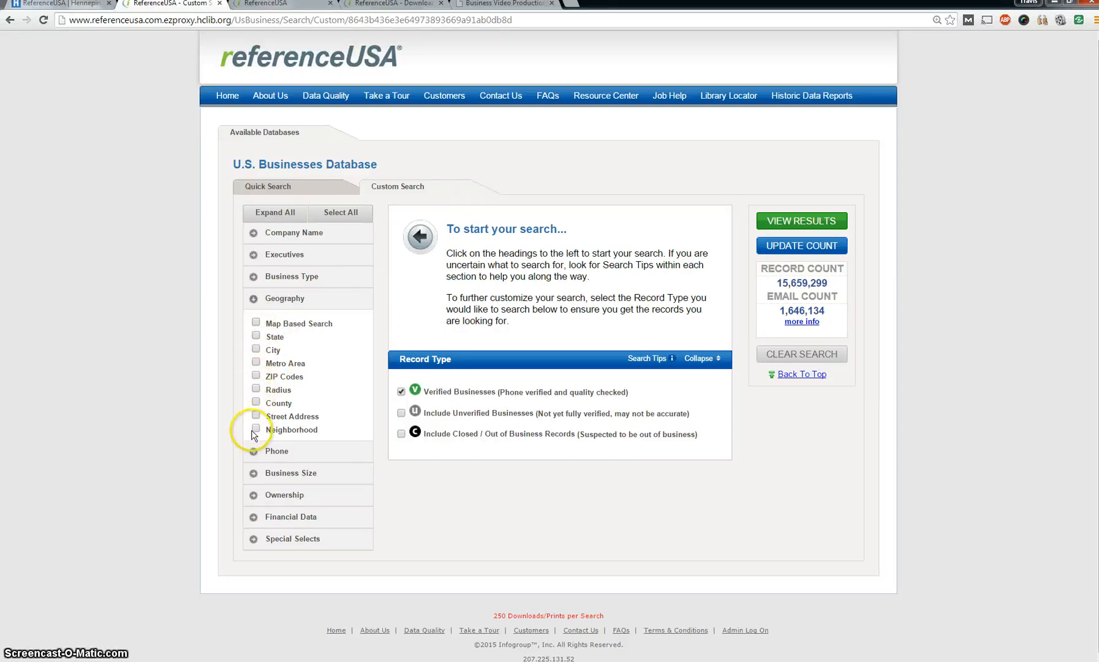
left_click(256, 361)
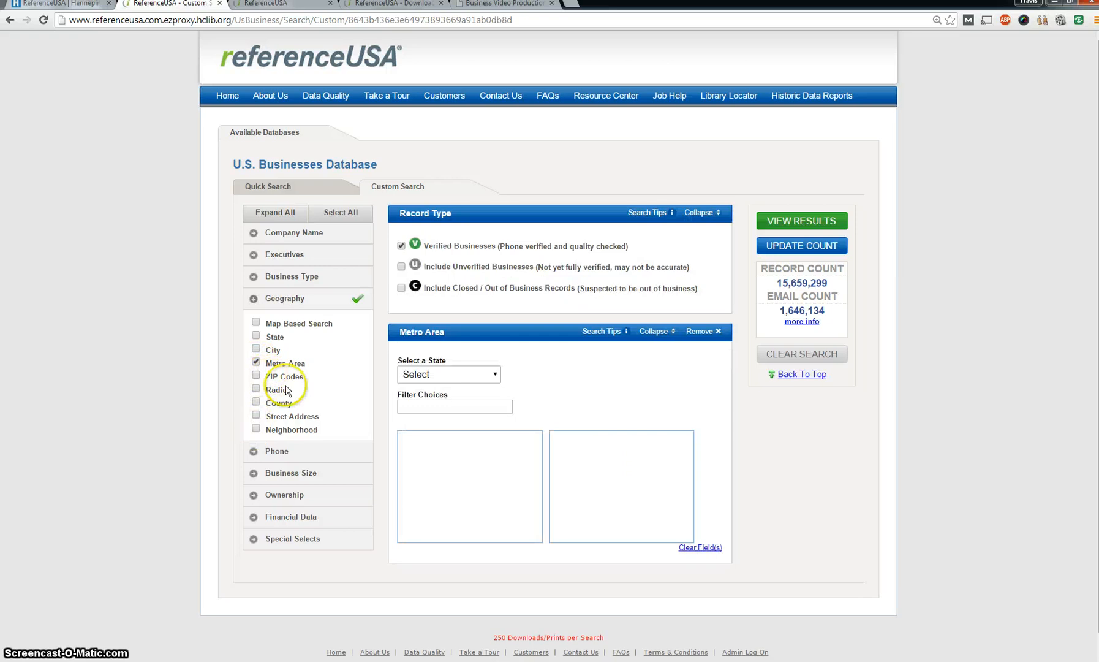
left_click(448, 374)
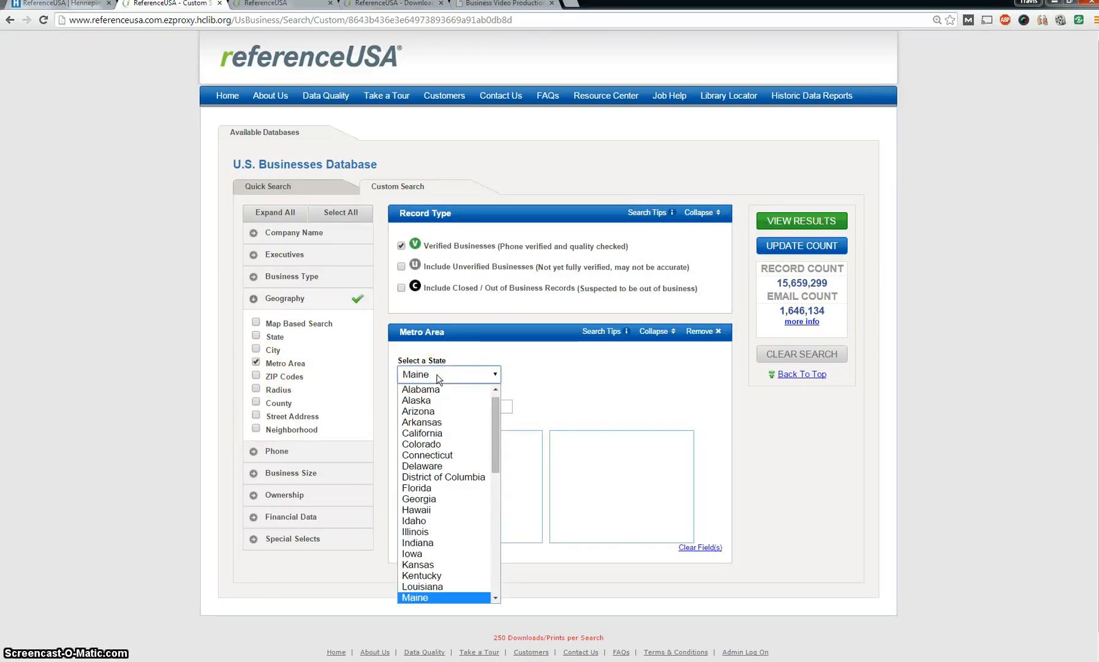
scroll("down", 3)
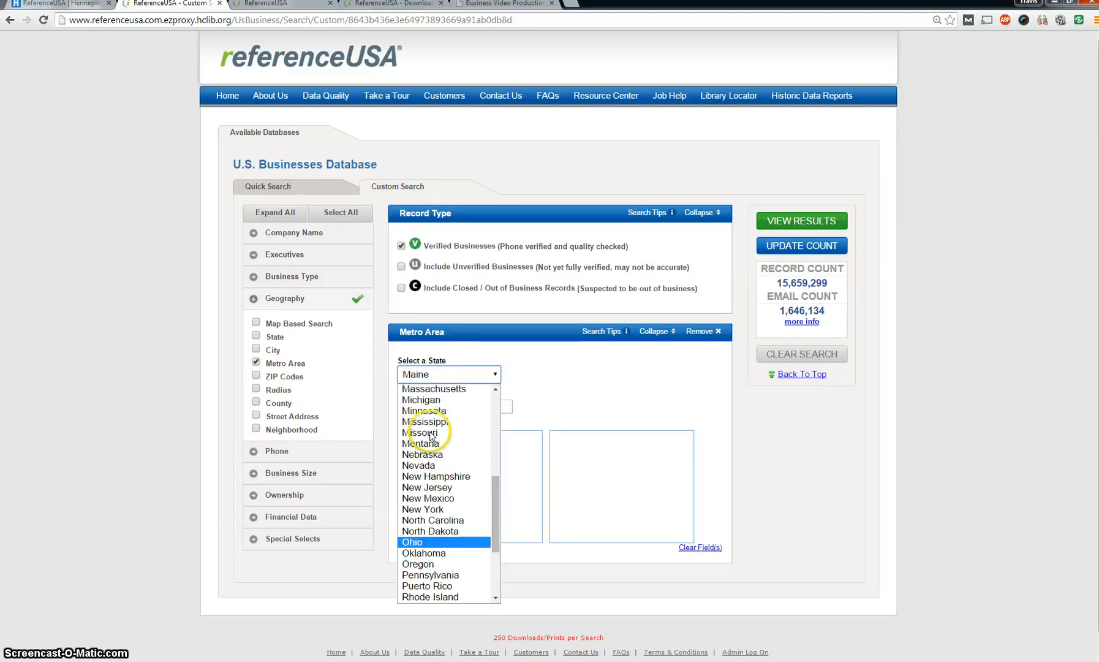
left_click(424, 410)
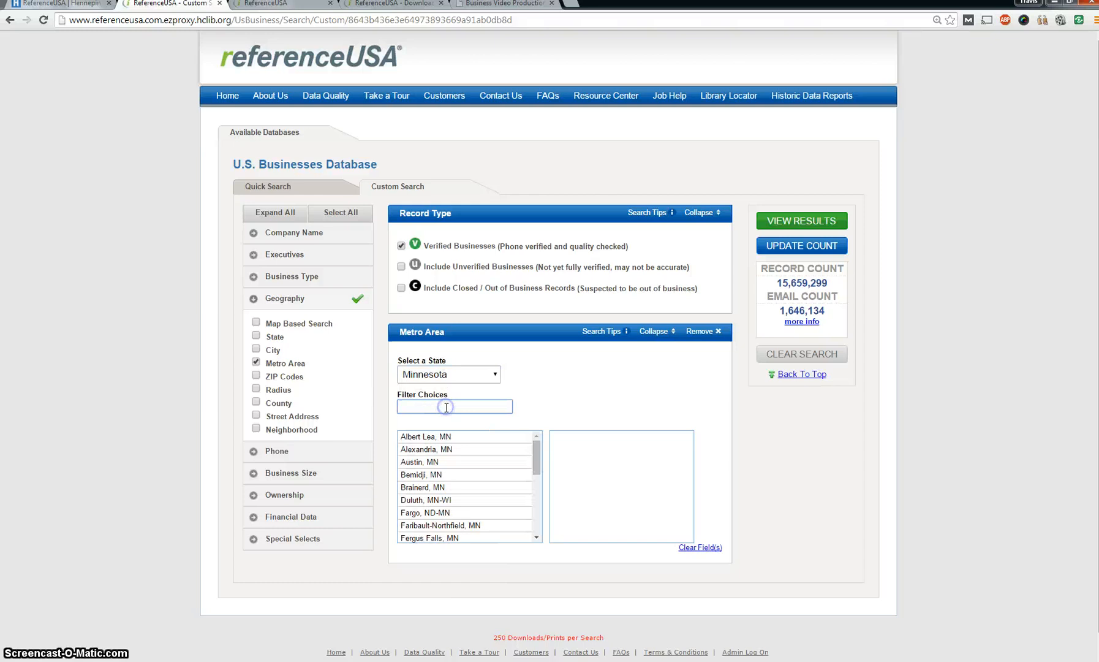
scroll("down", 3)
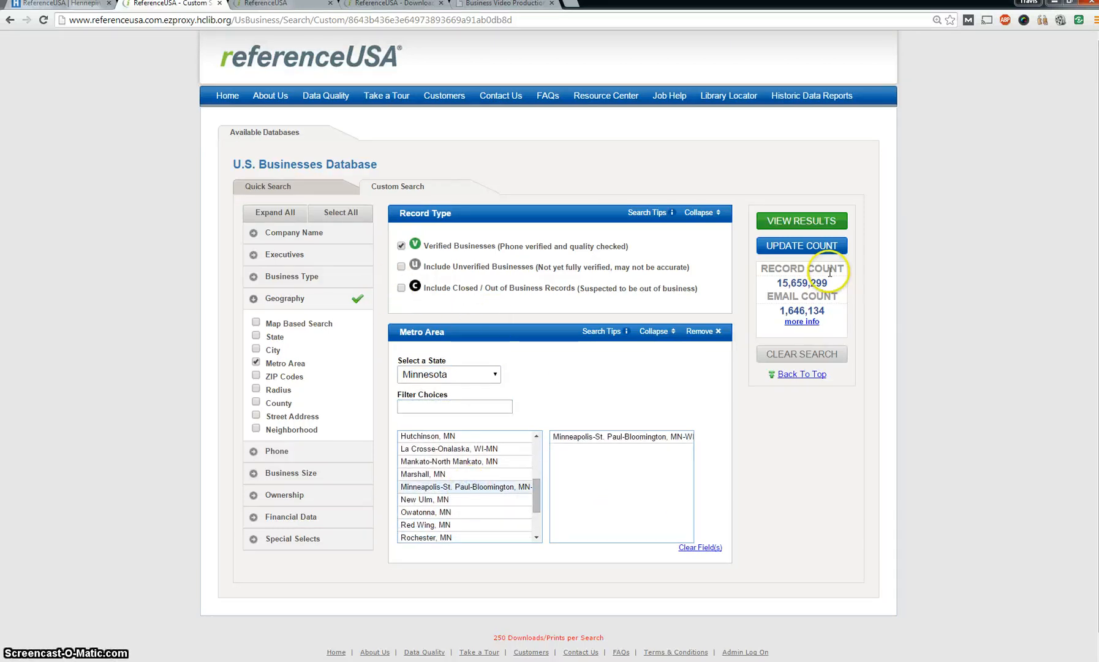
left_click(801, 245)
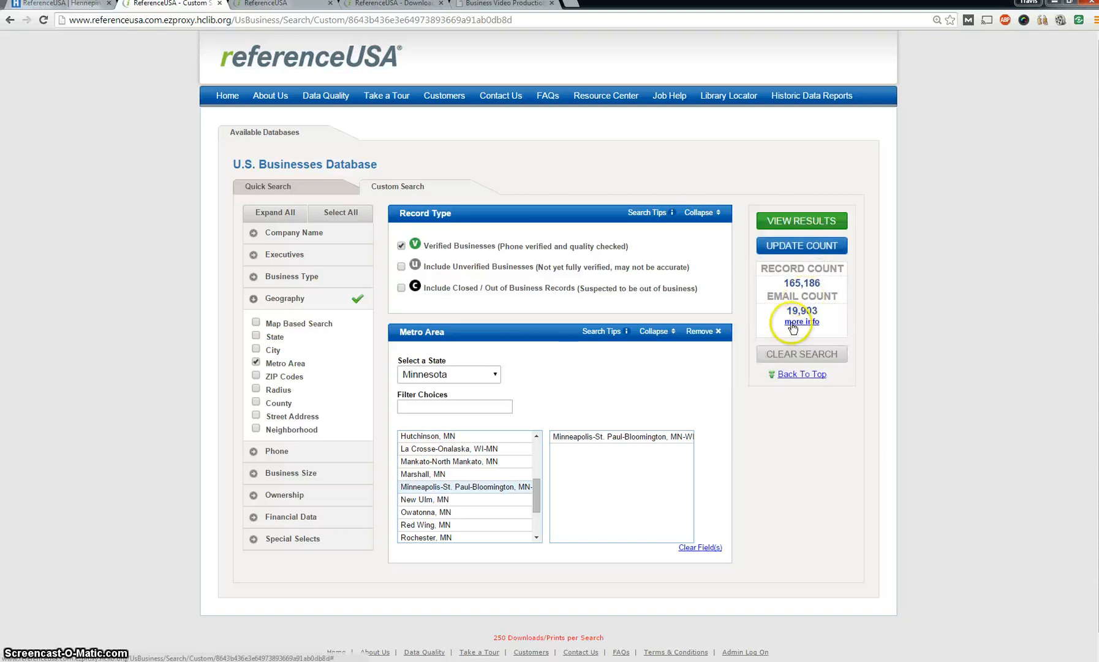
mouse_move(365, 361)
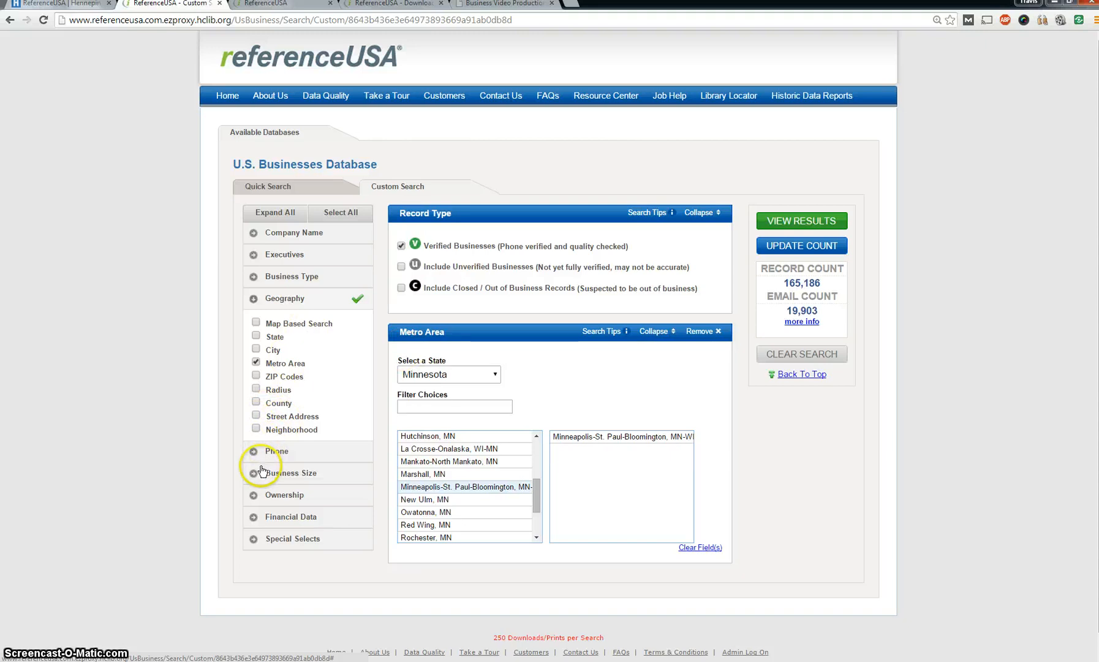
Add a Sales Volume filter of $5-10, $10-20 and $20-50 Million; count becomes 10,868.
left_click(260, 472)
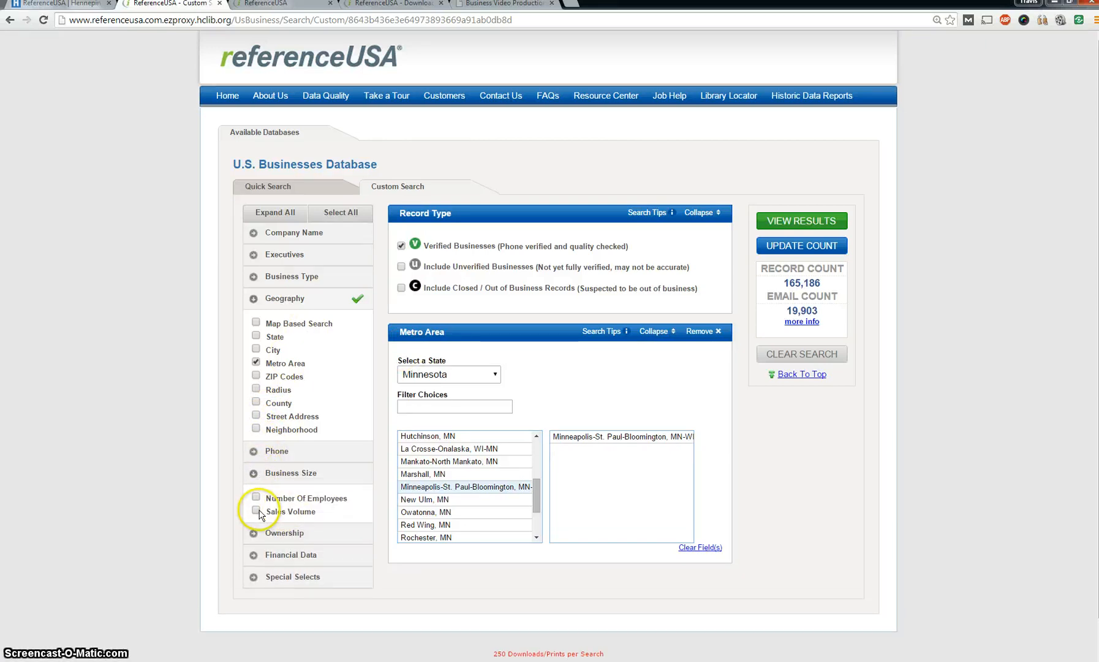
left_click(257, 510)
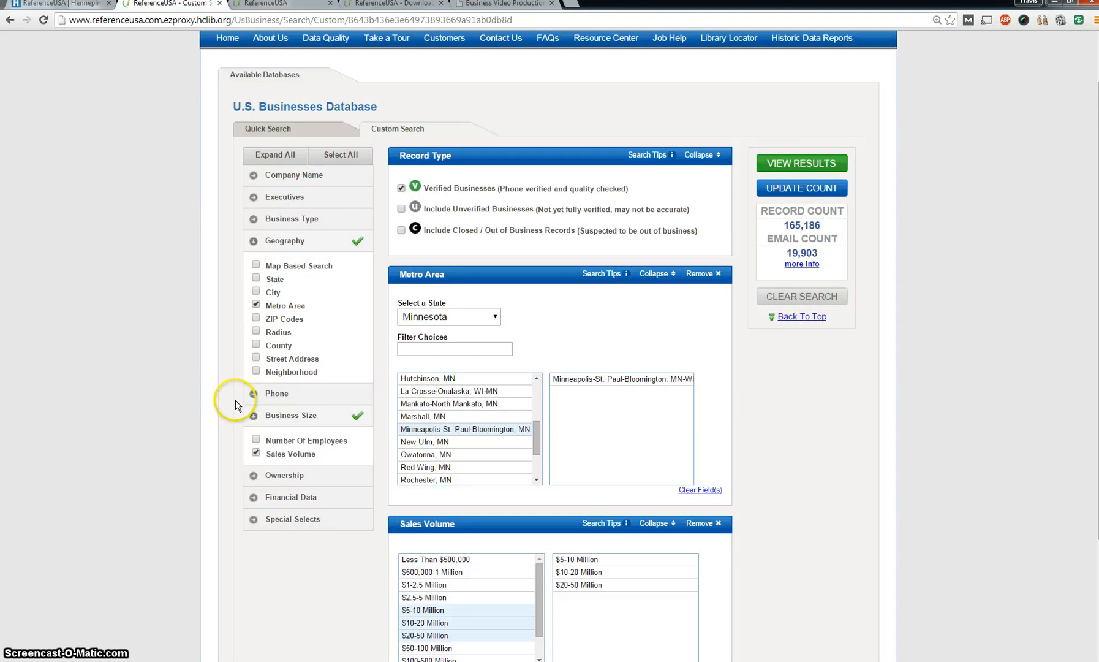
left_click(801, 188)
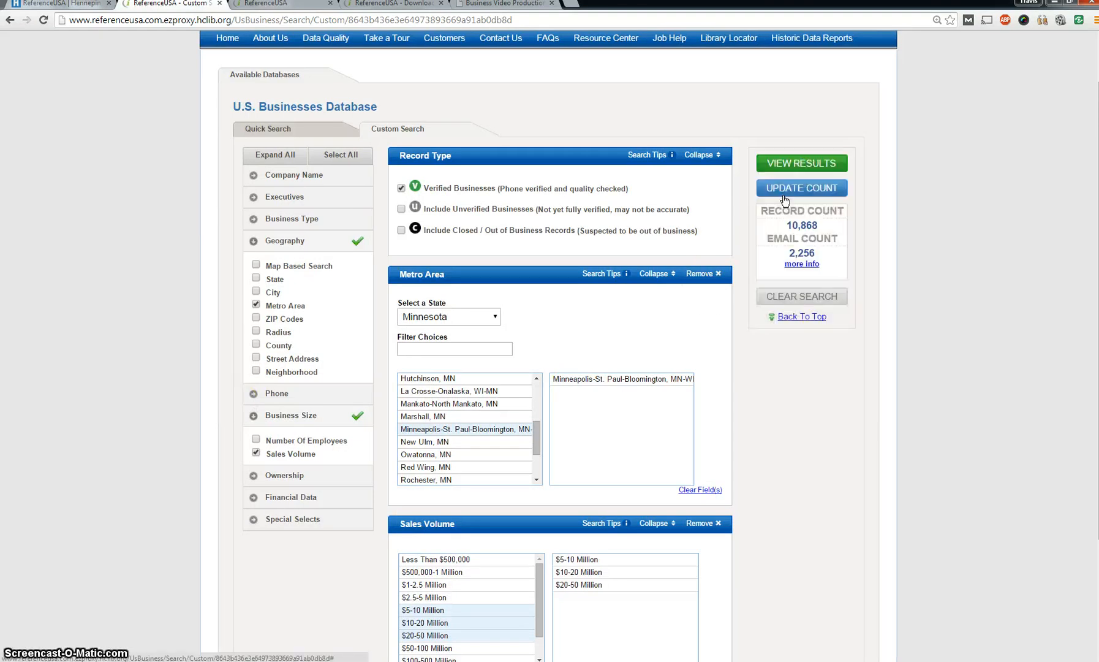
mouse_move(287, 281)
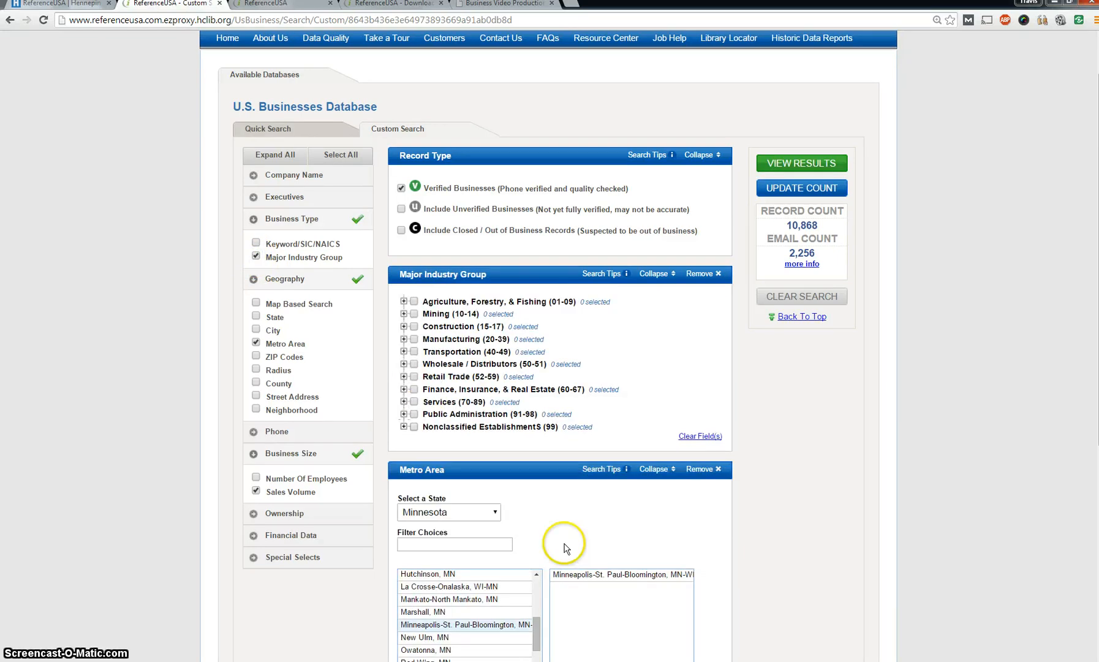
mouse_move(596, 368)
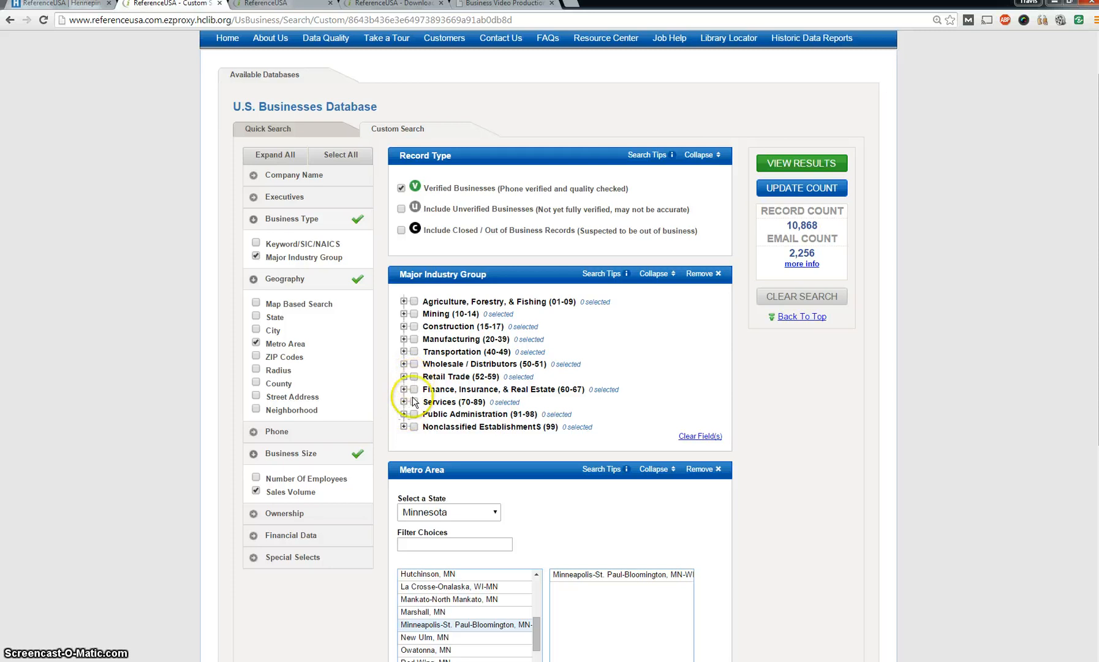
Tick 7311-Advertising Agencies under 73-Business Services and update the count to 61.
left_click(404, 401)
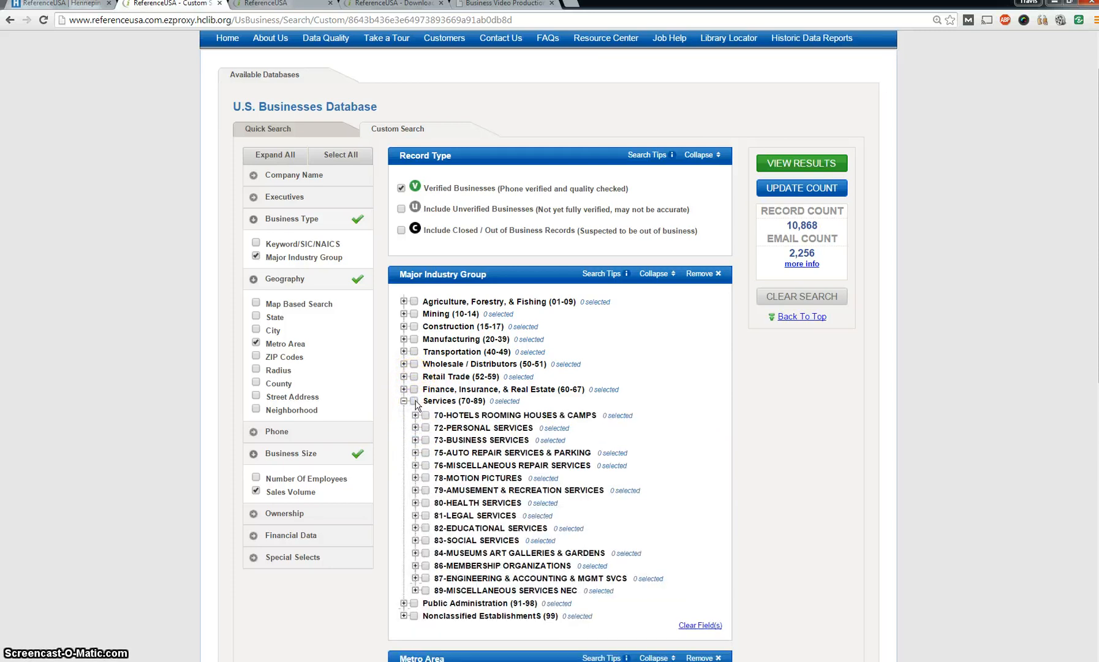
left_click(414, 401)
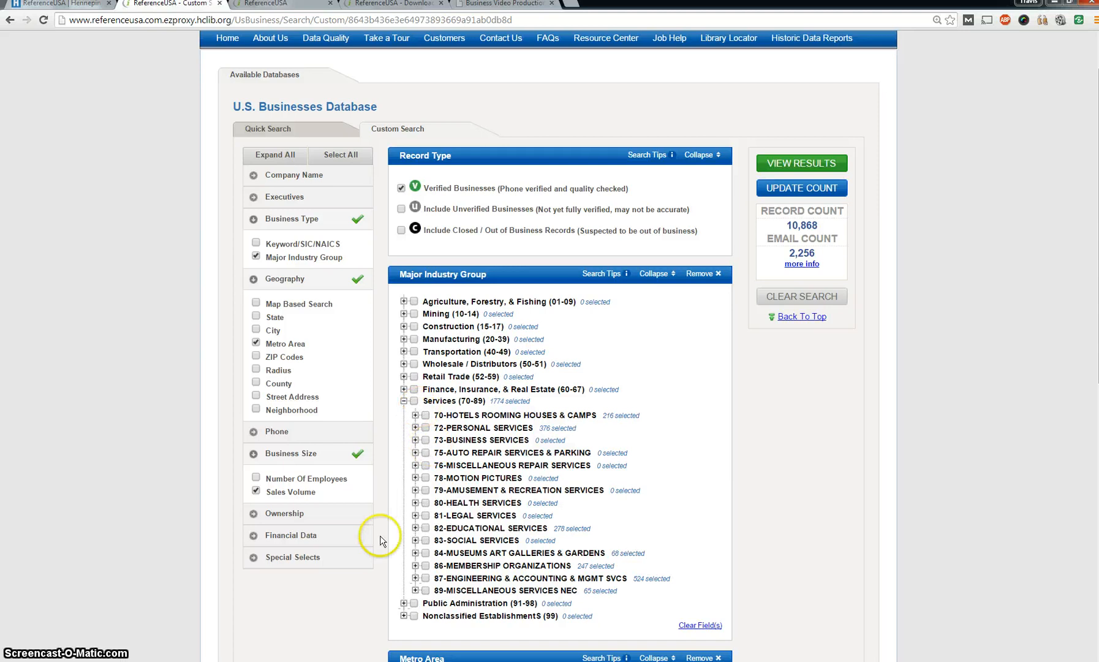
mouse_move(427, 445)
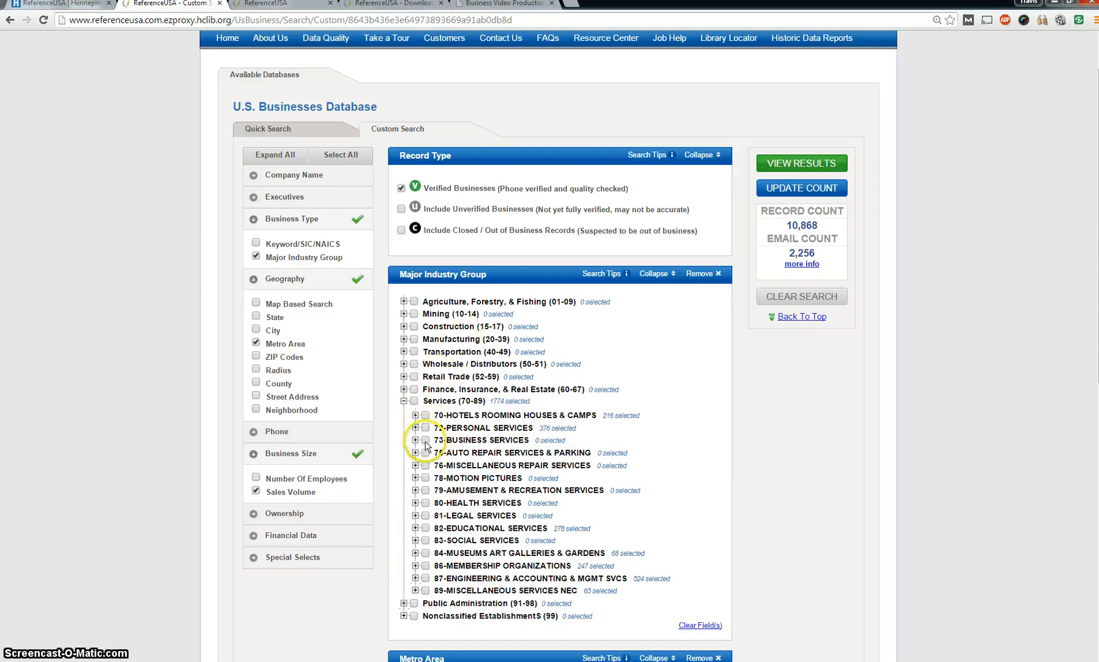
left_click(415, 440)
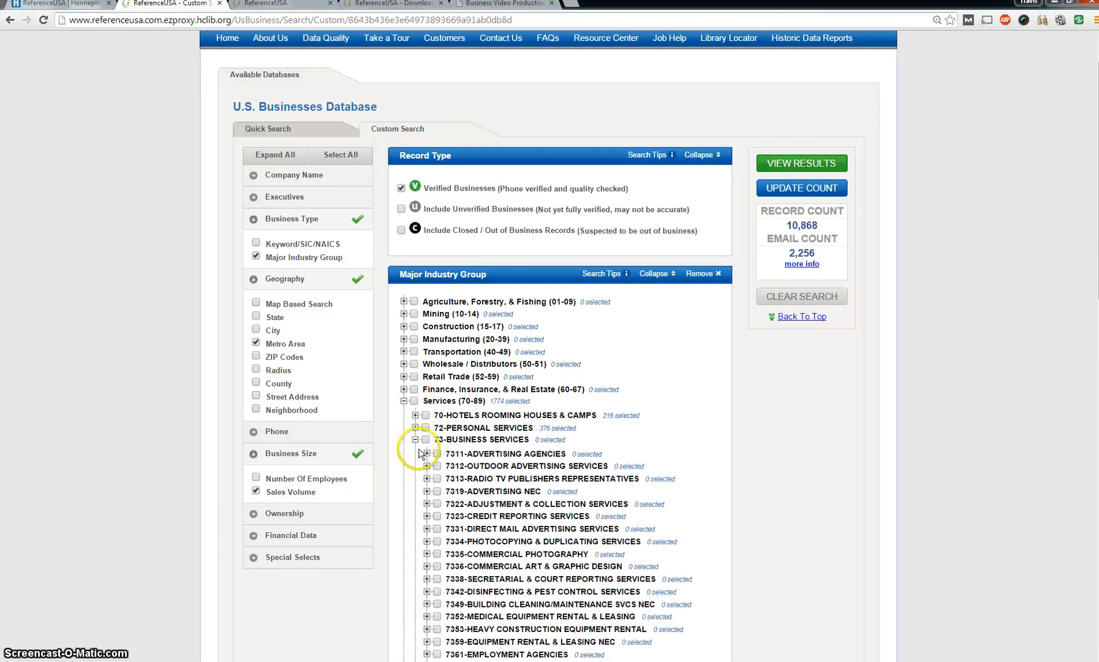
left_click(437, 453)
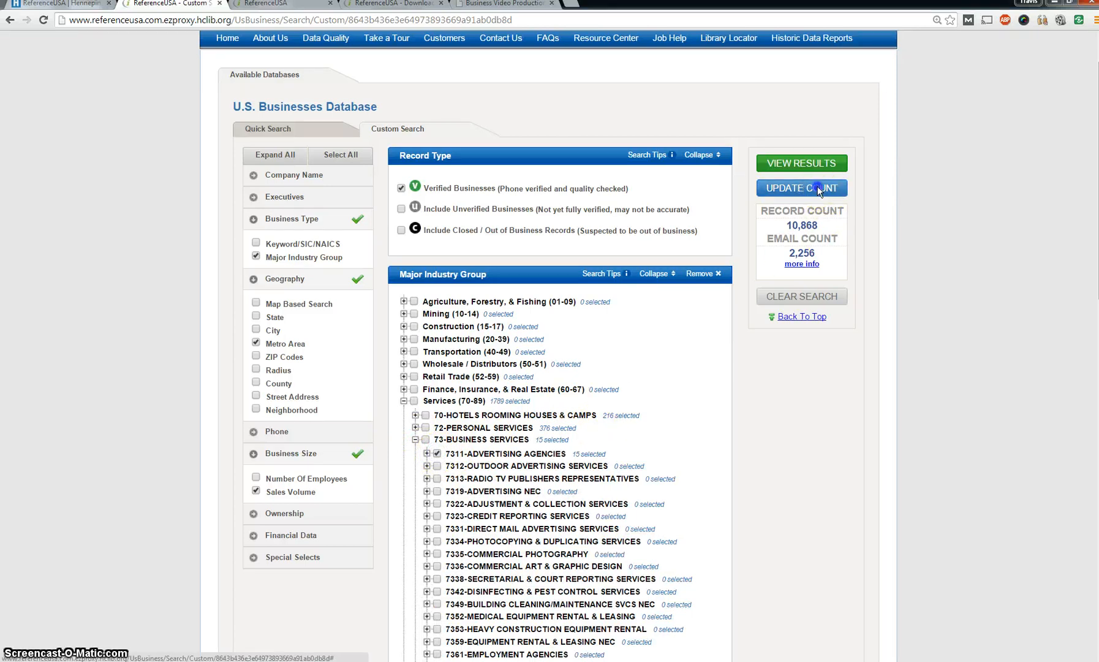
left_click(801, 188)
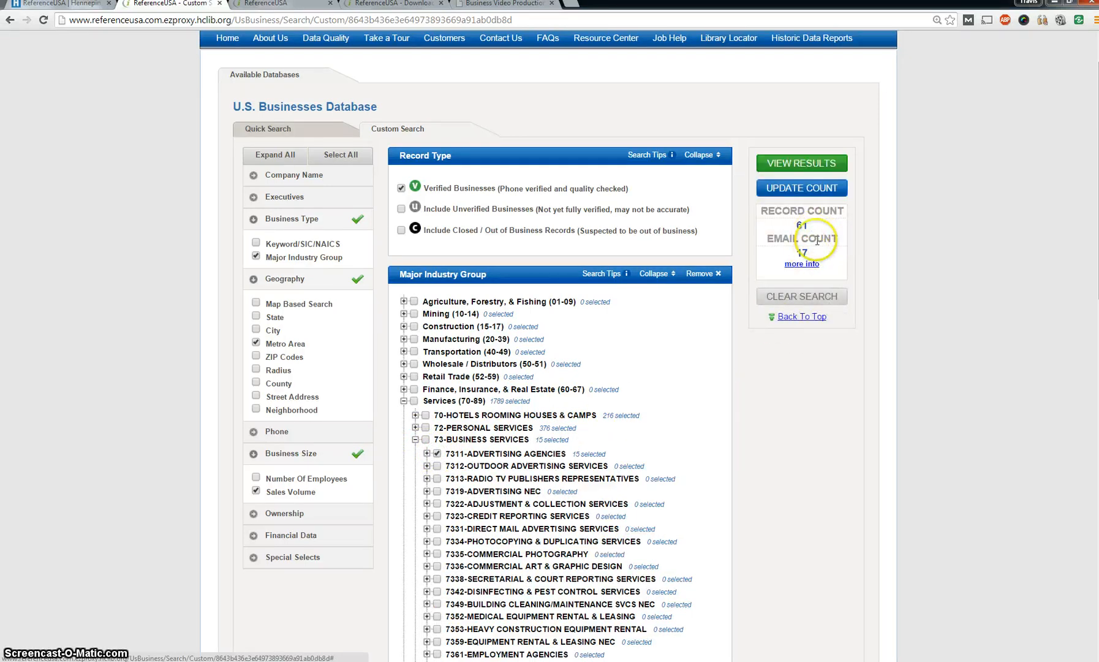
mouse_move(749, 409)
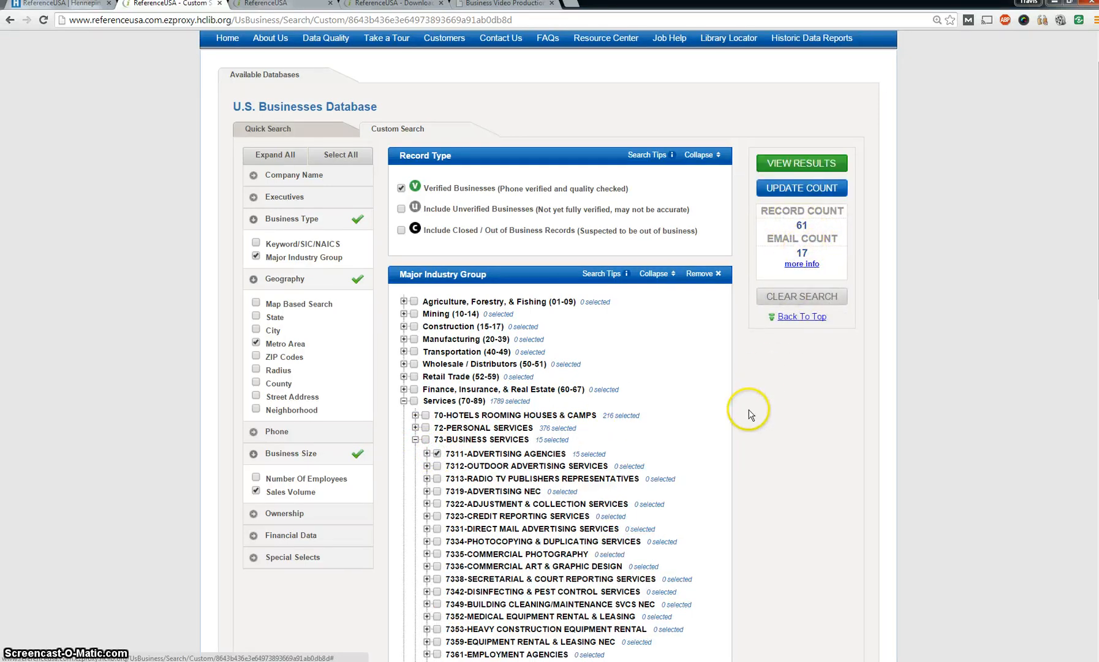
mouse_move(749, 414)
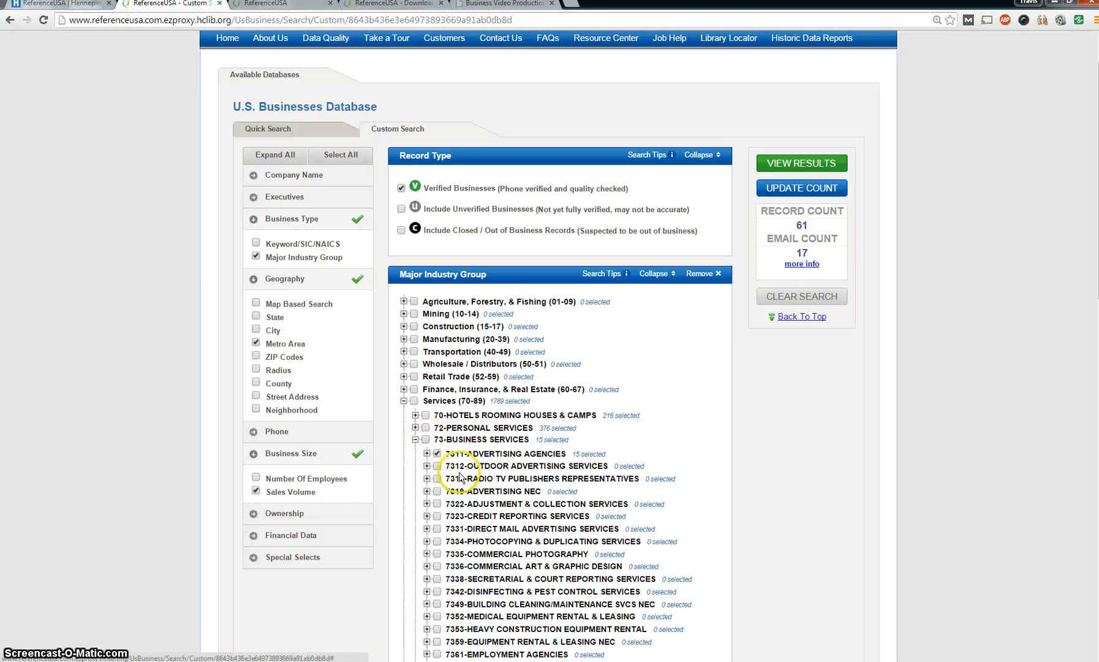
Tick the advertising and commercial art subcategories, then the whole 73-Business Services group.
scroll("down", 3)
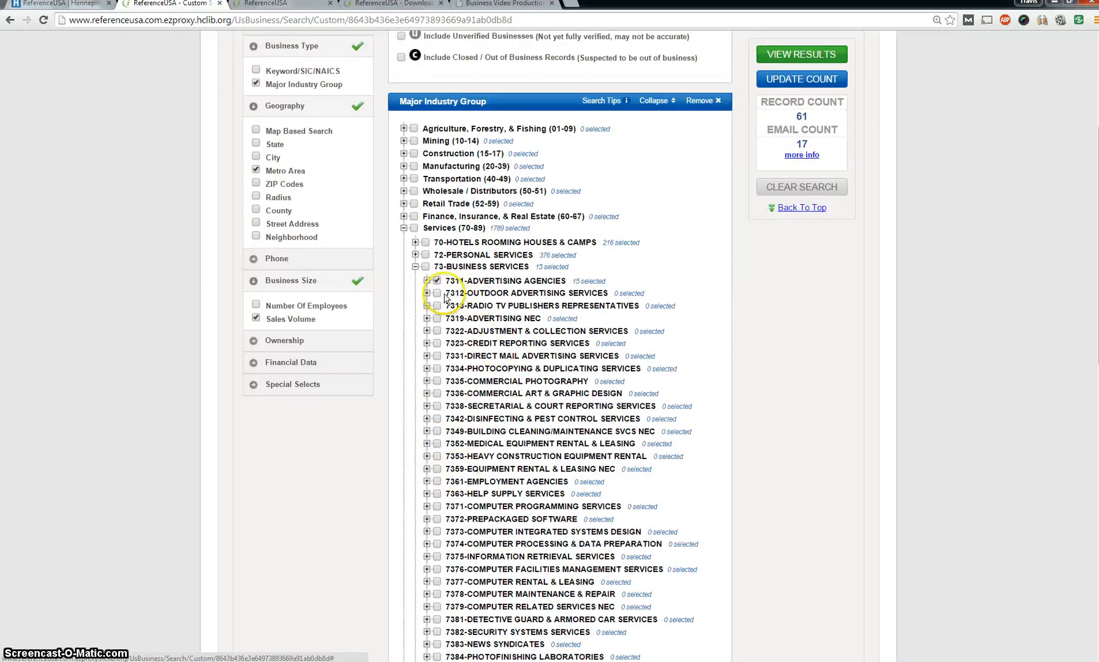
left_click(436, 293)
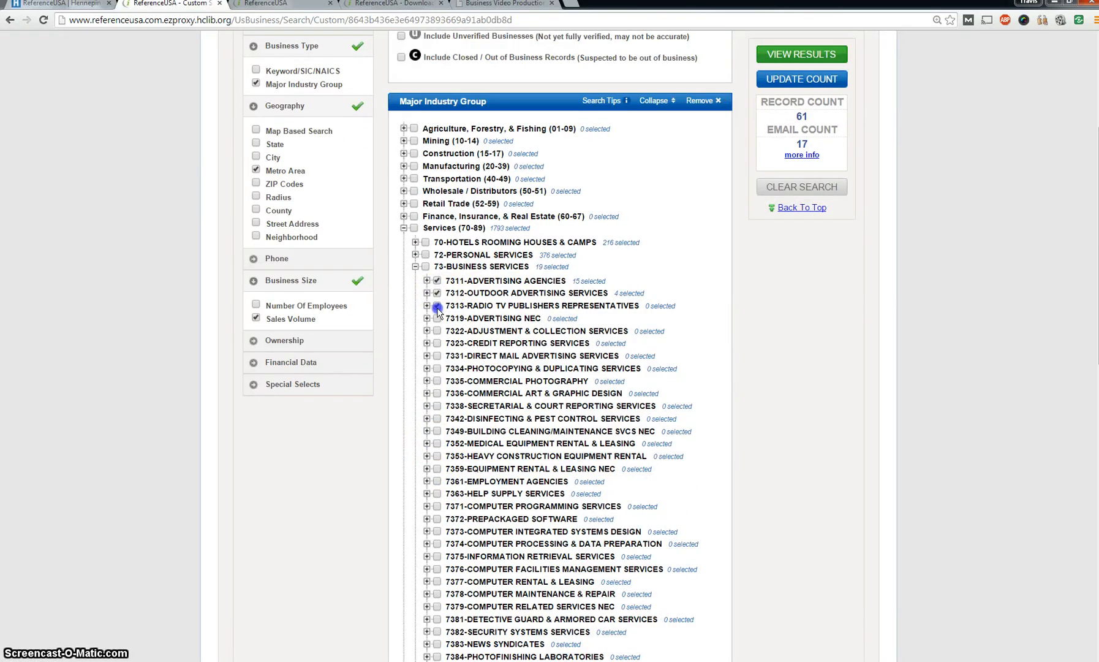
left_click(437, 306)
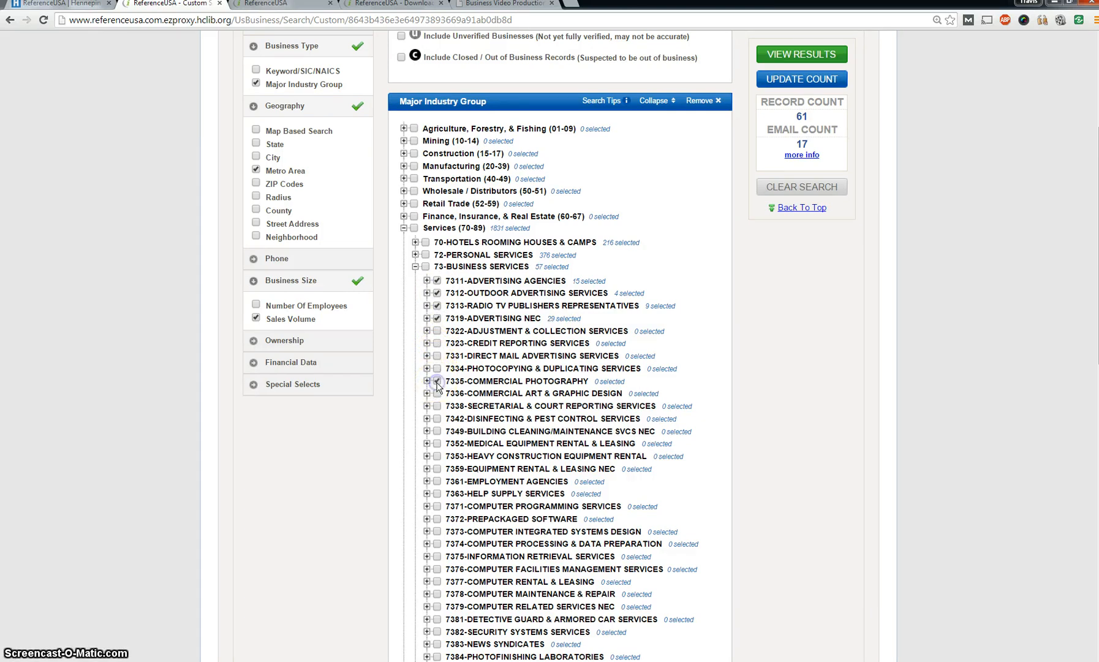
left_click(437, 394)
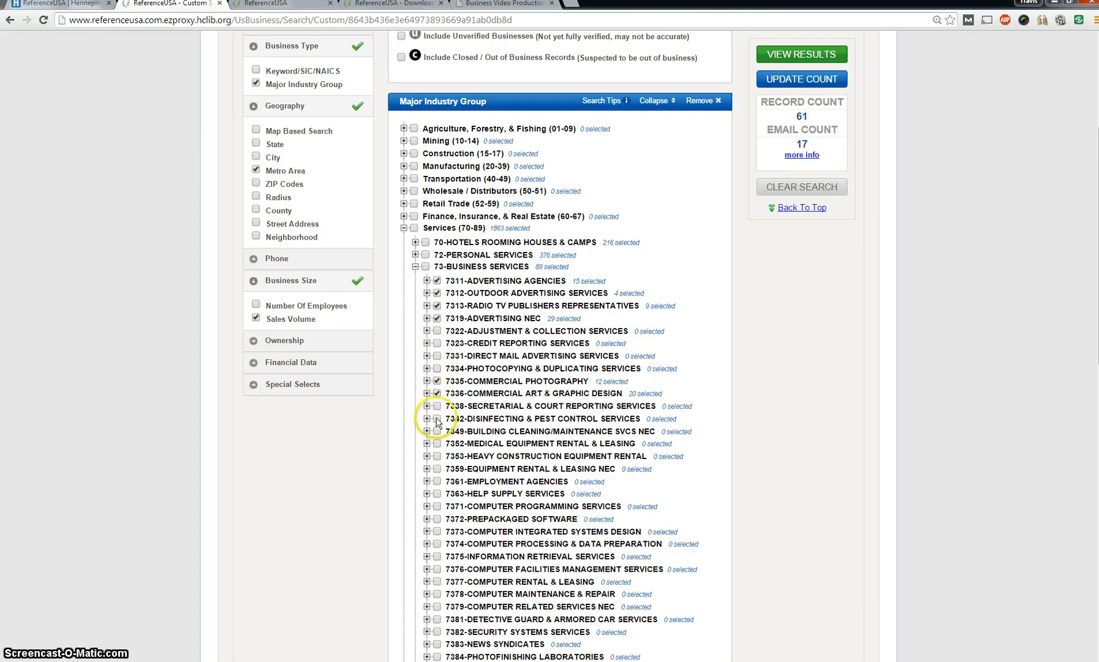
left_click(425, 267)
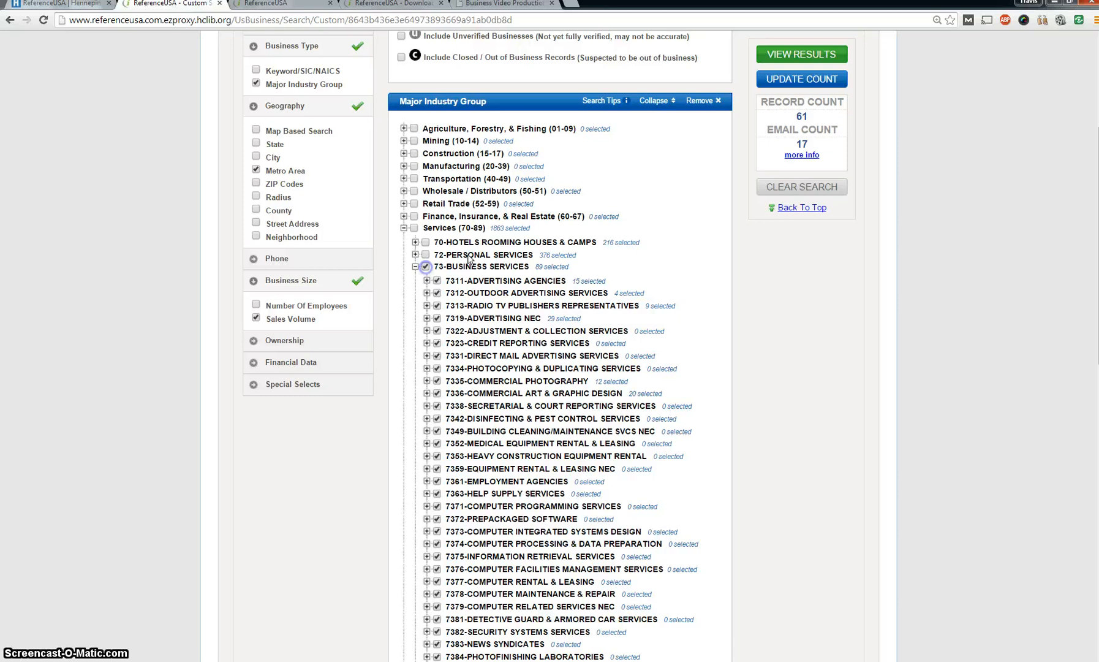
left_click(801, 78)
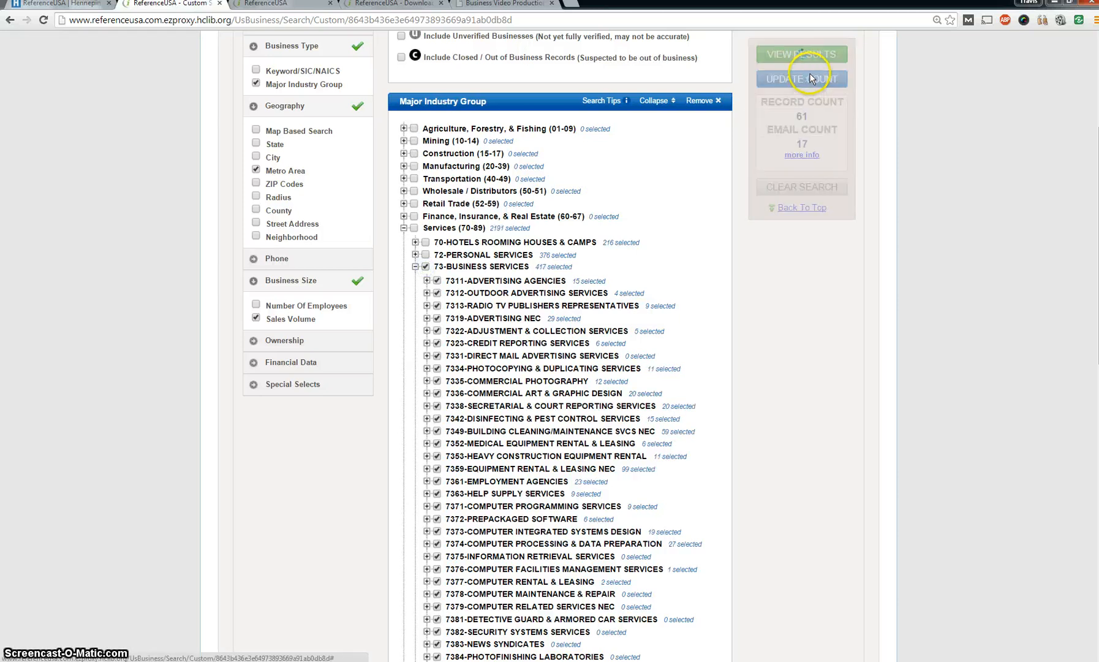
left_click(801, 78)
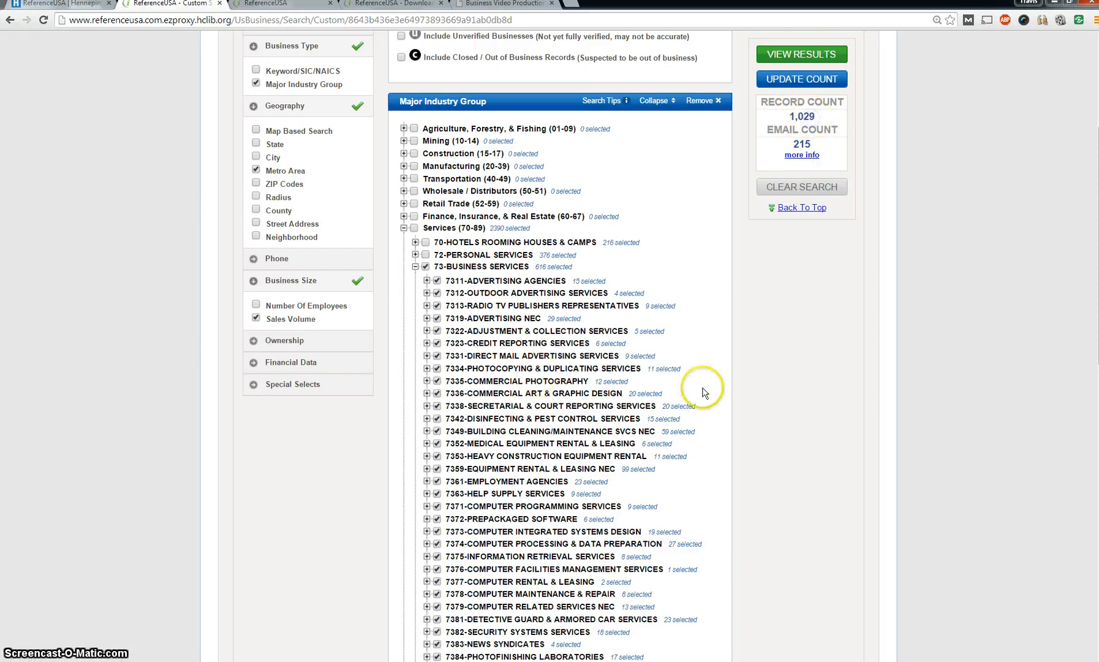
mouse_move(433, 250)
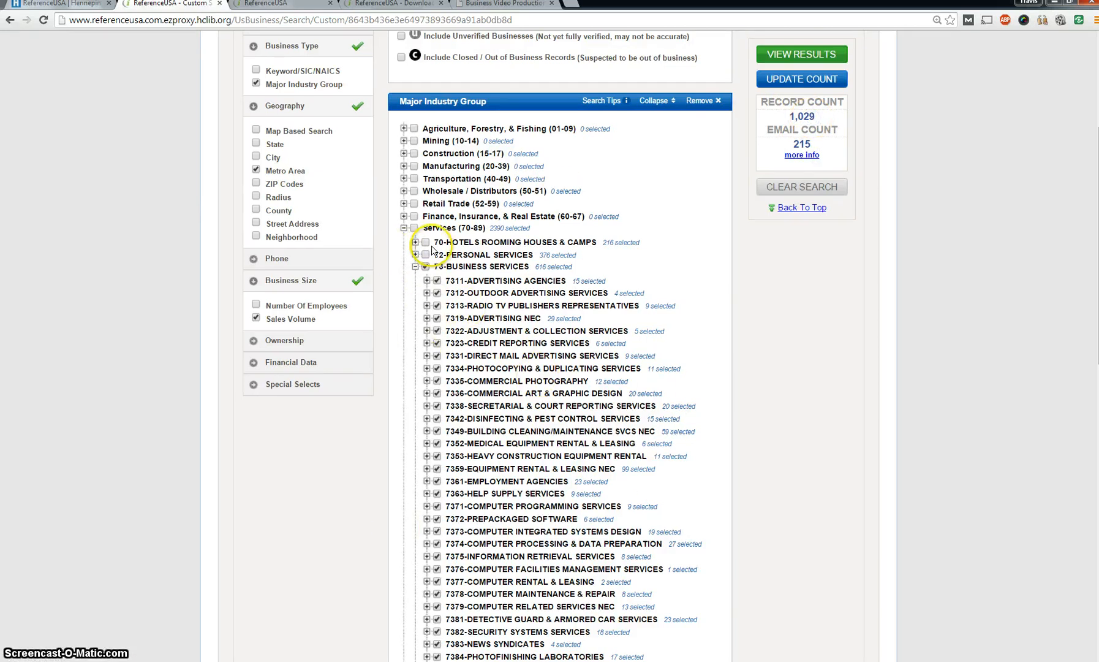
Keep only 7311 Advertising Agencies and 7319 Advertising NEC, update to 125, and view results.
left_click(424, 267)
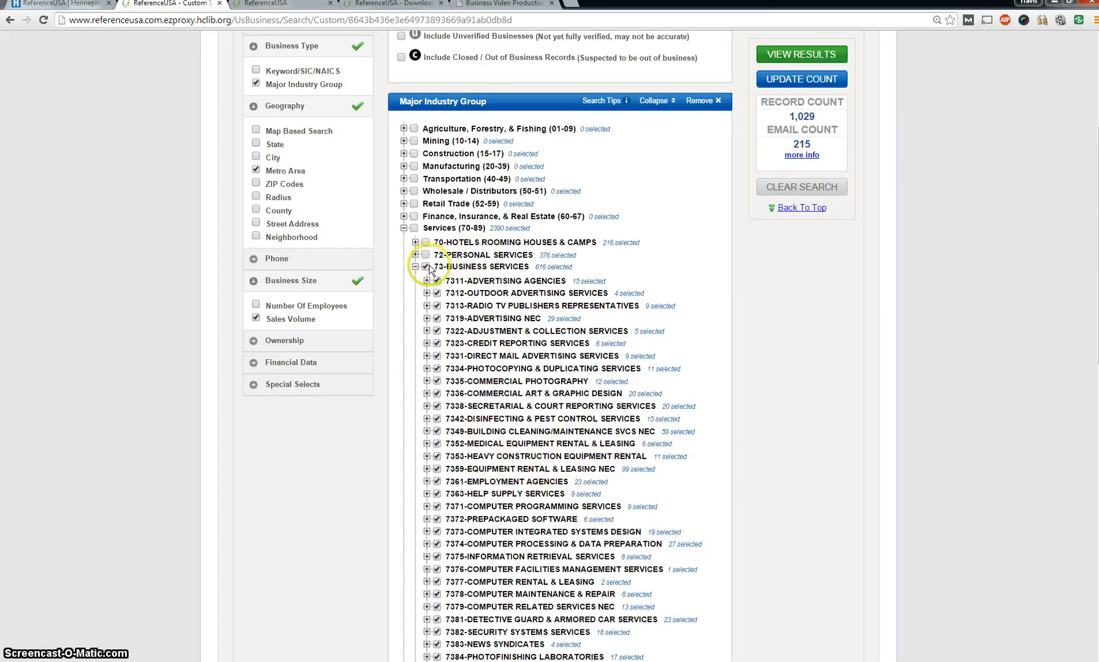
left_click(425, 267)
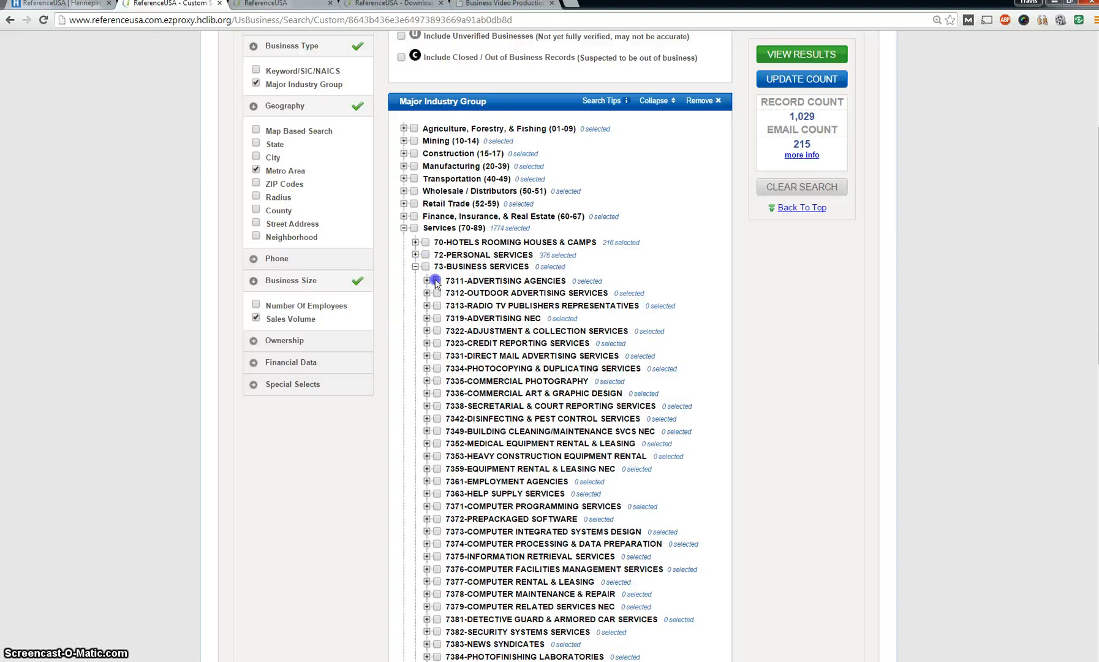
left_click(436, 281)
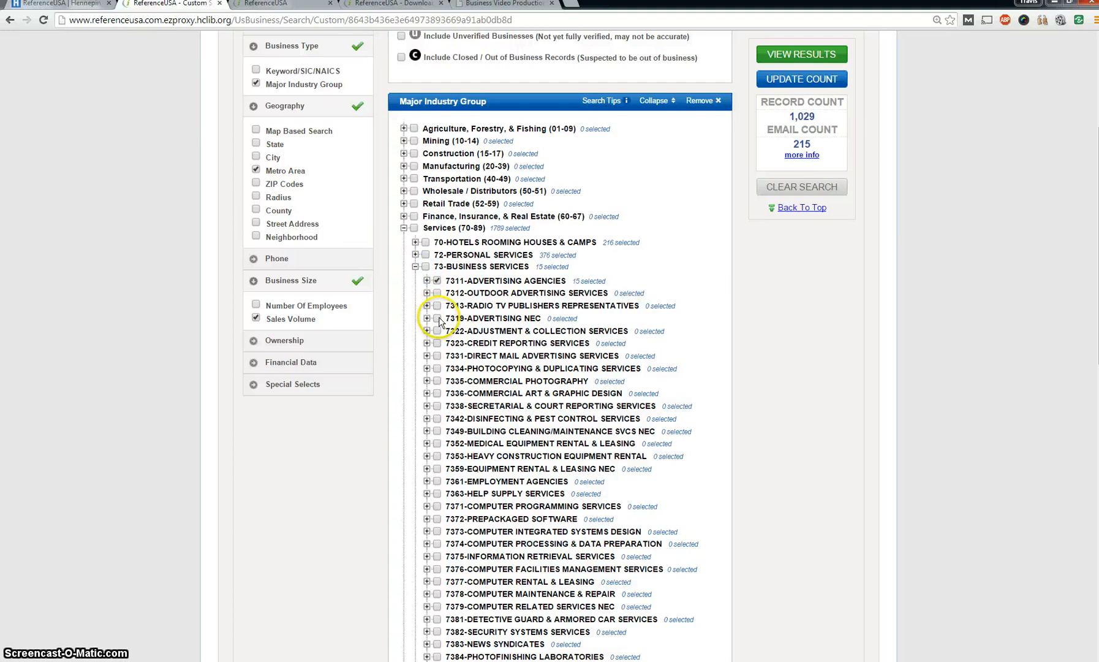
left_click(437, 318)
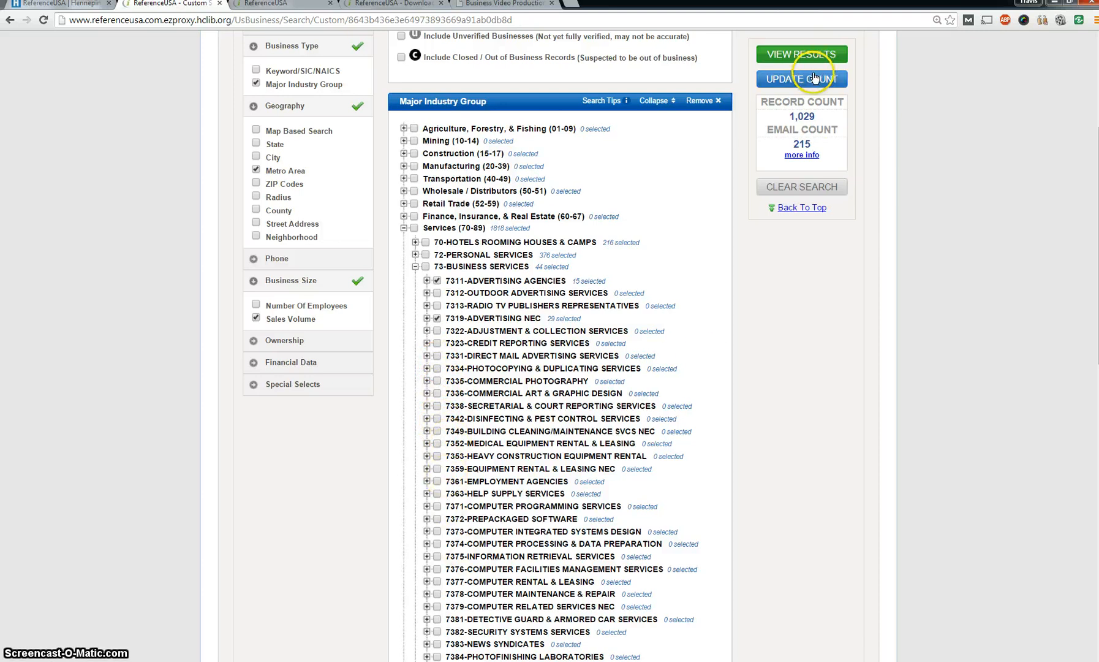
left_click(801, 78)
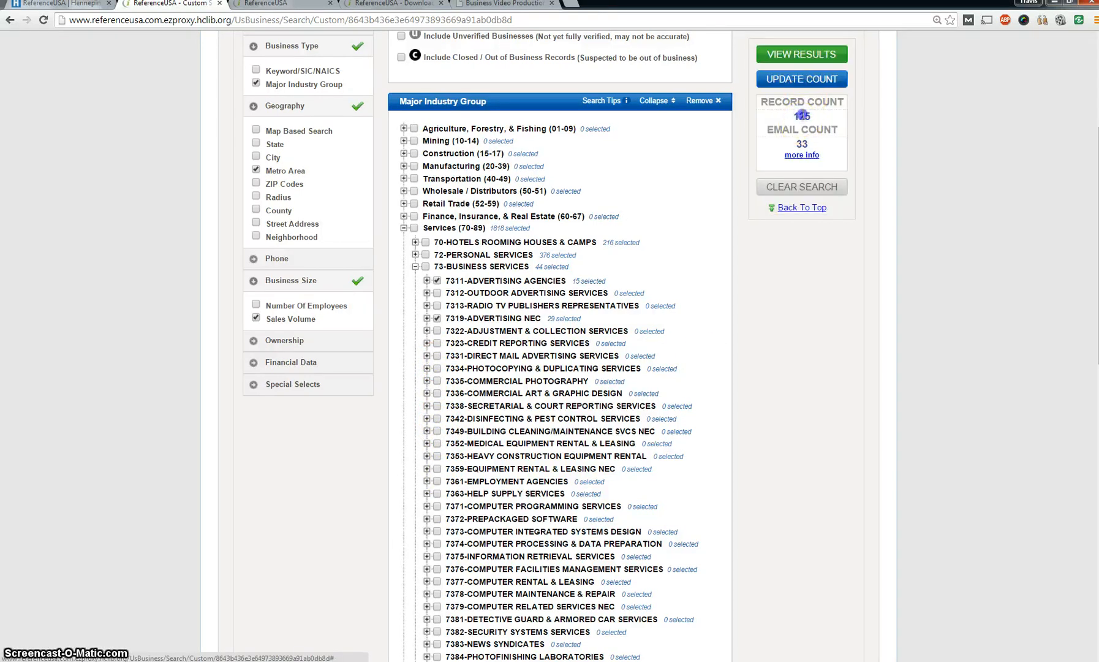
scroll("down", 3)
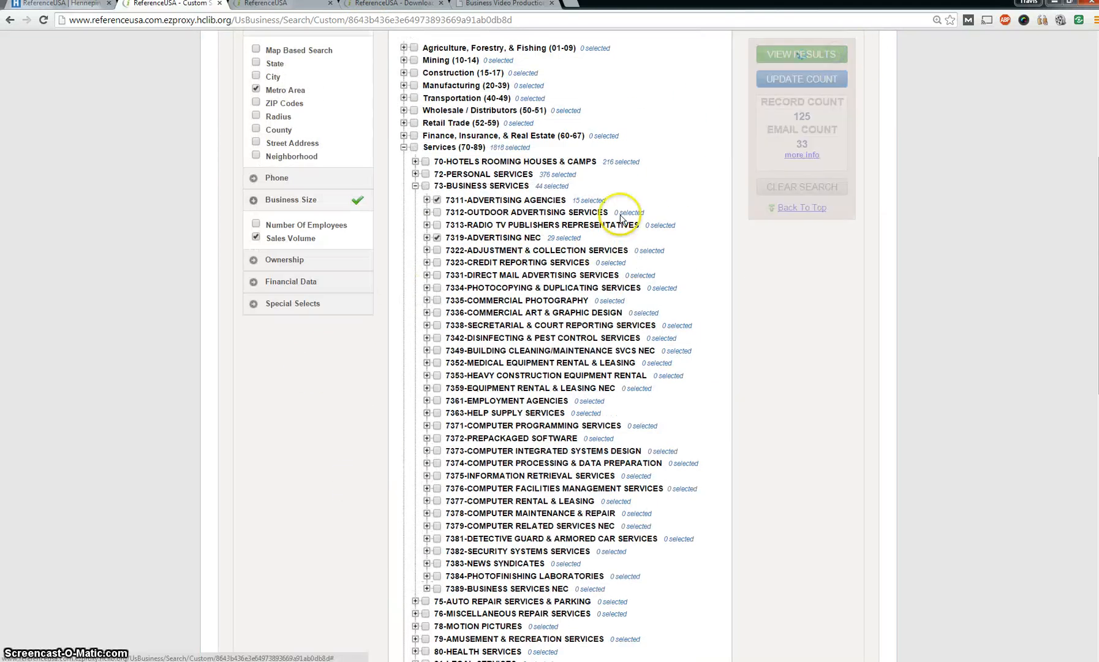
left_click(800, 54)
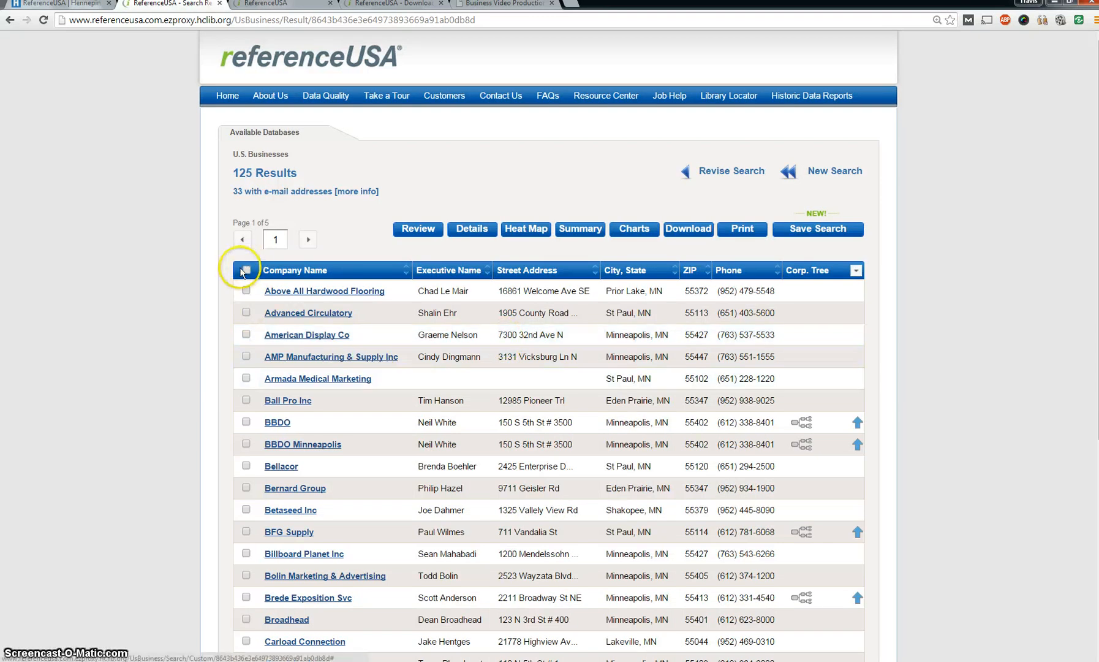
Select all records on each results page through page 5, then scroll to its bottom.
left_click(246, 270)
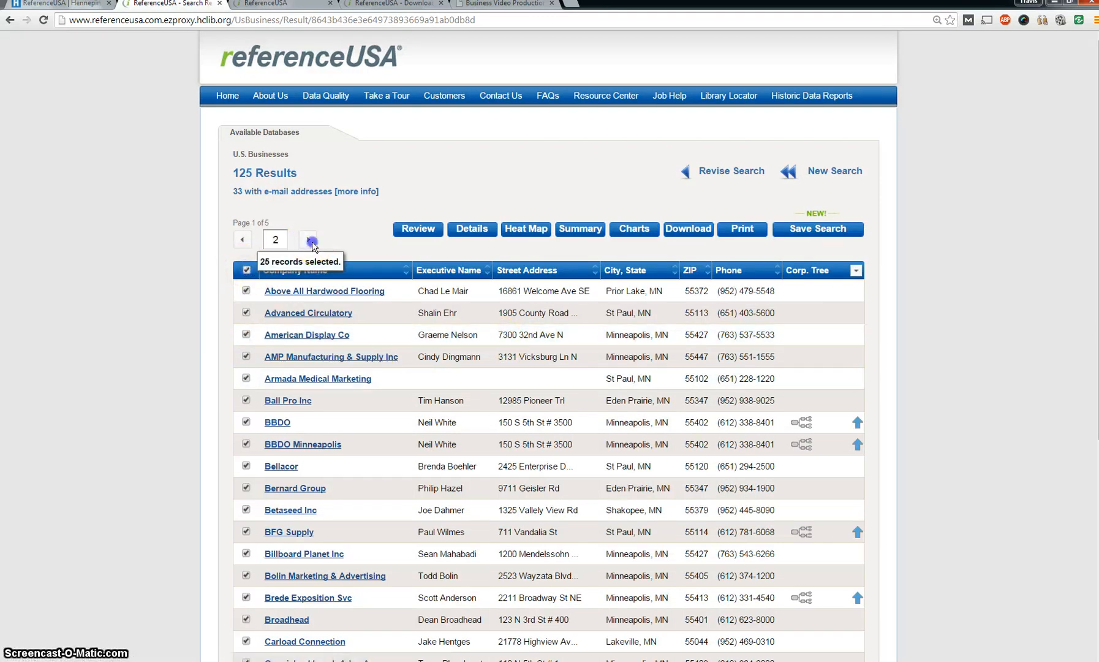
left_click(308, 239)
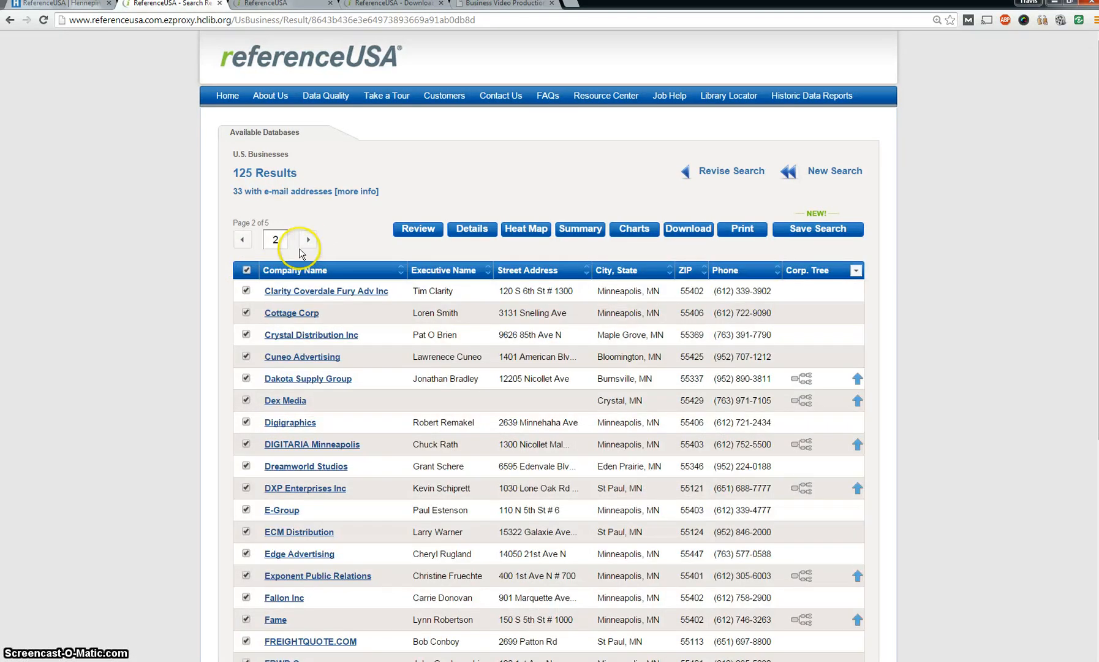
left_click(308, 239)
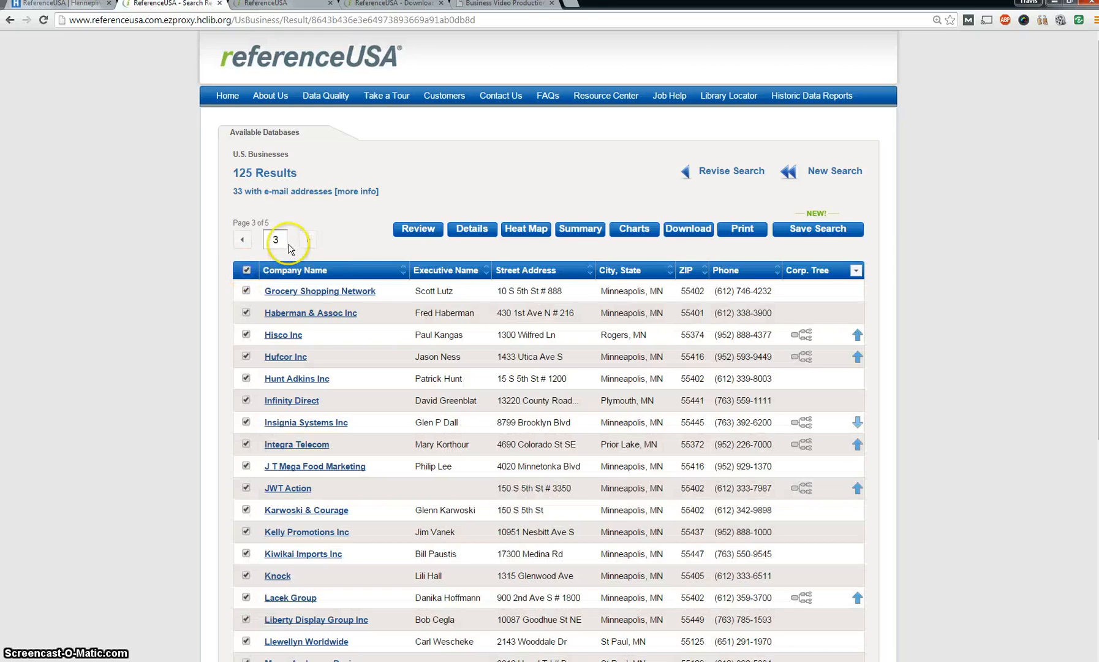
left_click(307, 239)
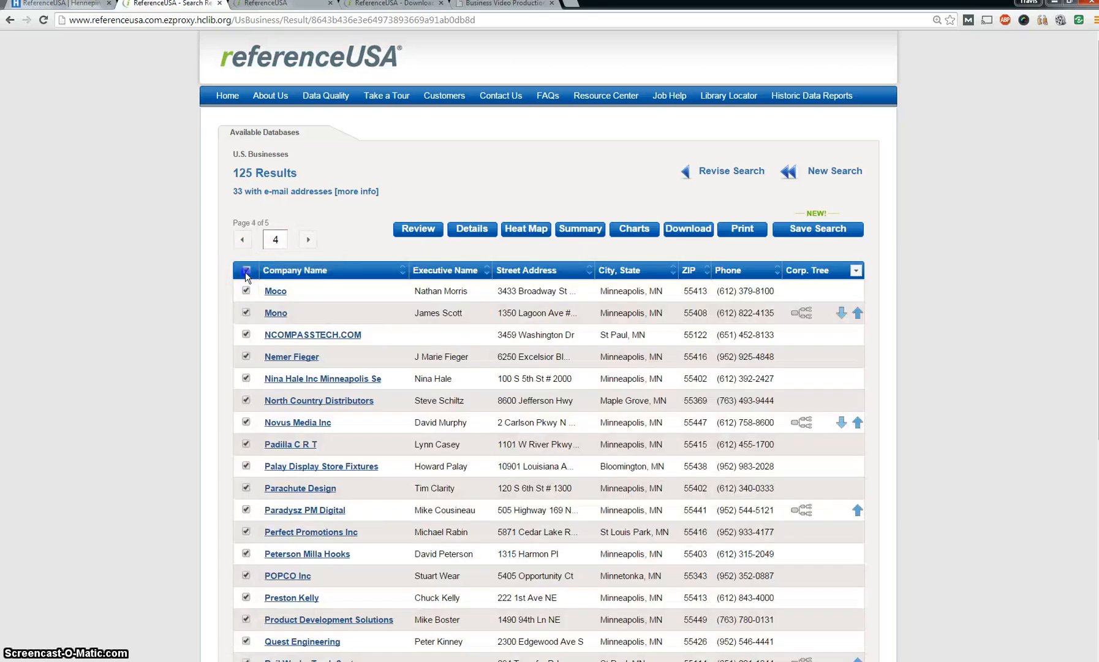
left_click(307, 239)
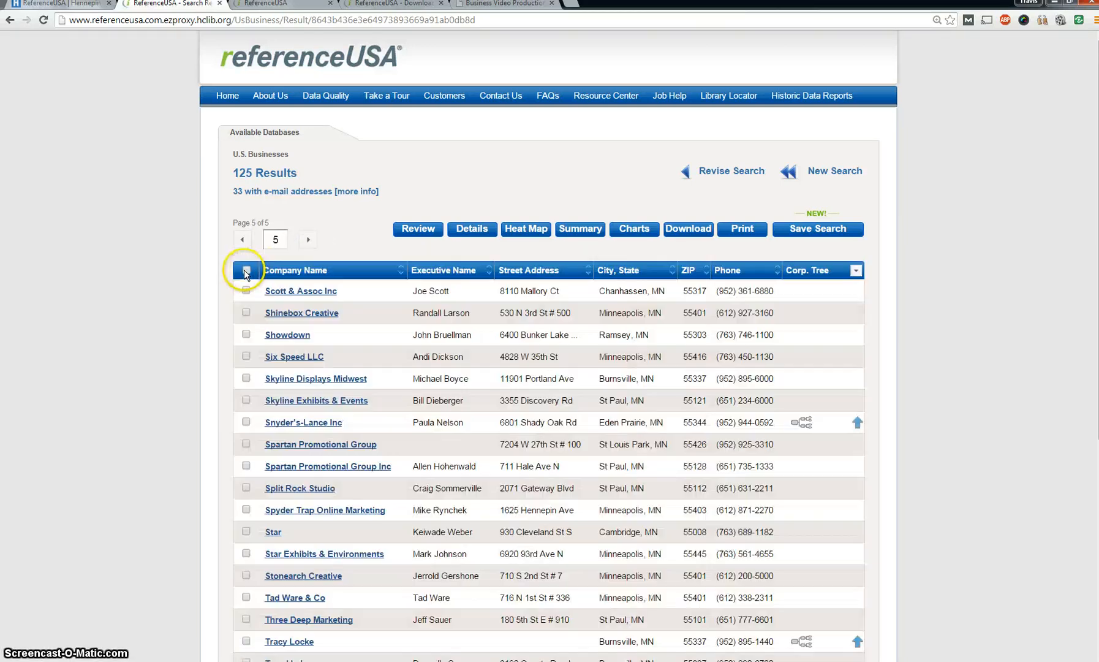
left_click(245, 270)
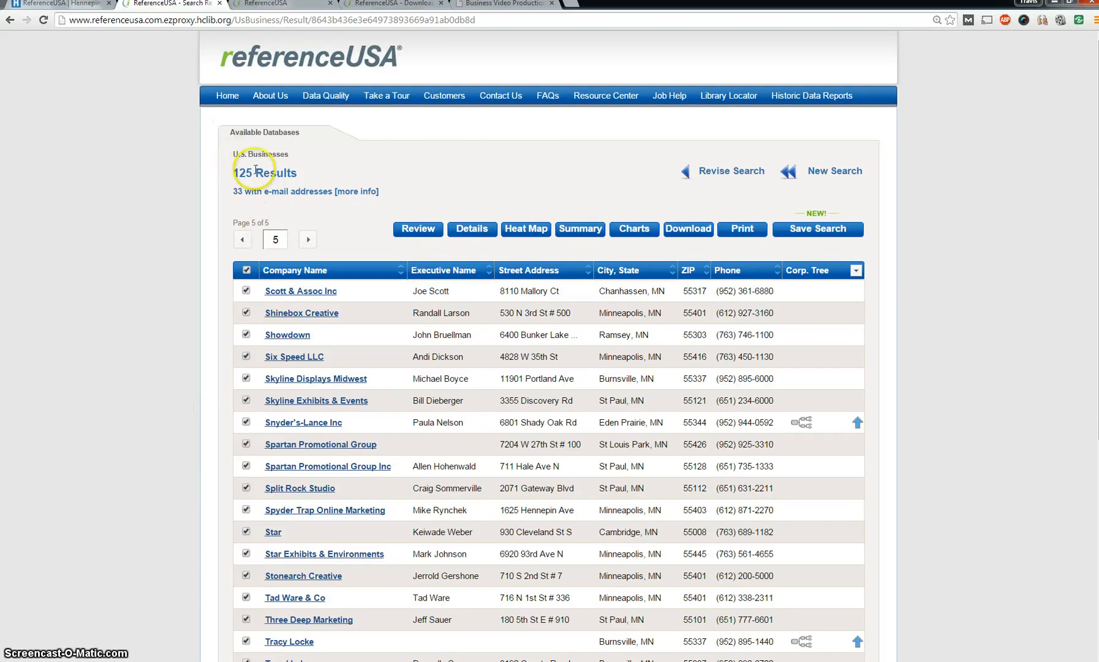
mouse_move(145, 258)
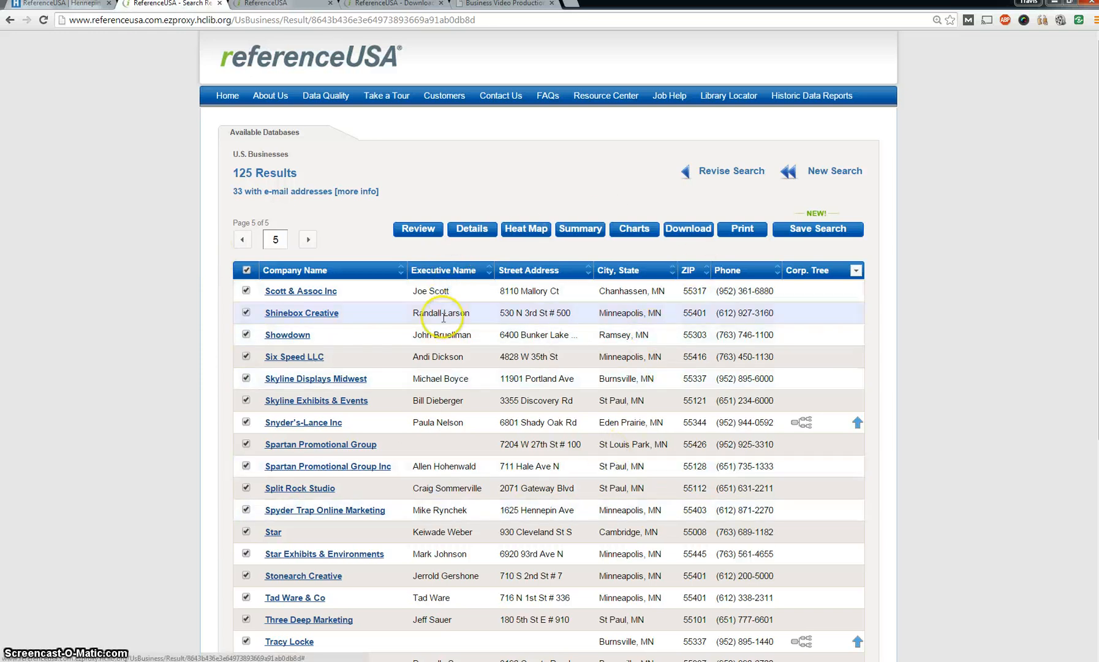
mouse_move(581, 326)
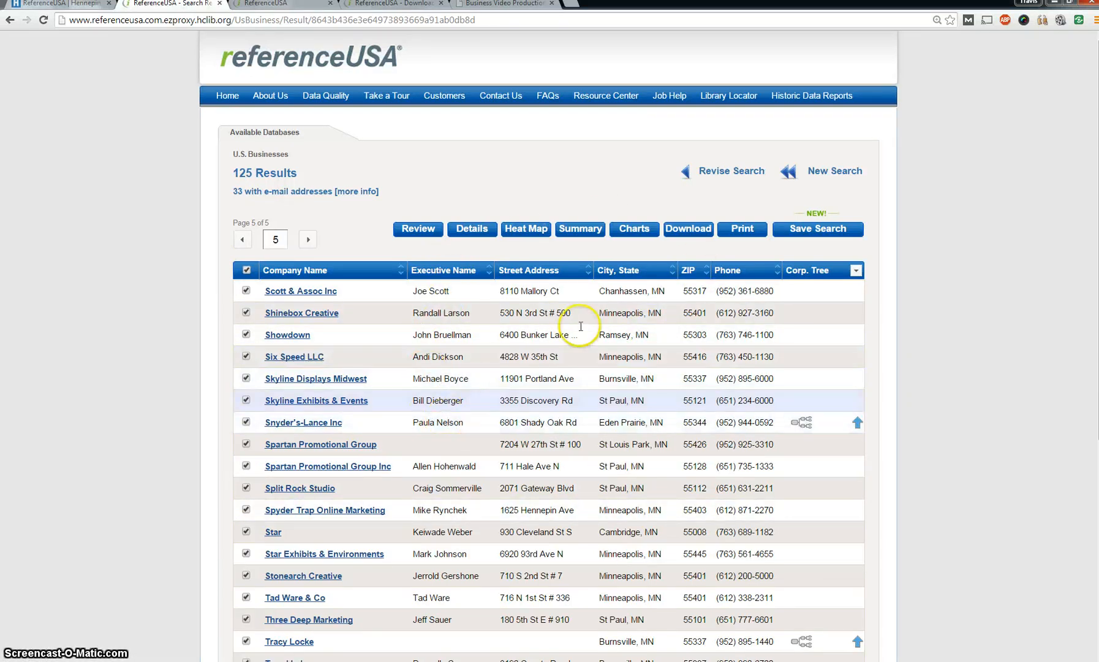
scroll("down", 3)
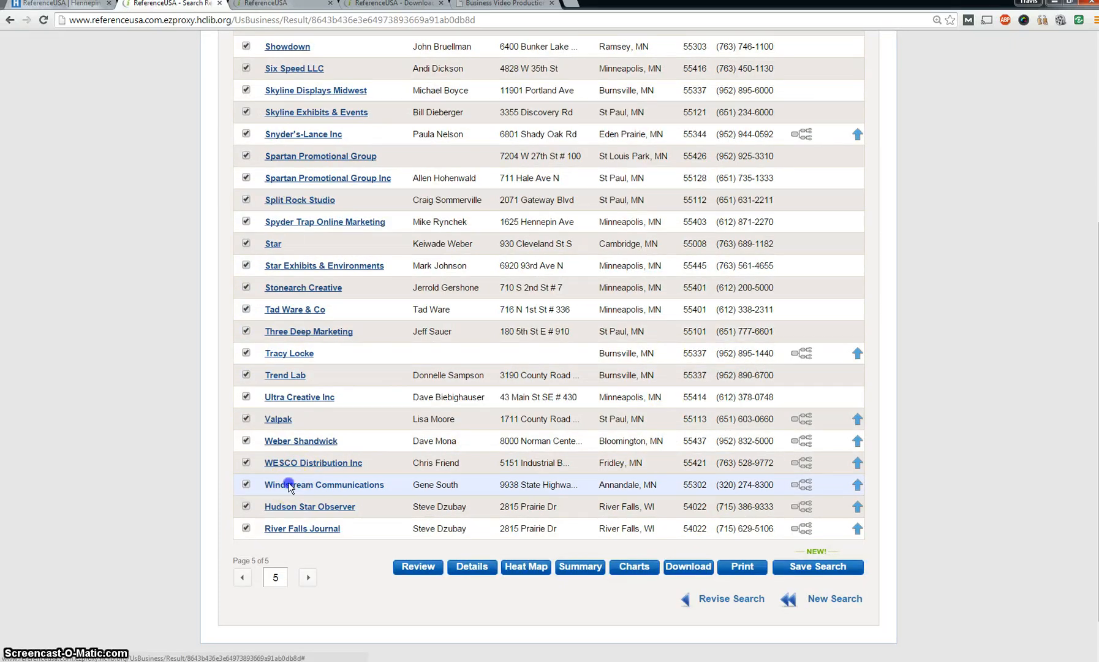
Open the Windstream Communications (Annandale, MN) record and scroll through its expenditures and sales history.
left_click(323, 485)
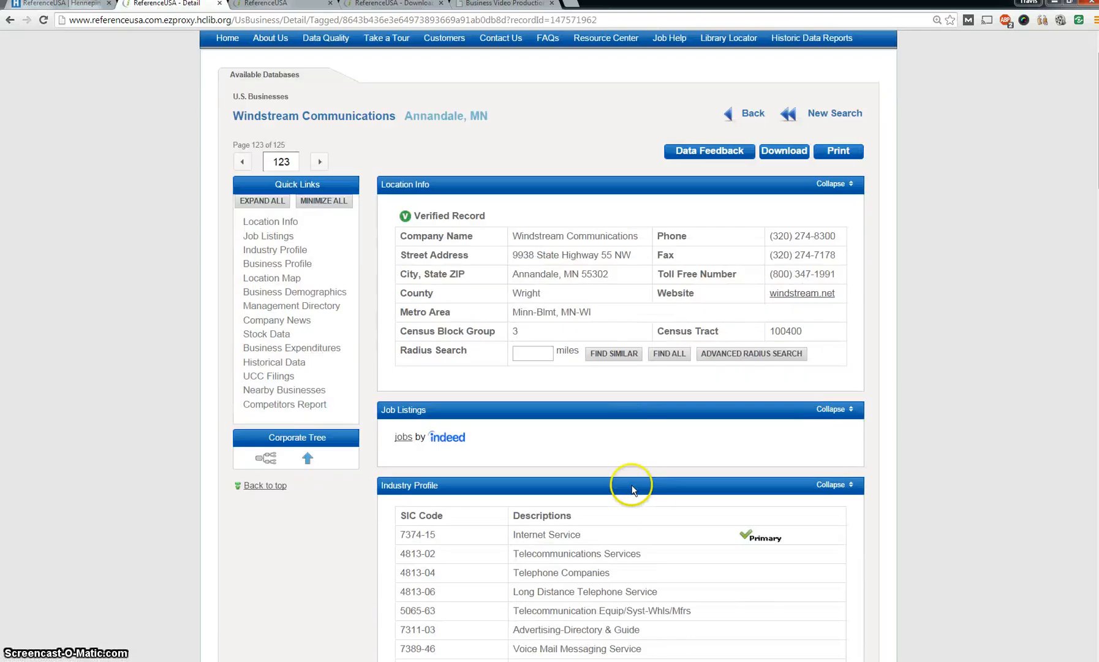
mouse_move(661, 429)
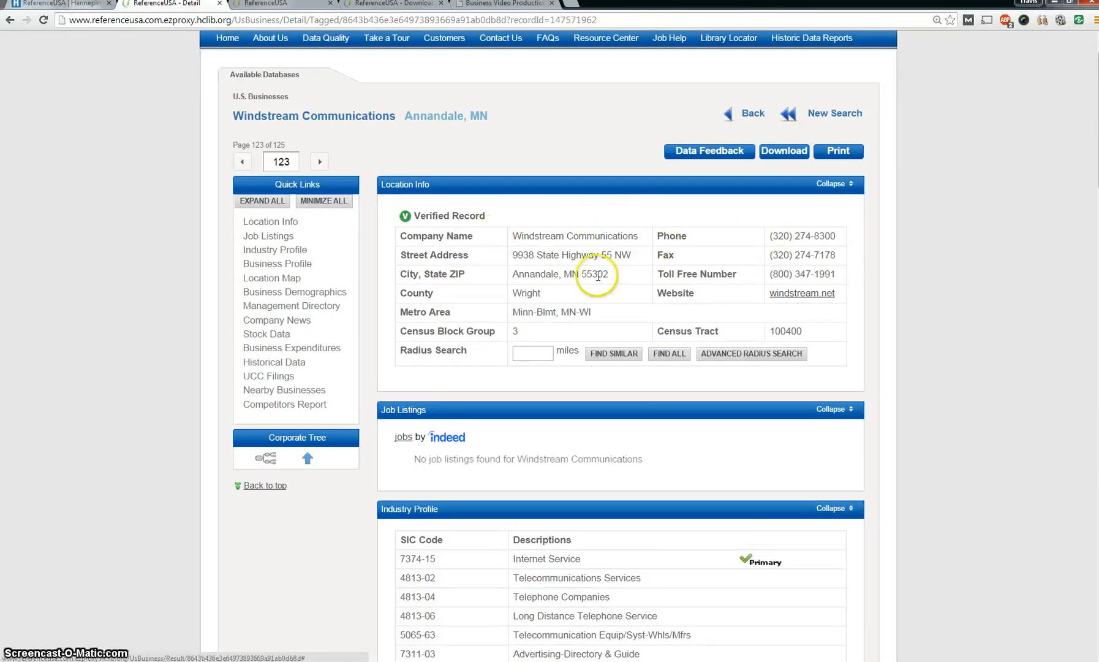
scroll("down", 3)
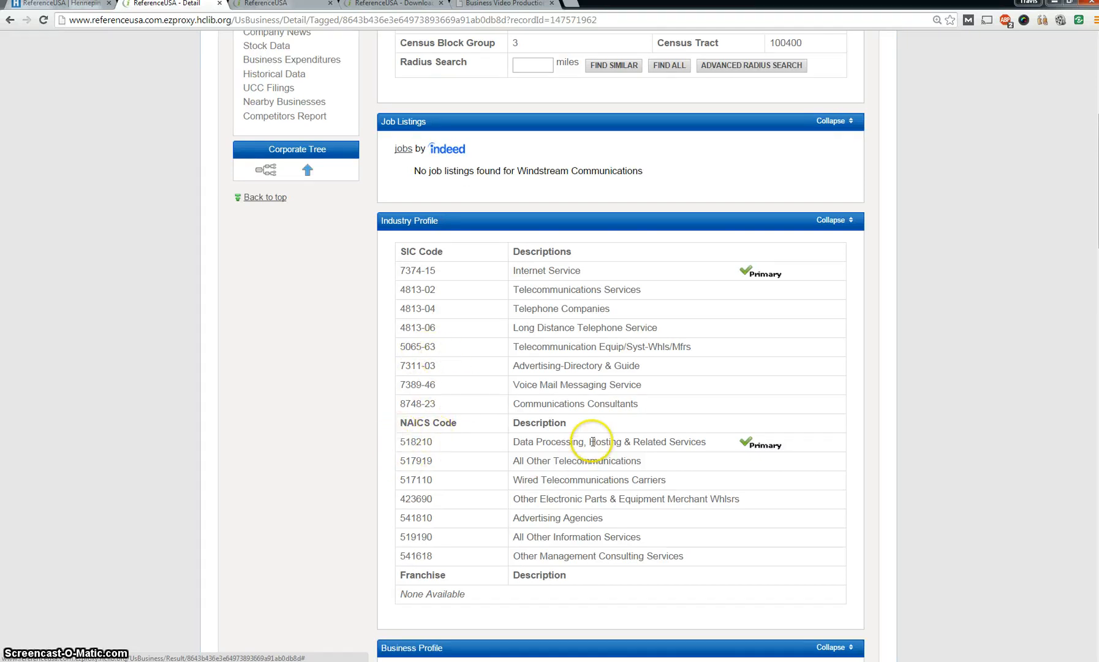
scroll("down", 3)
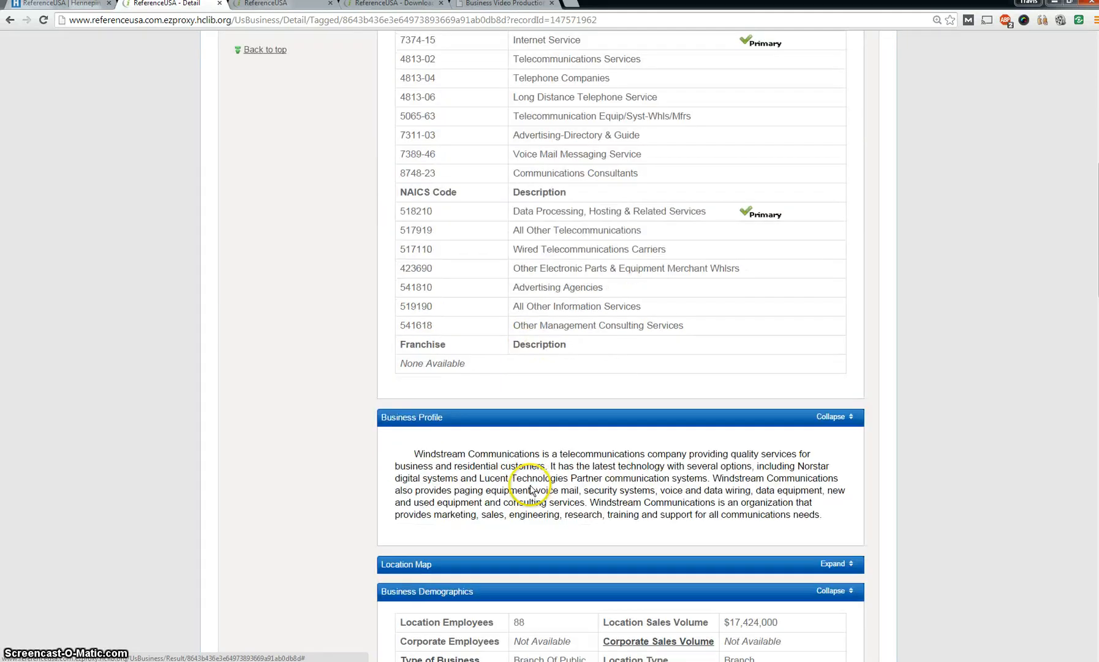
mouse_move(540, 459)
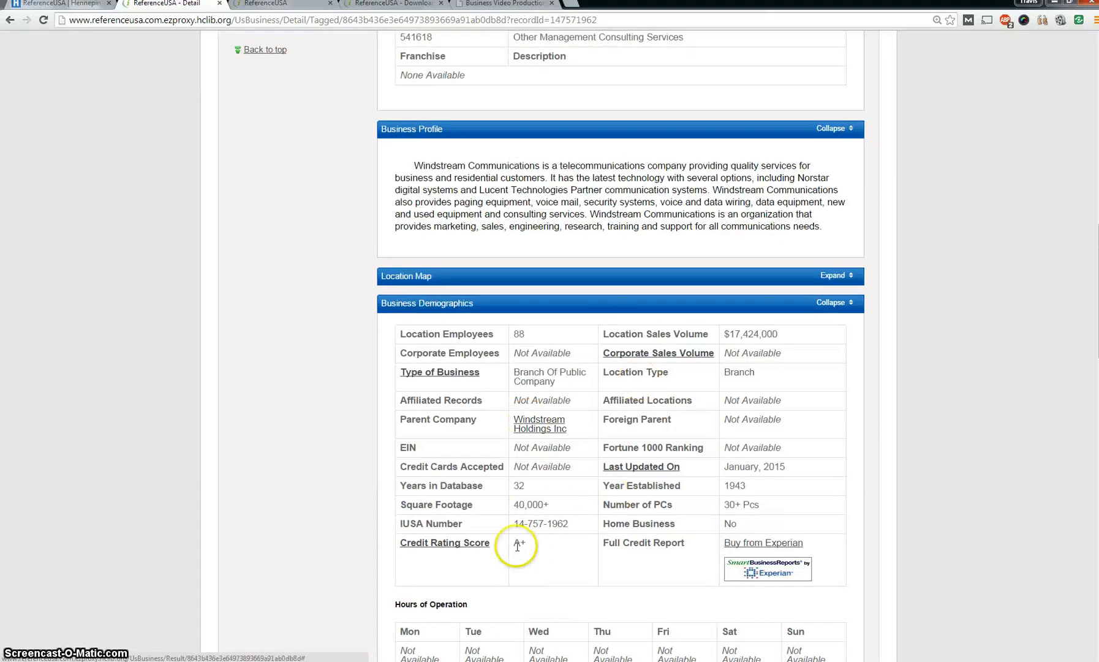
mouse_move(409, 335)
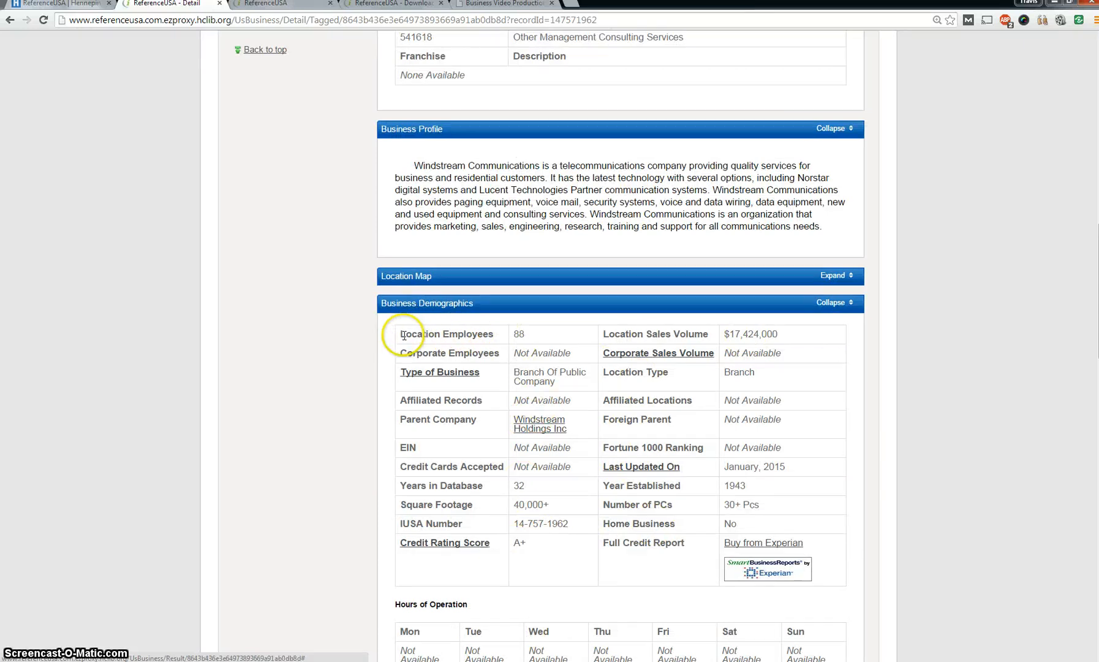
mouse_move(722, 337)
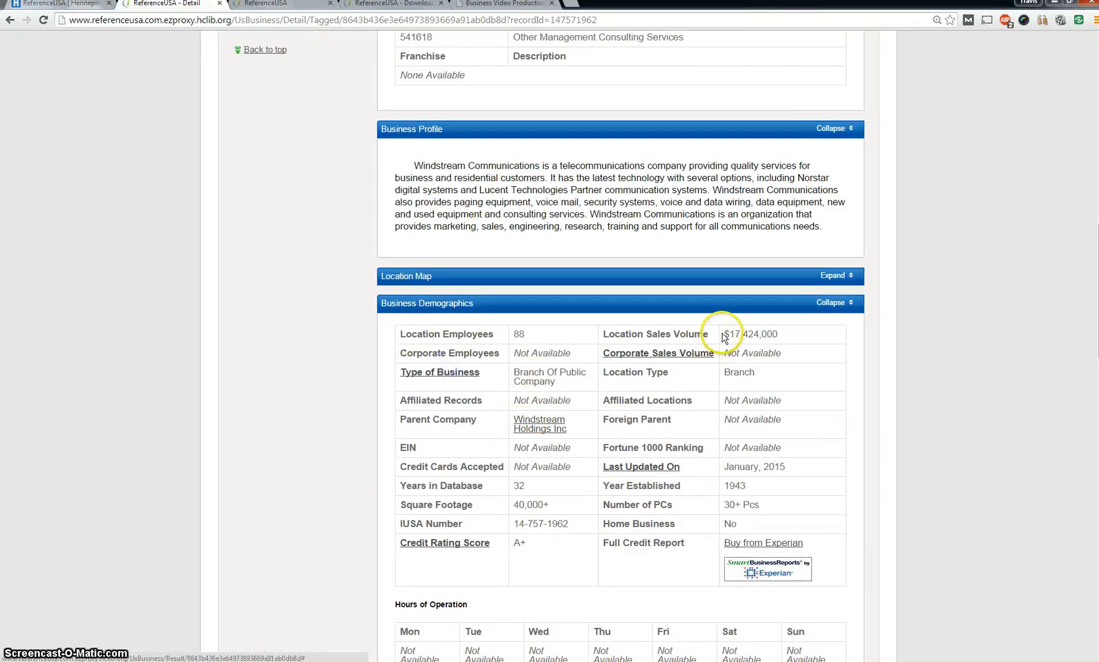
scroll("down", 3)
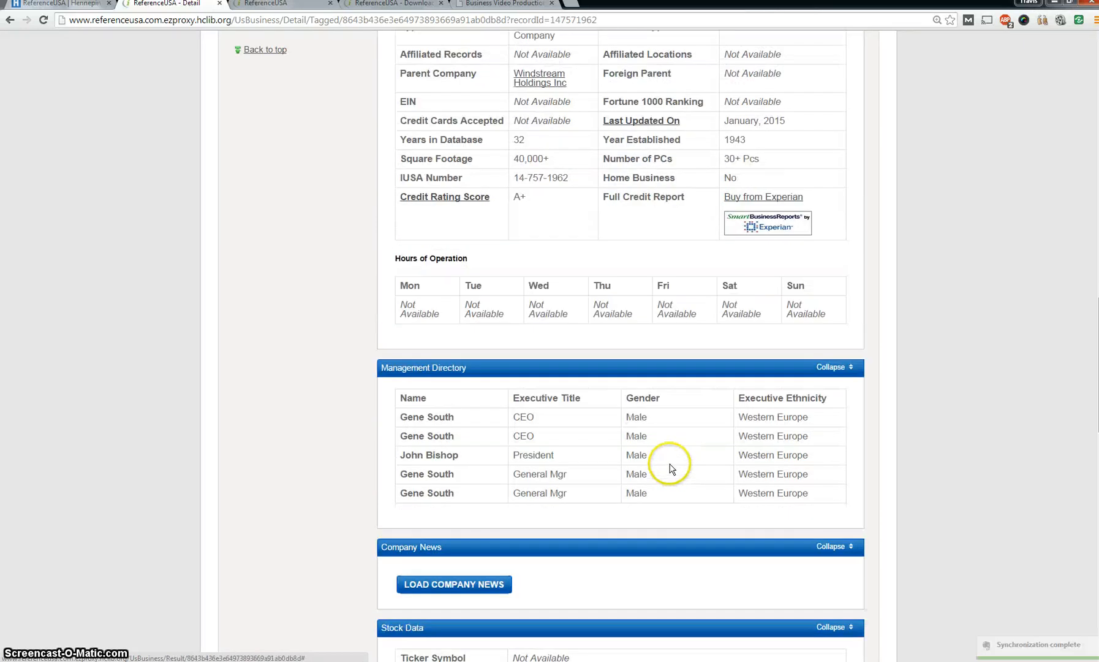
scroll("down", 3)
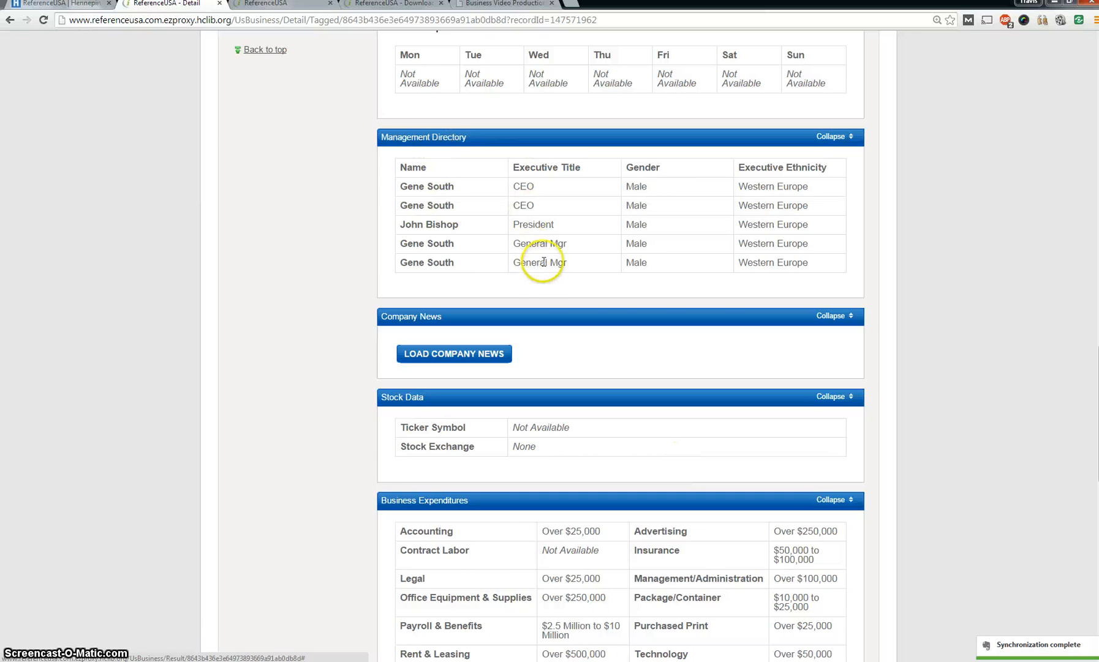
mouse_move(403, 168)
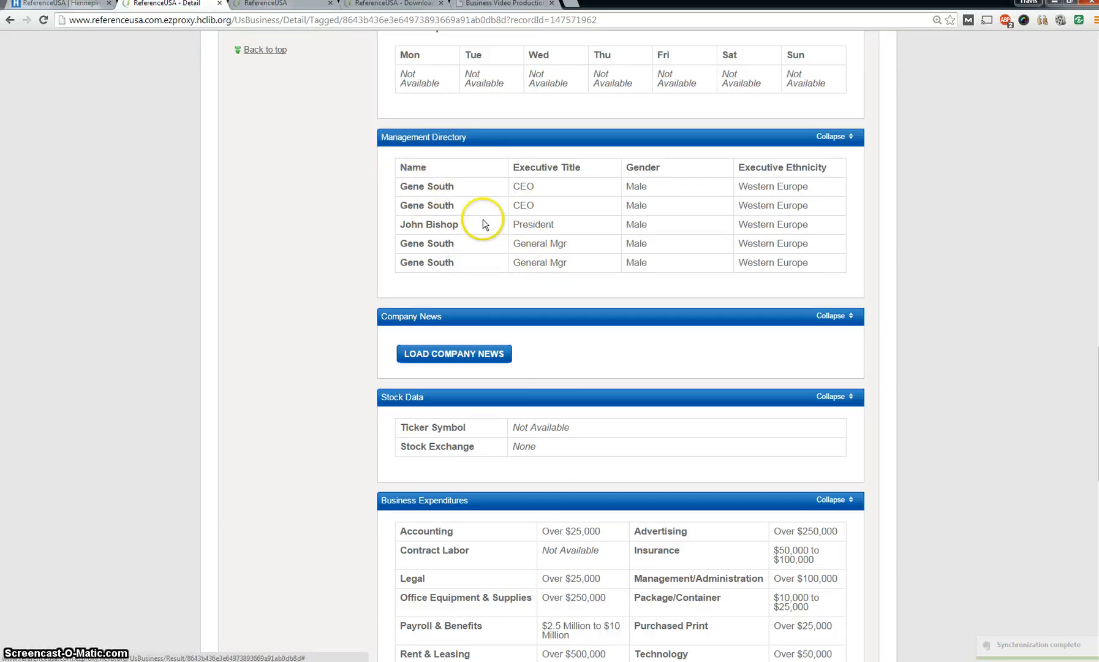
mouse_move(463, 244)
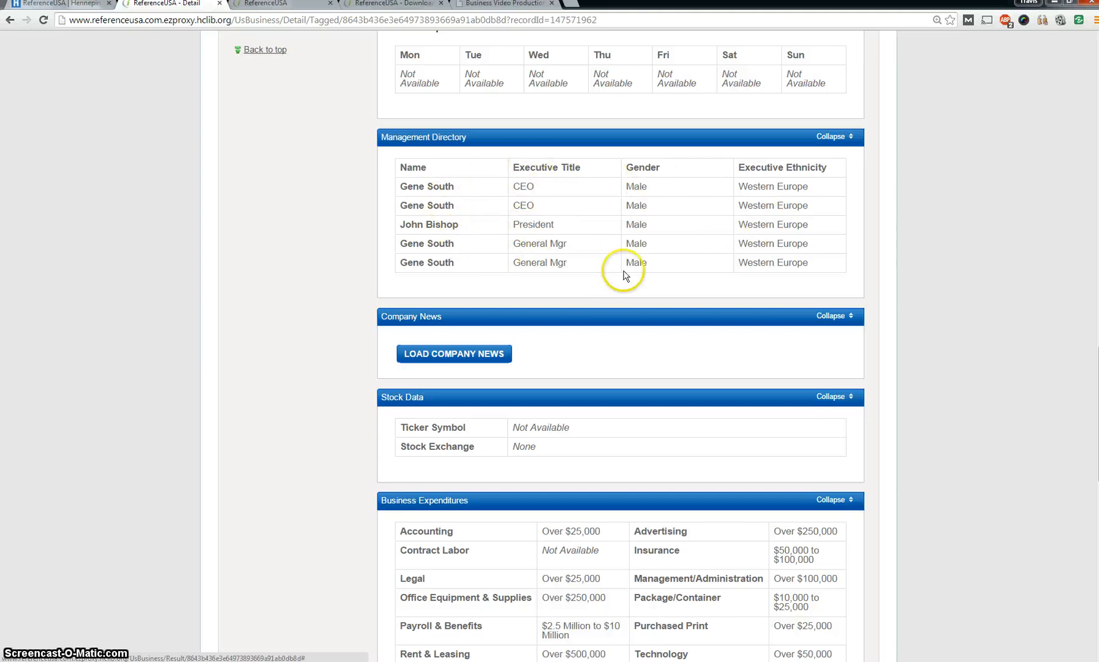
mouse_move(587, 311)
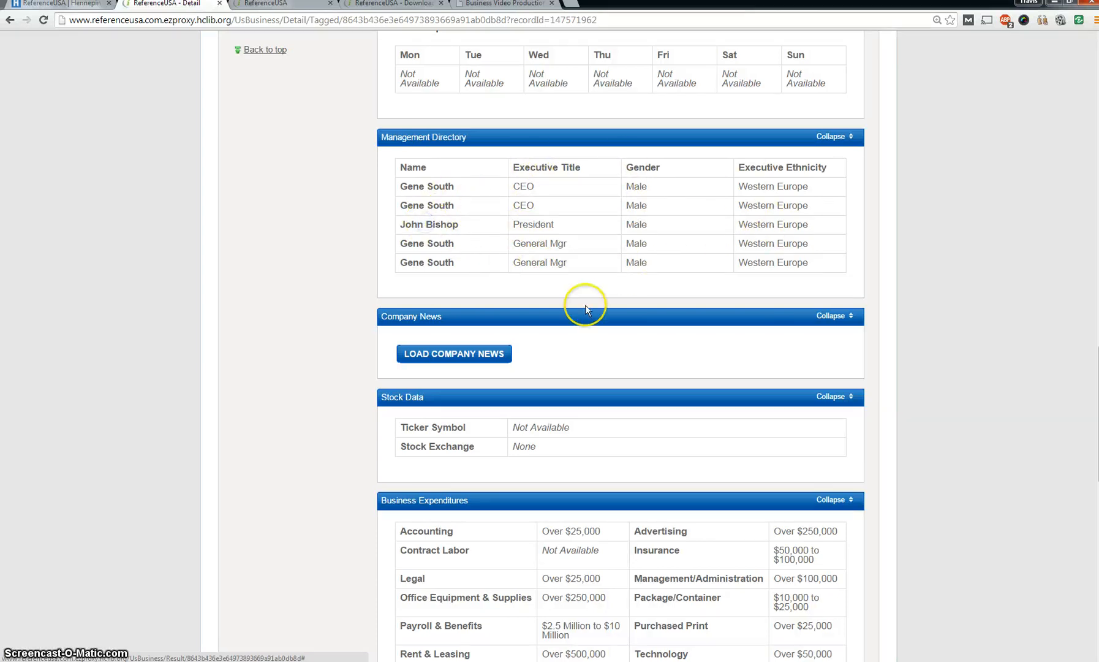
mouse_move(674, 461)
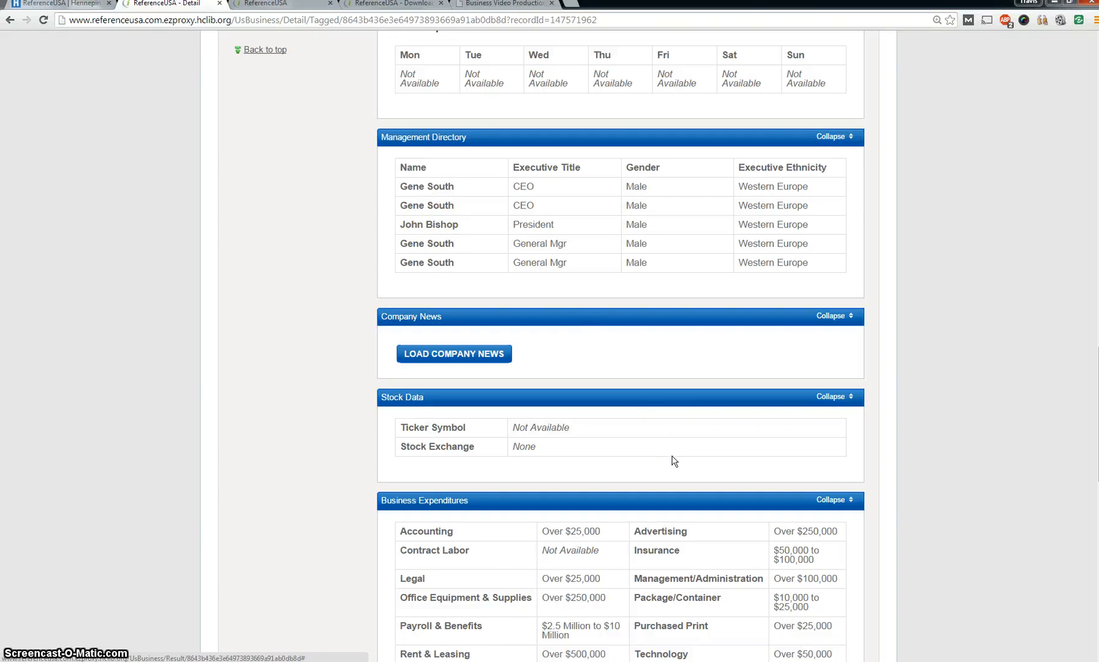
scroll("down", 3)
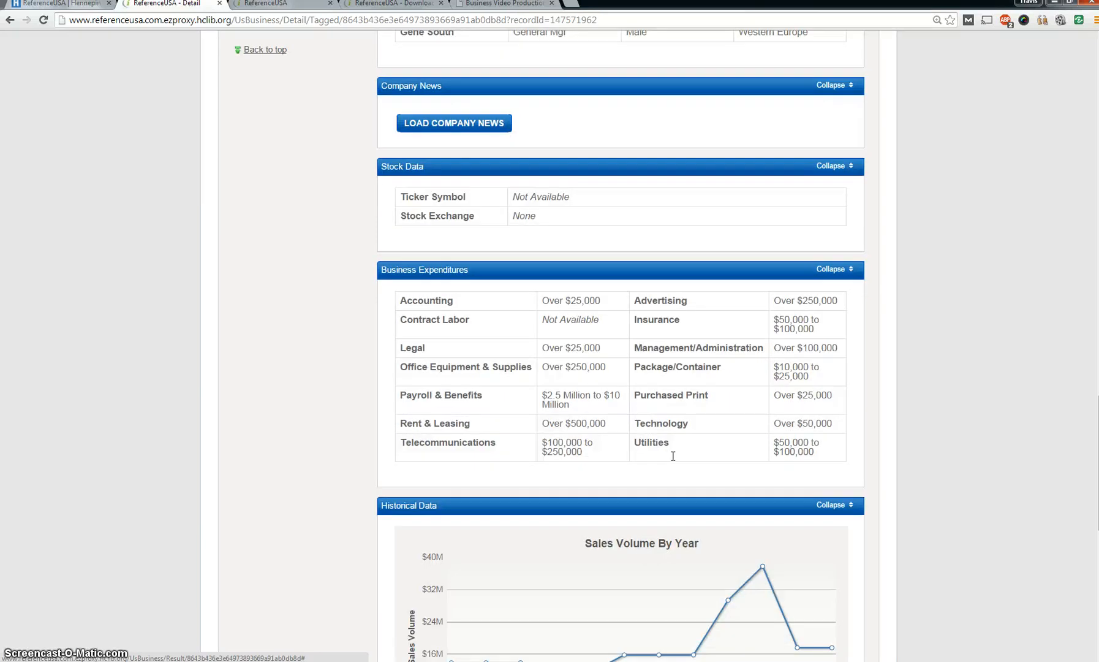
scroll("down", 3)
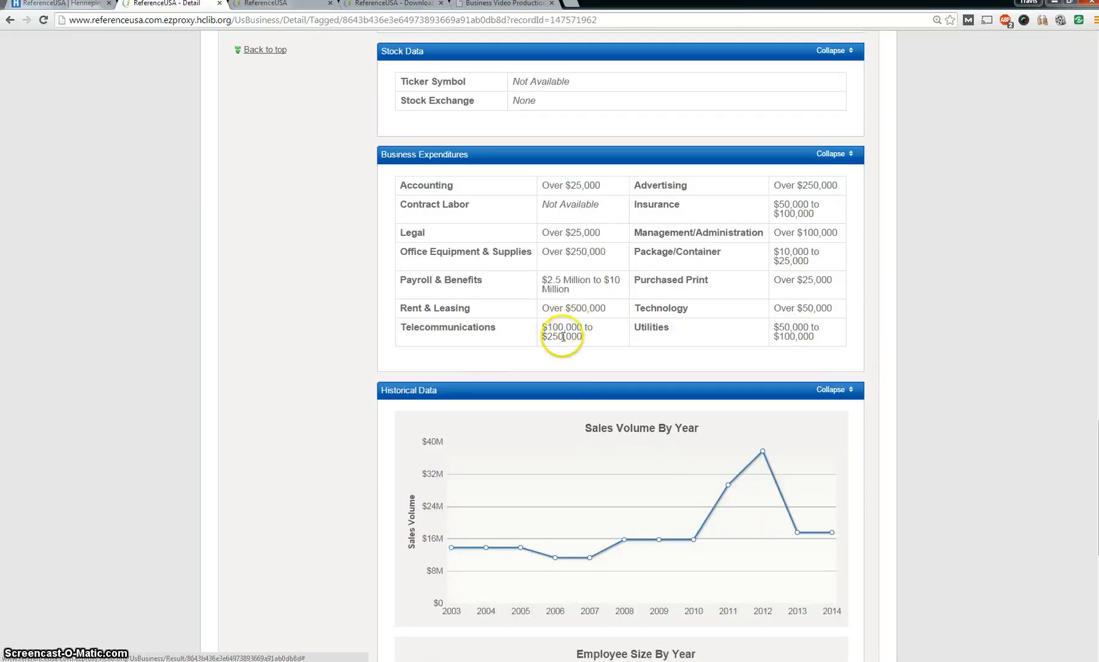
scroll("down", 3)
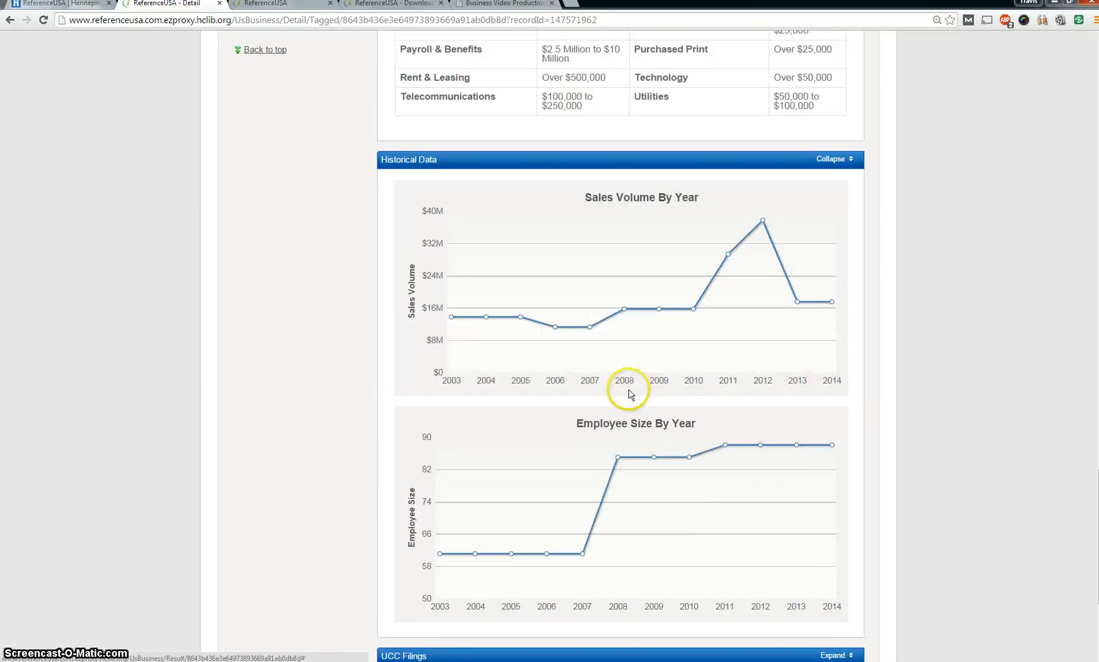
scroll("down", 3)
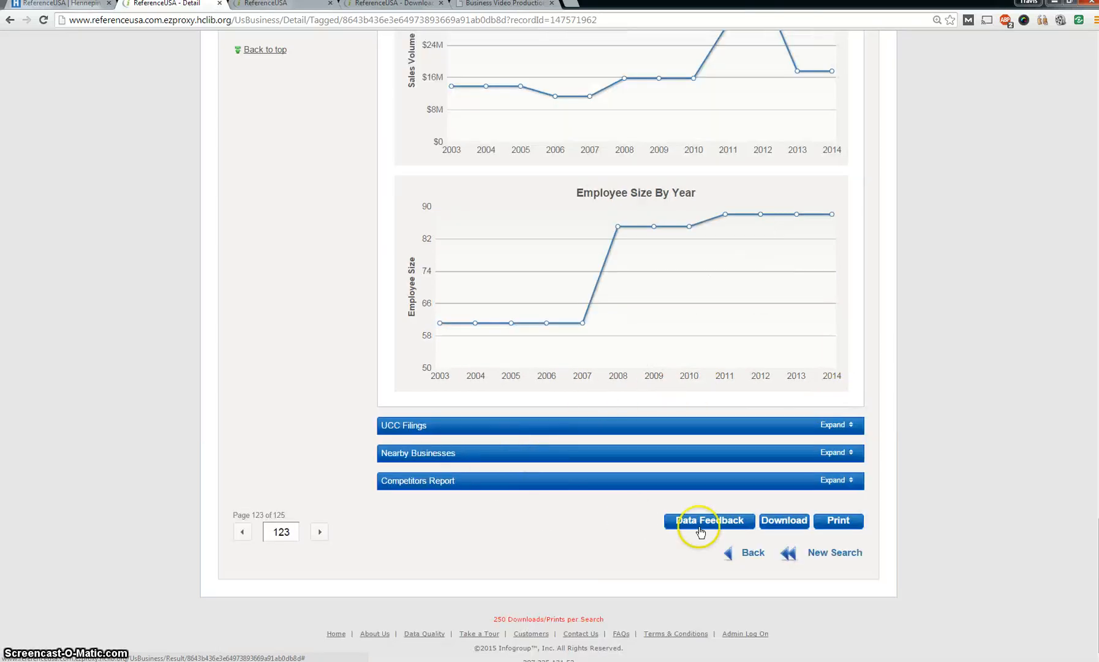
scroll("up", 3)
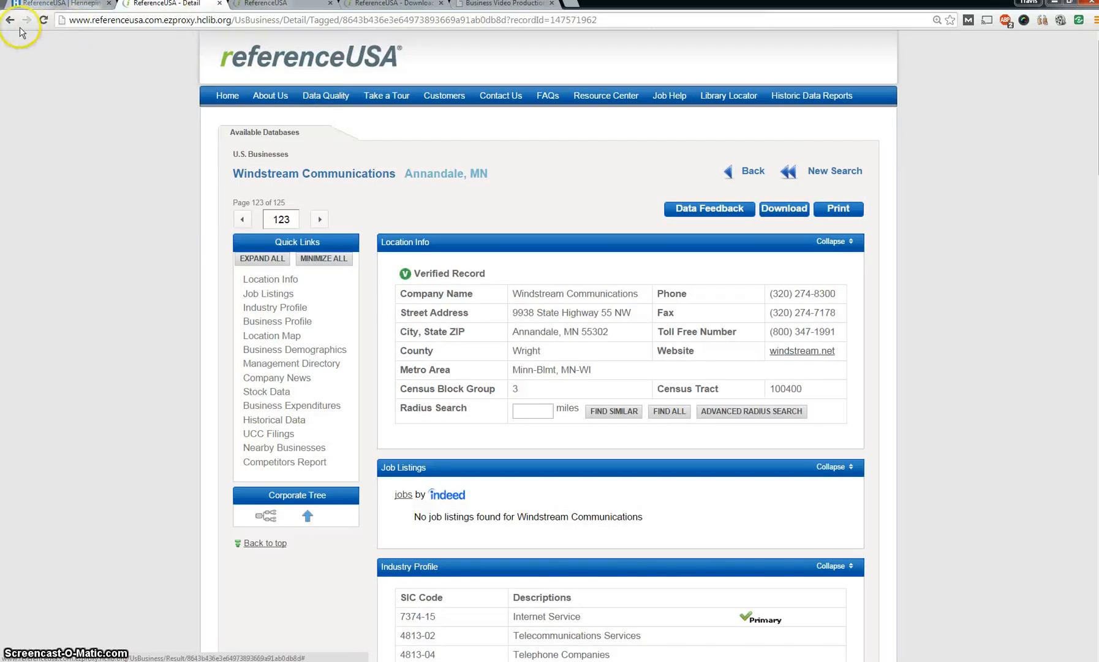
Go back from the Windstream record to page 5 of the 125 results.
left_click(10, 19)
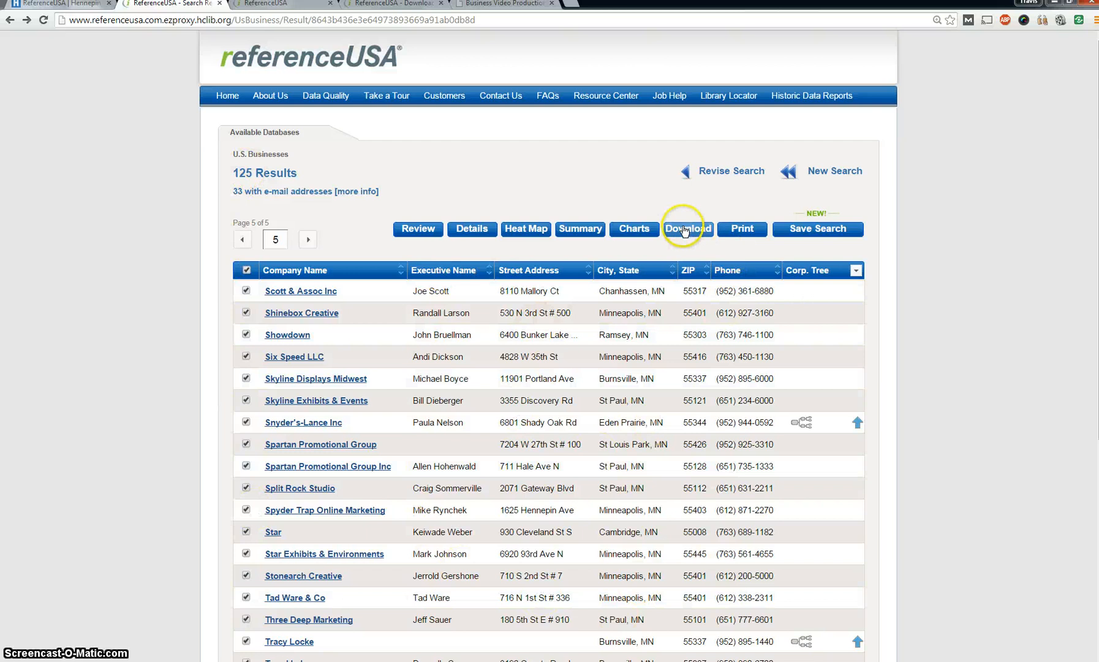
Download the filtered business records as a detailed, comma-delimited file.
left_click(688, 229)
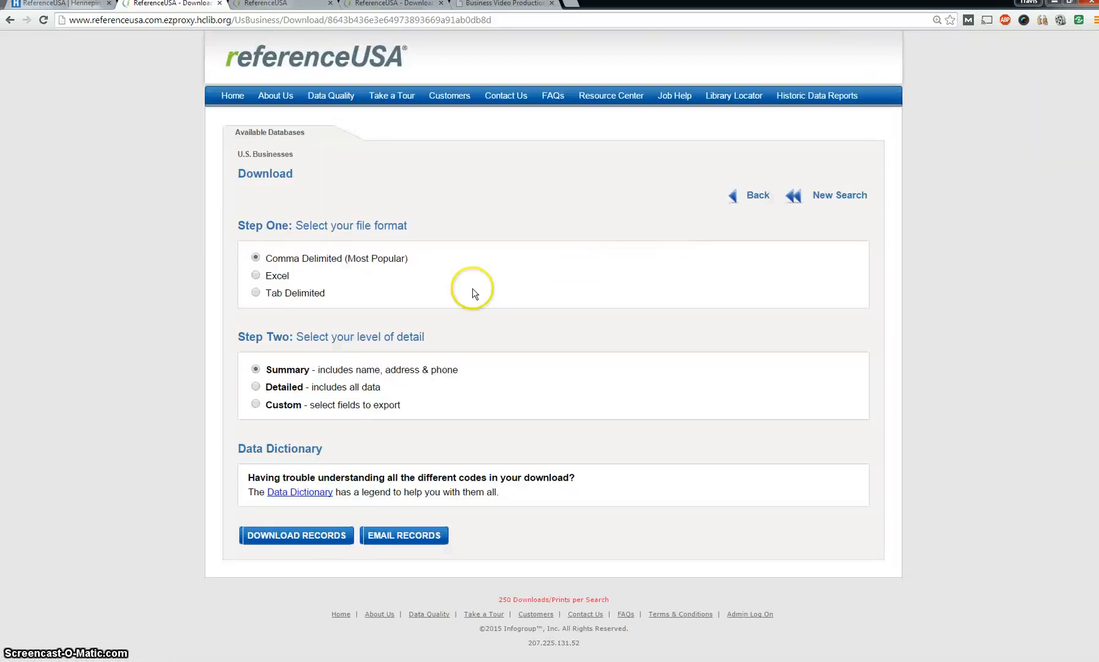
mouse_move(291, 265)
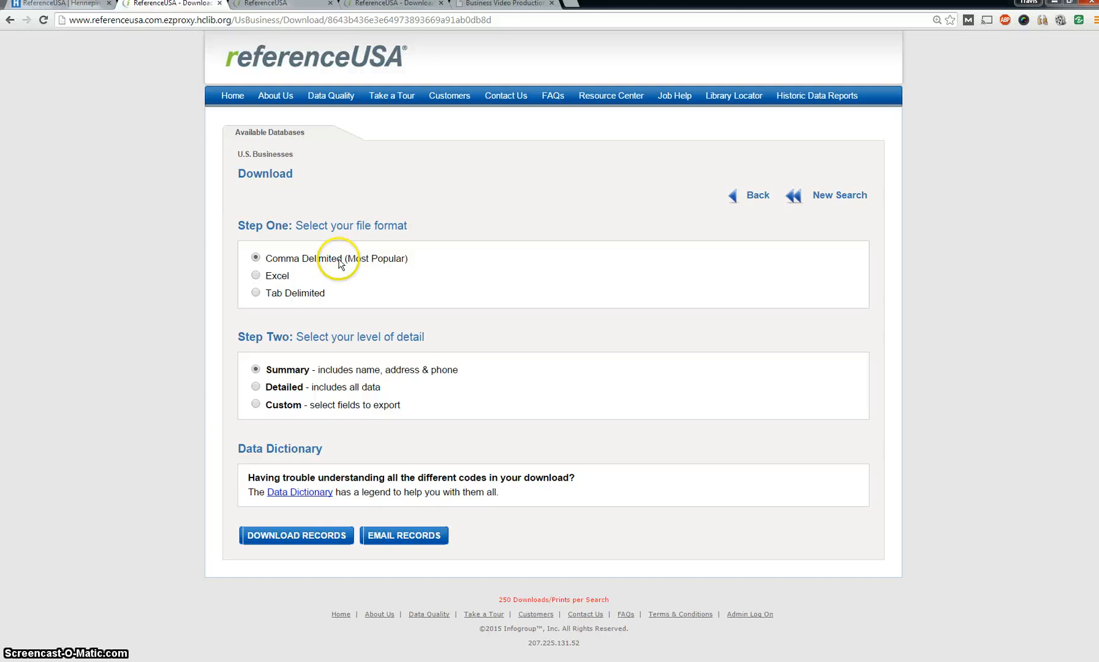
mouse_move(308, 255)
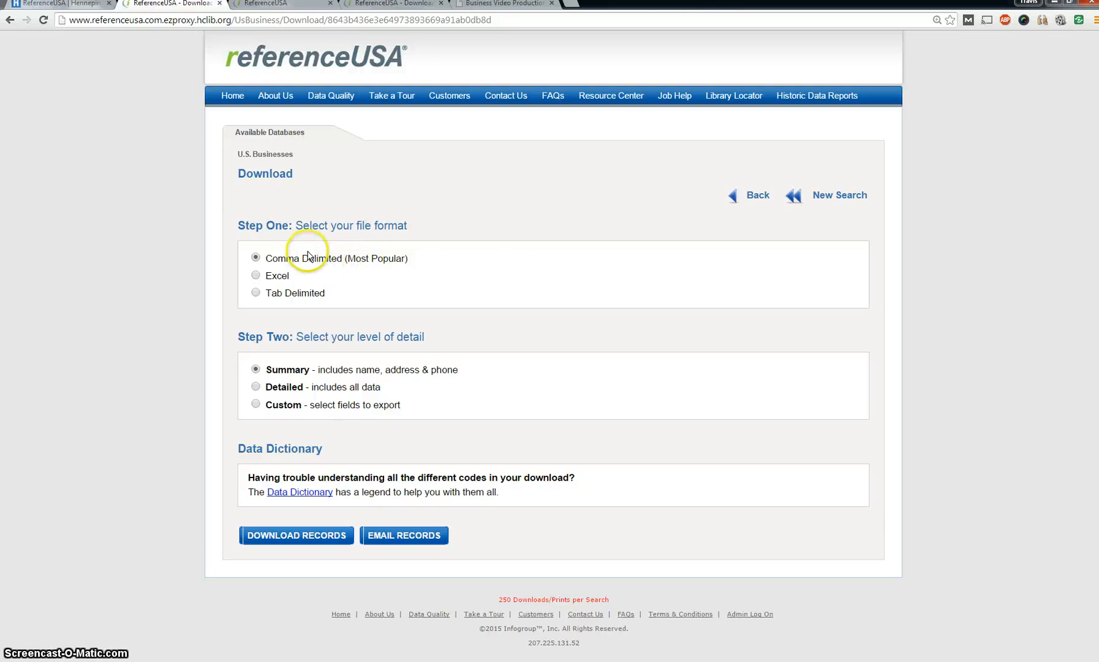
mouse_move(313, 250)
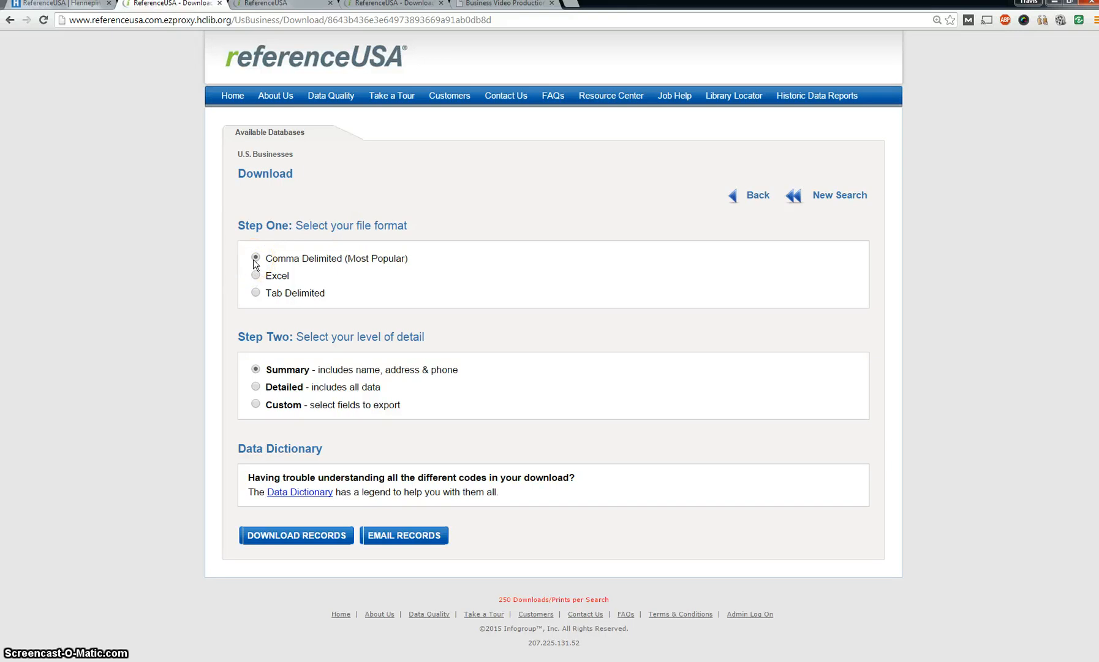
left_click(256, 258)
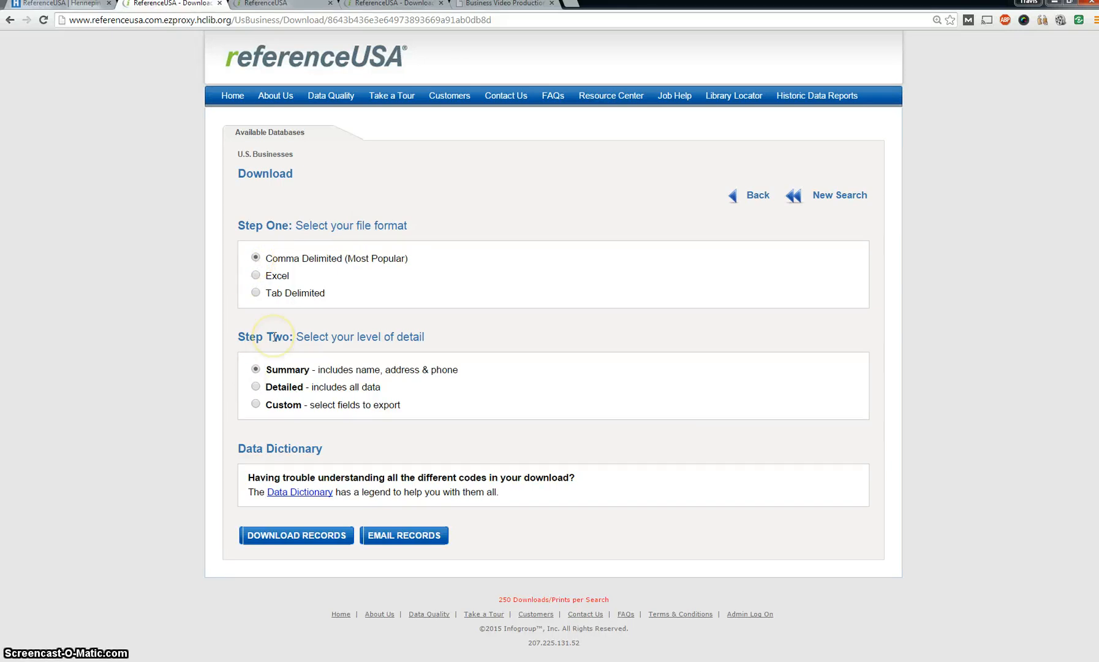
mouse_move(264, 398)
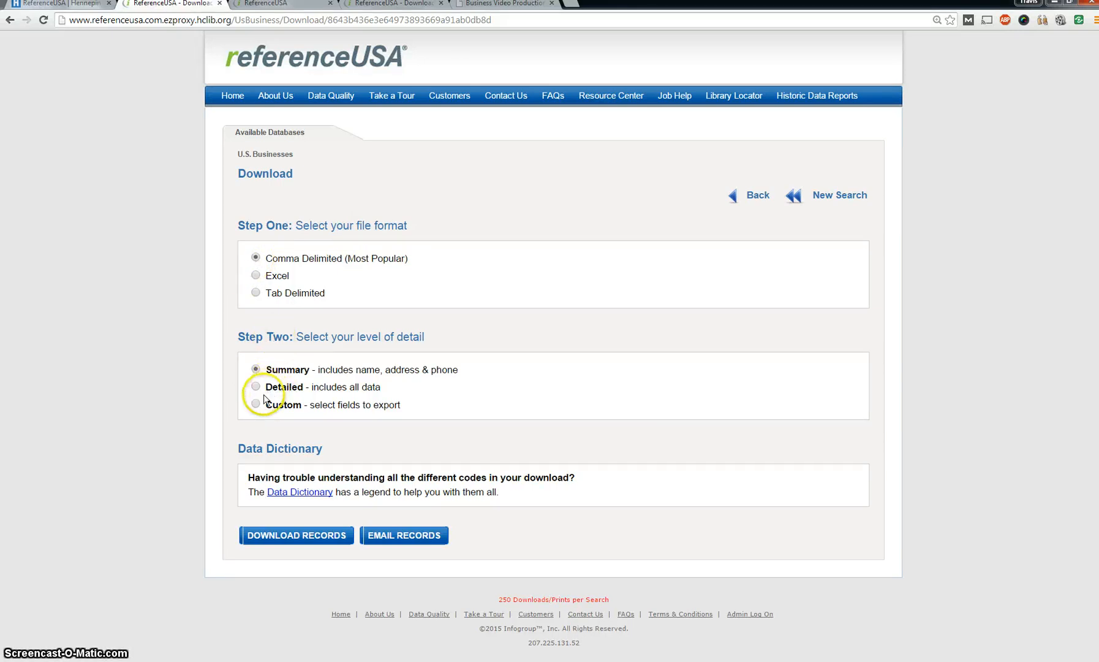
left_click(256, 387)
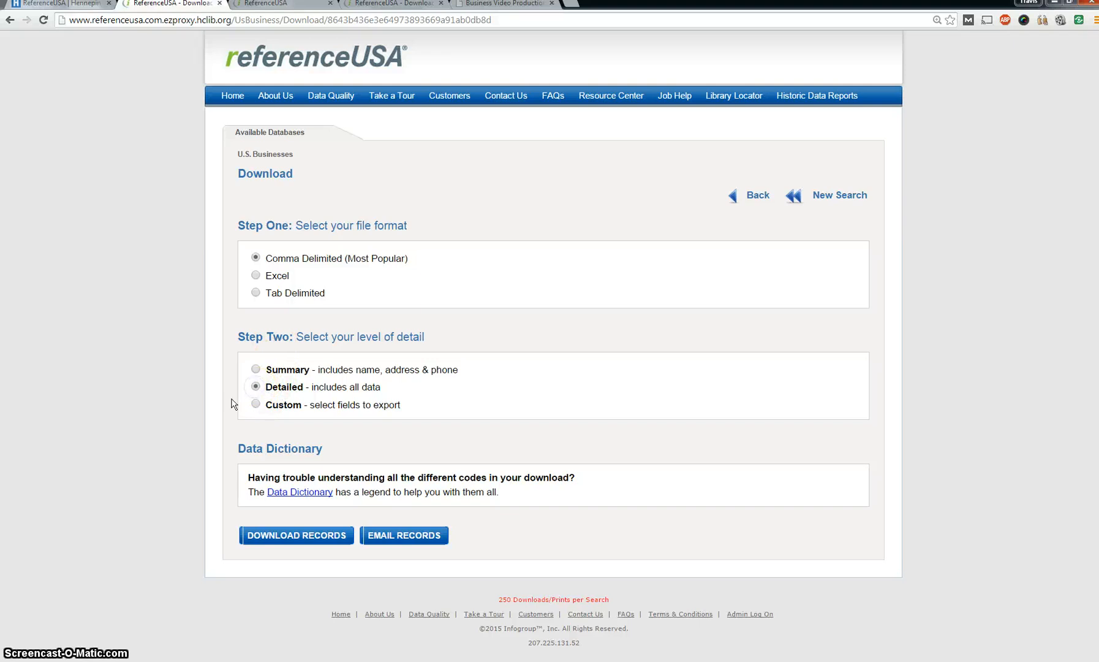
left_click(296, 535)
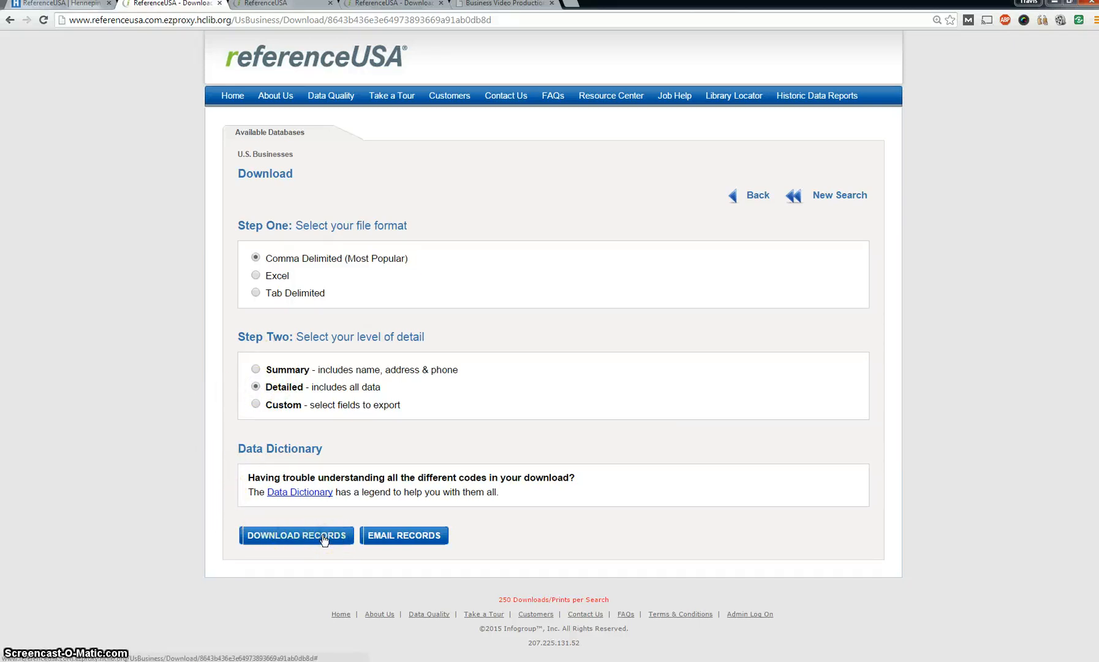
left_click(296, 535)
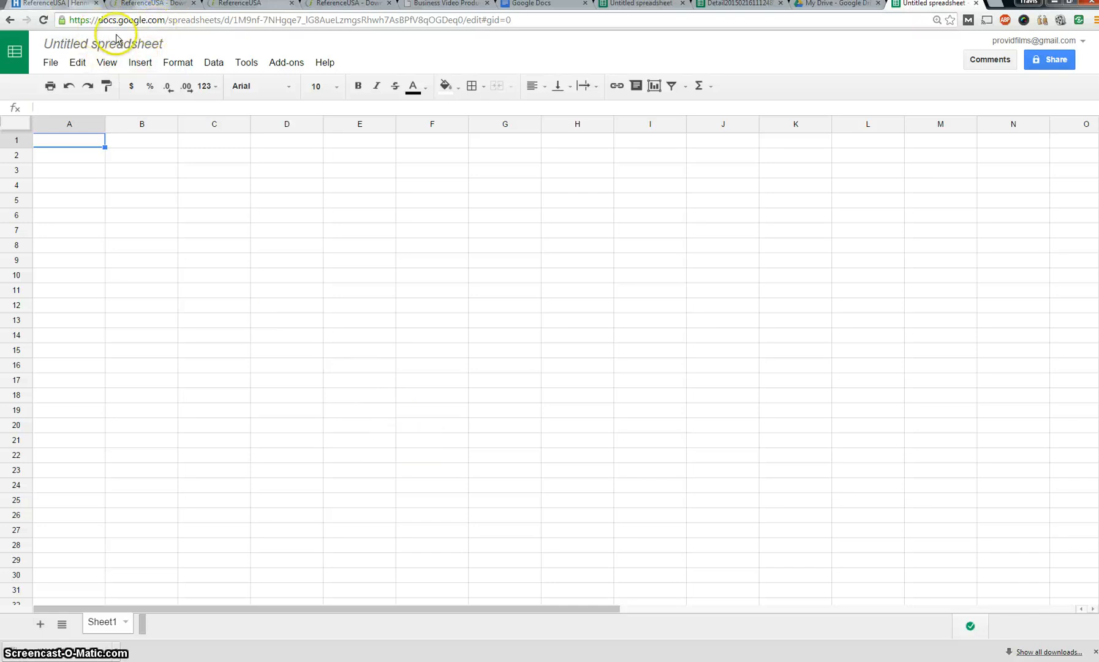
Choose Detail2015021611124894.csv from My Drive to import as a new spreadsheet.
left_click(50, 62)
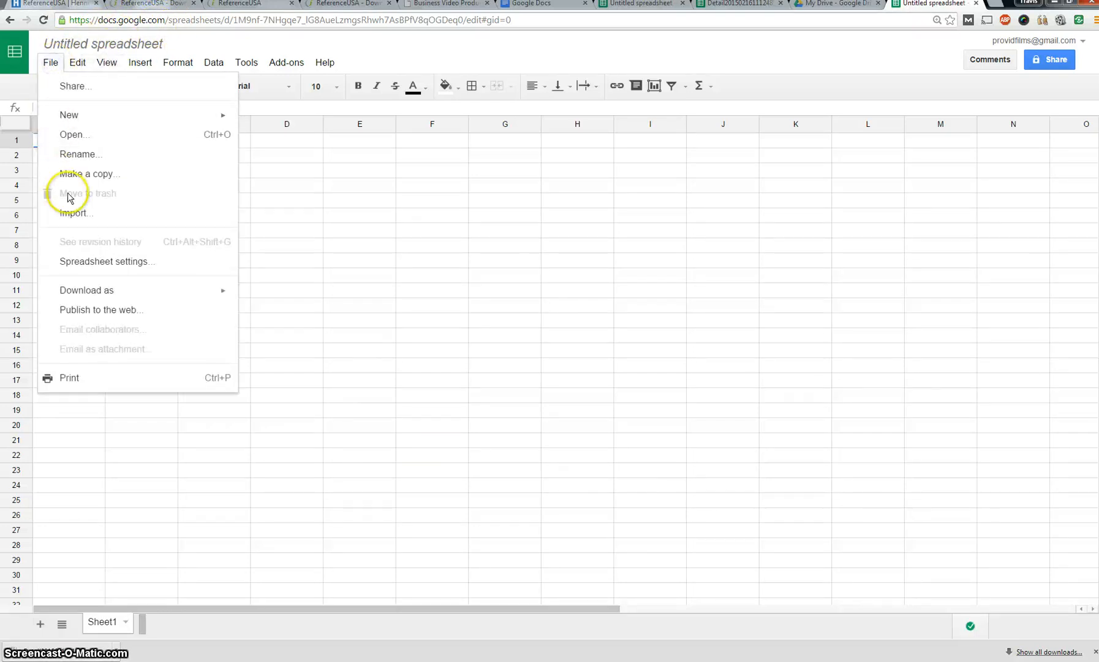
left_click(76, 213)
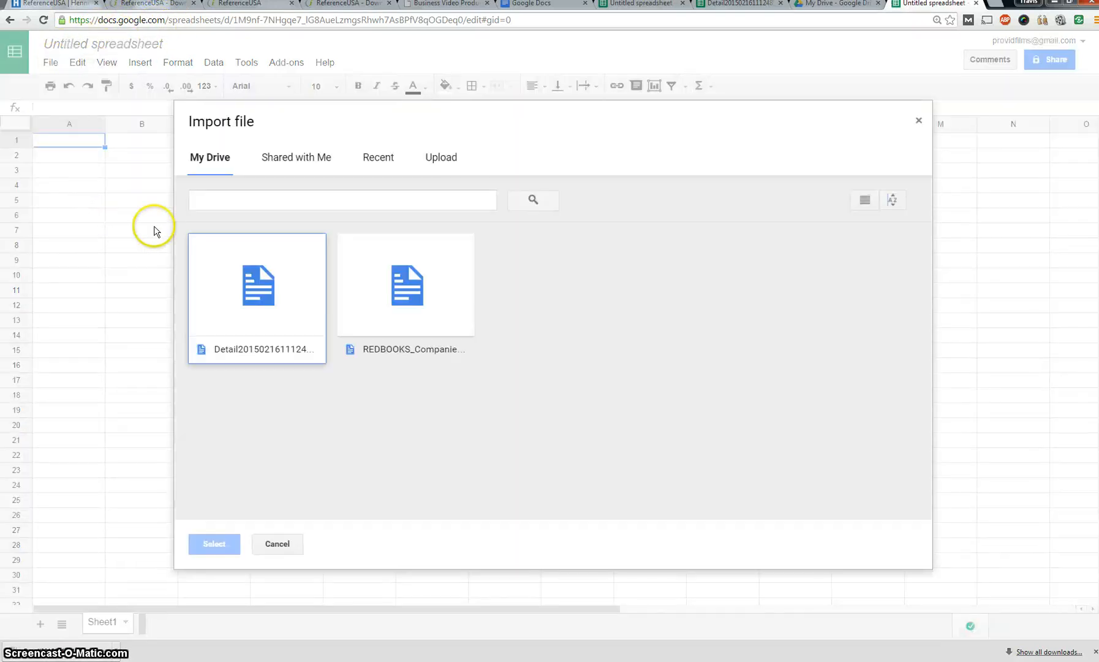
left_click(441, 156)
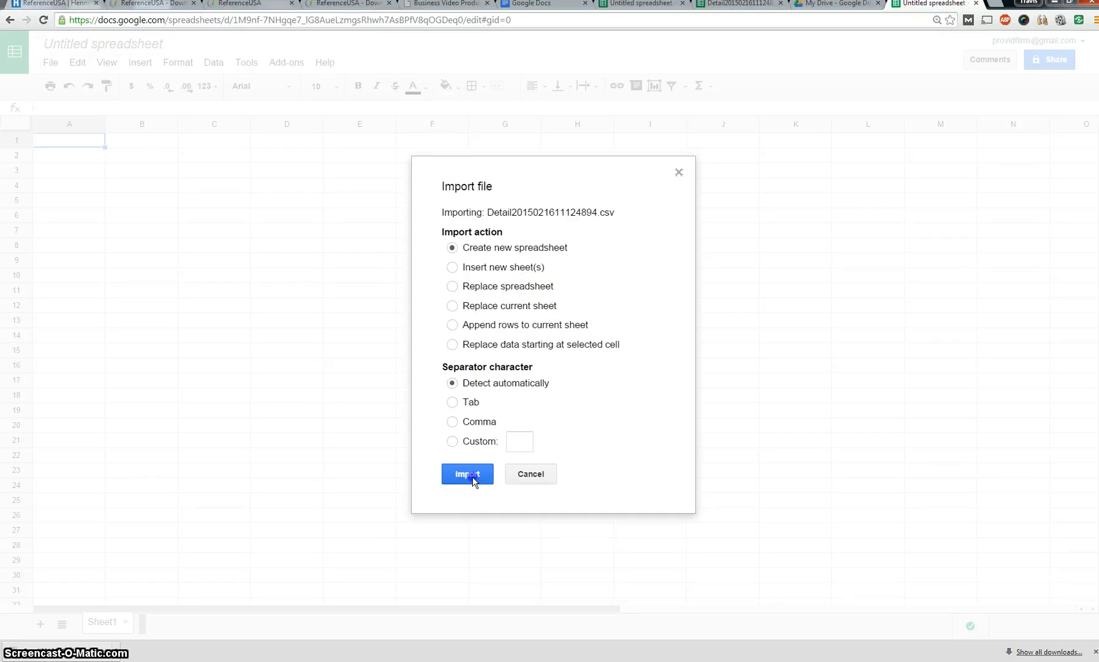
Import the Detail CSV, open the new spreadsheet and select its header row.
left_click(467, 473)
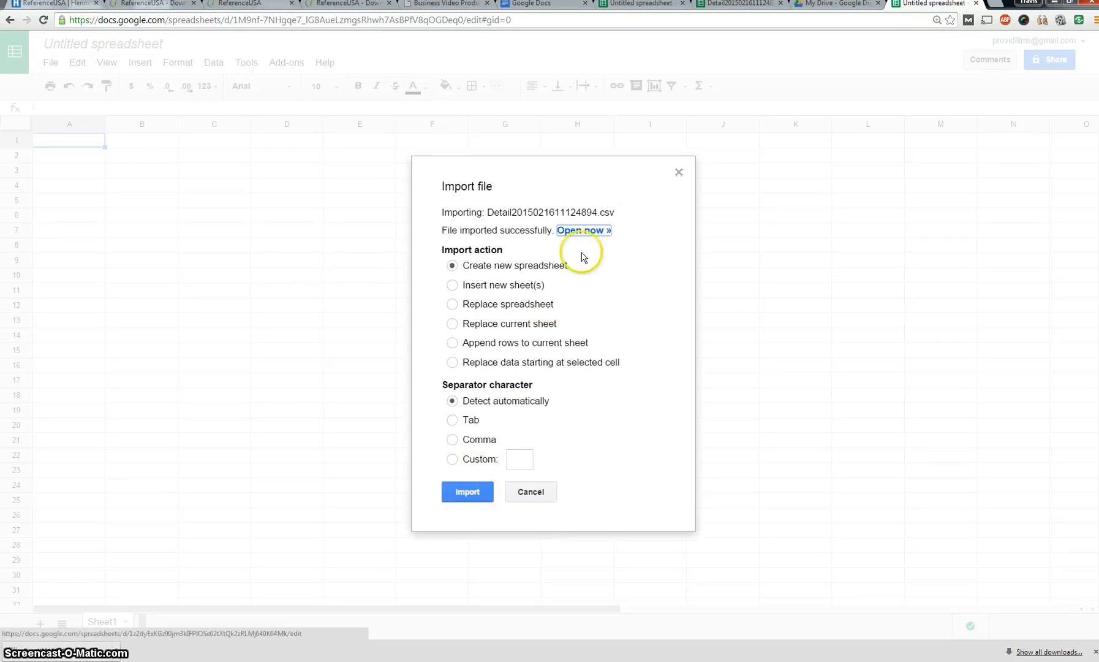
left_click(584, 230)
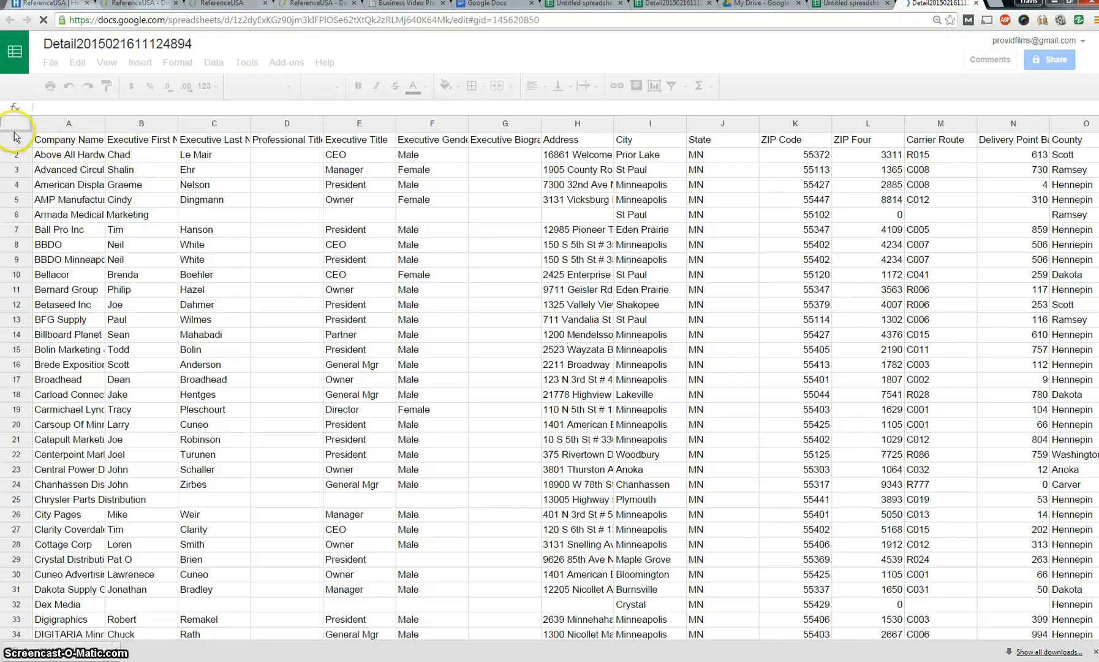
left_click(69, 141)
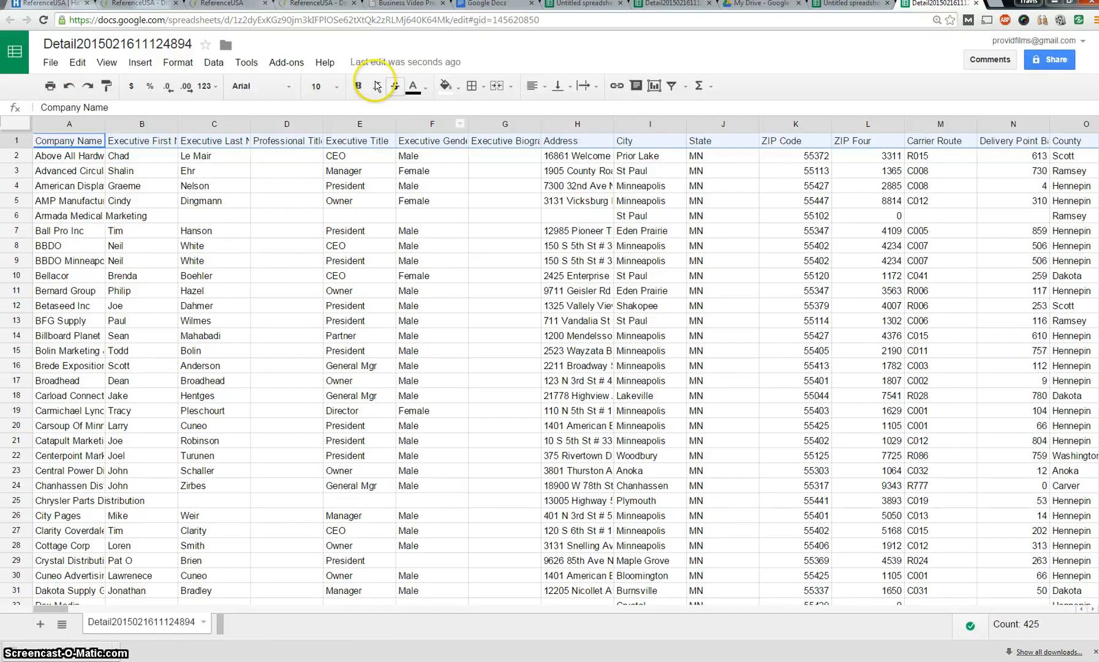
Bold and freeze row 1, and widen the Company Name column A.
left_click(358, 86)
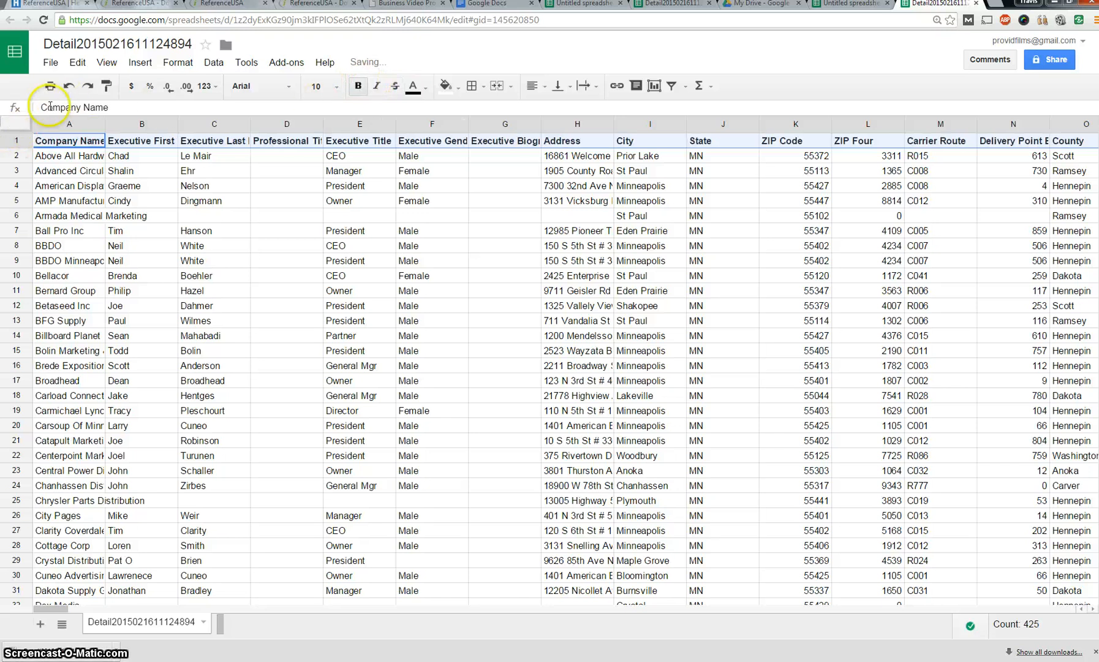
left_click(139, 62)
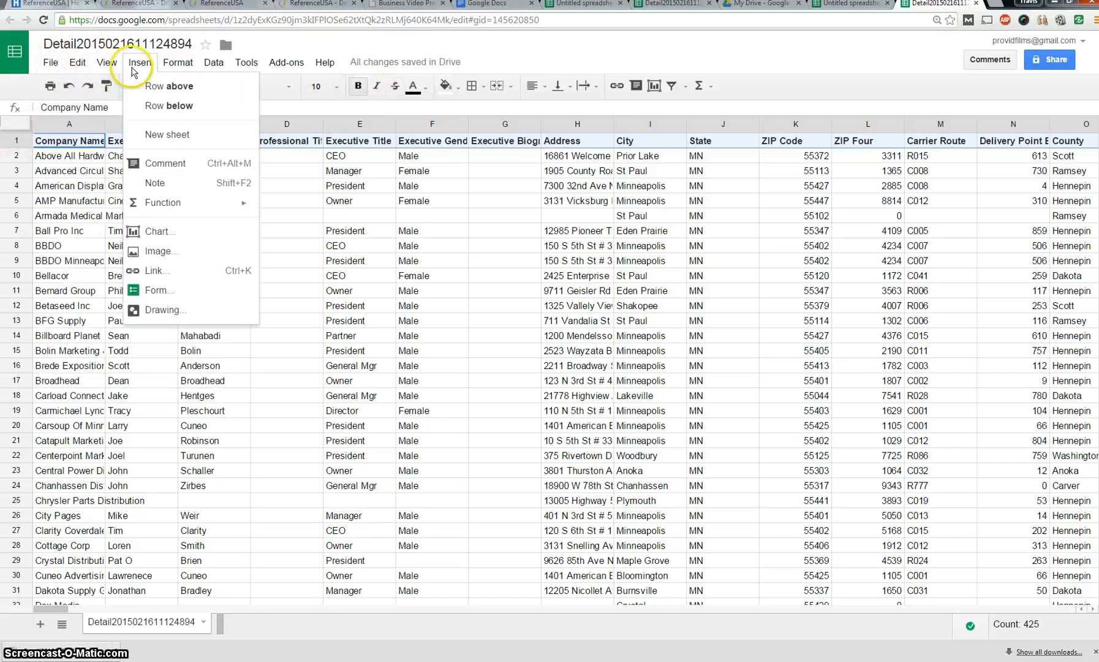
left_click(107, 63)
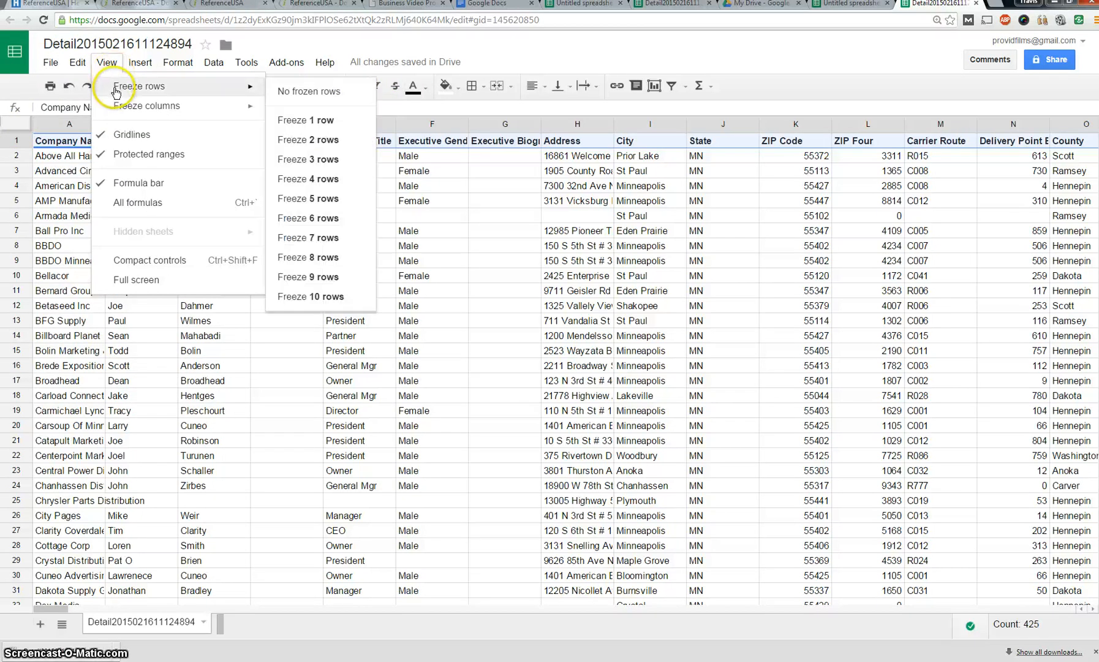
left_click(304, 120)
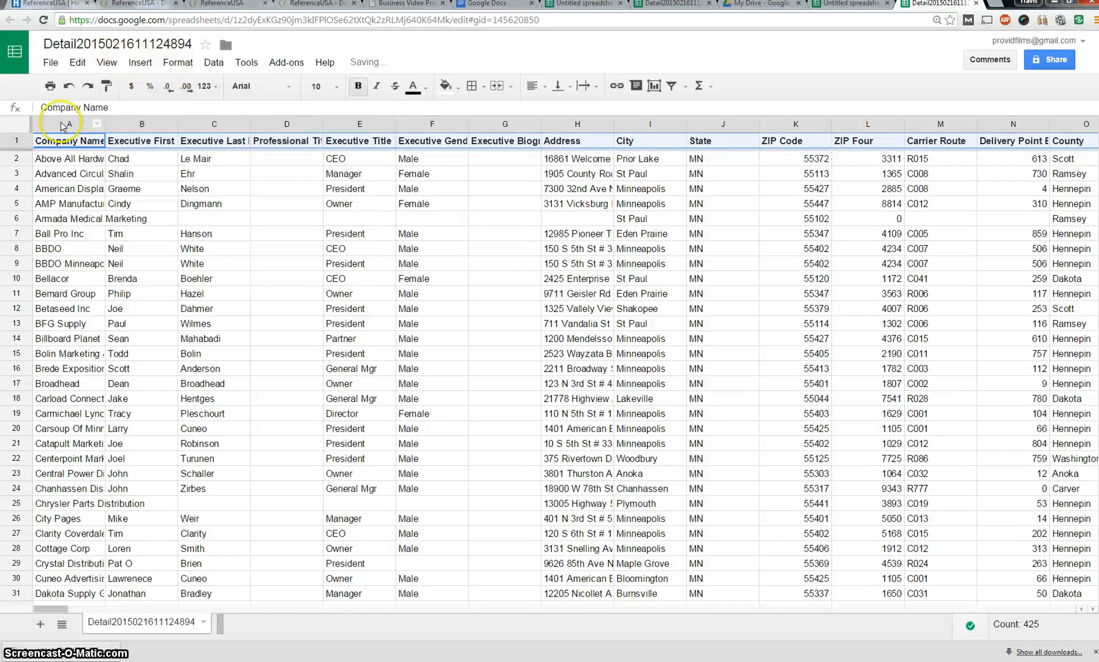
left_click(107, 62)
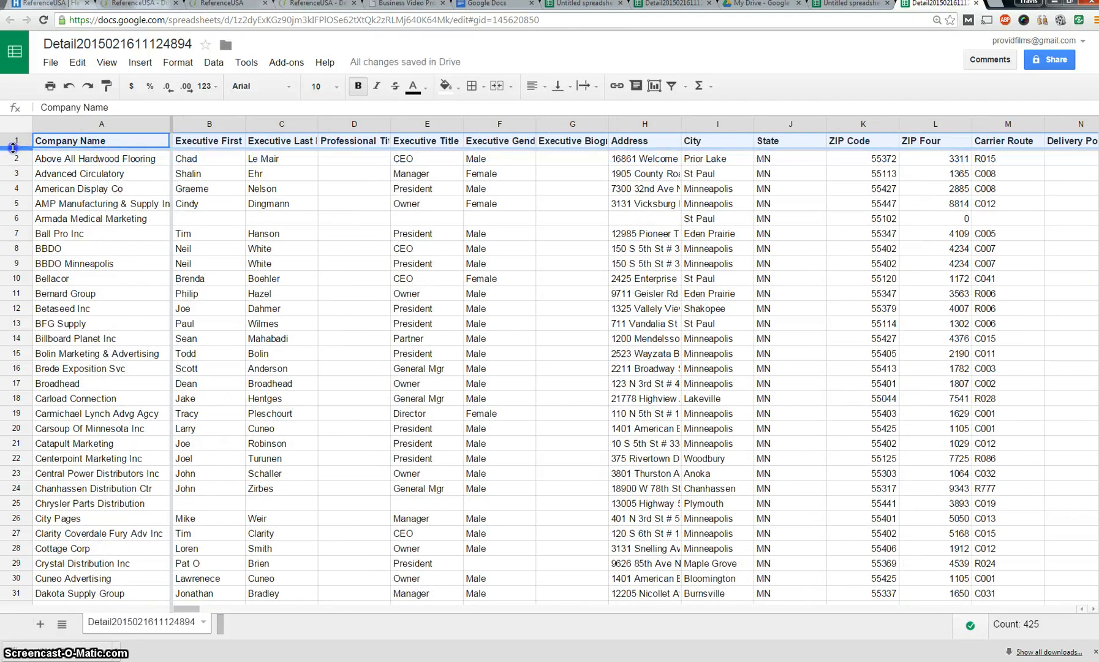
scroll("down", 3)
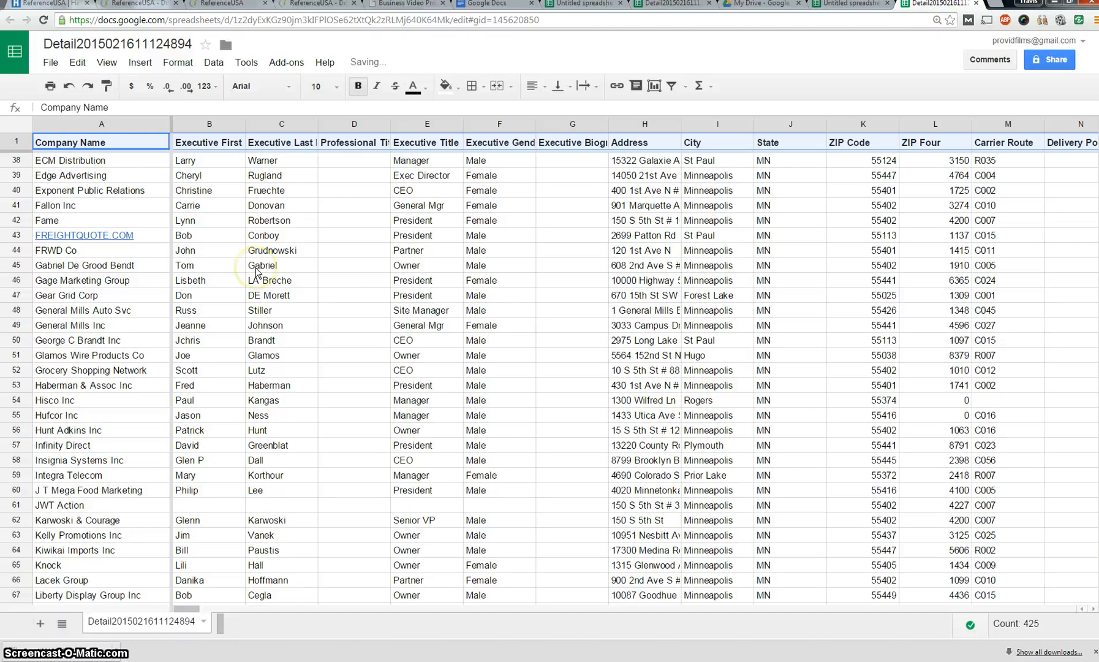
scroll("down", 3)
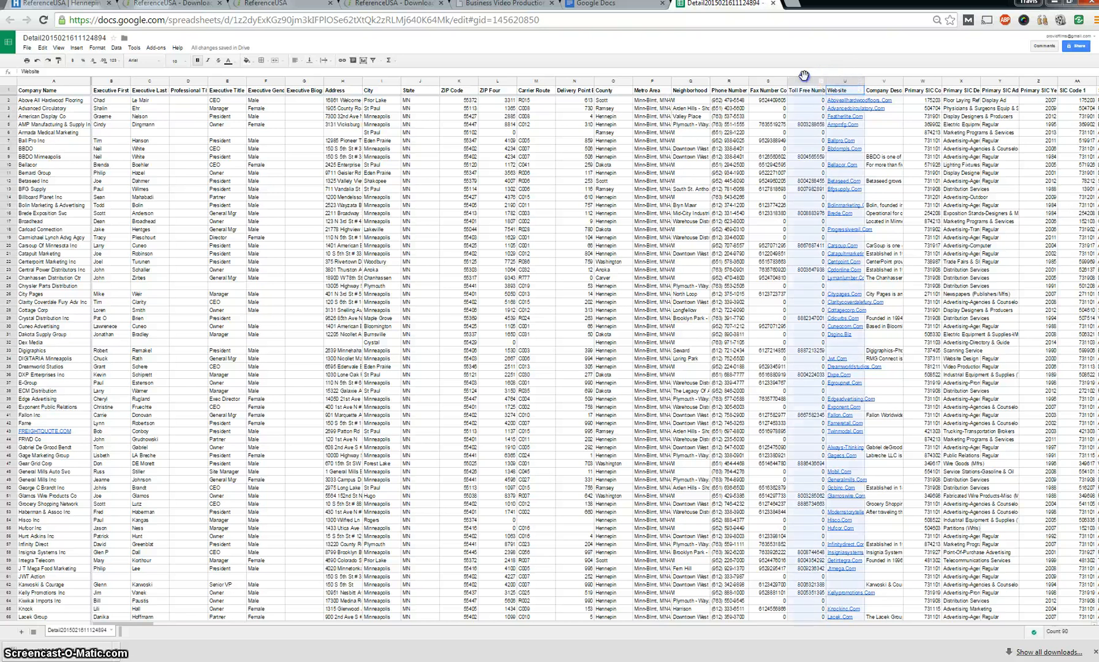
Move Website and Phone Number Combined columns into place beside Company Name and City.
left_click(845, 89)
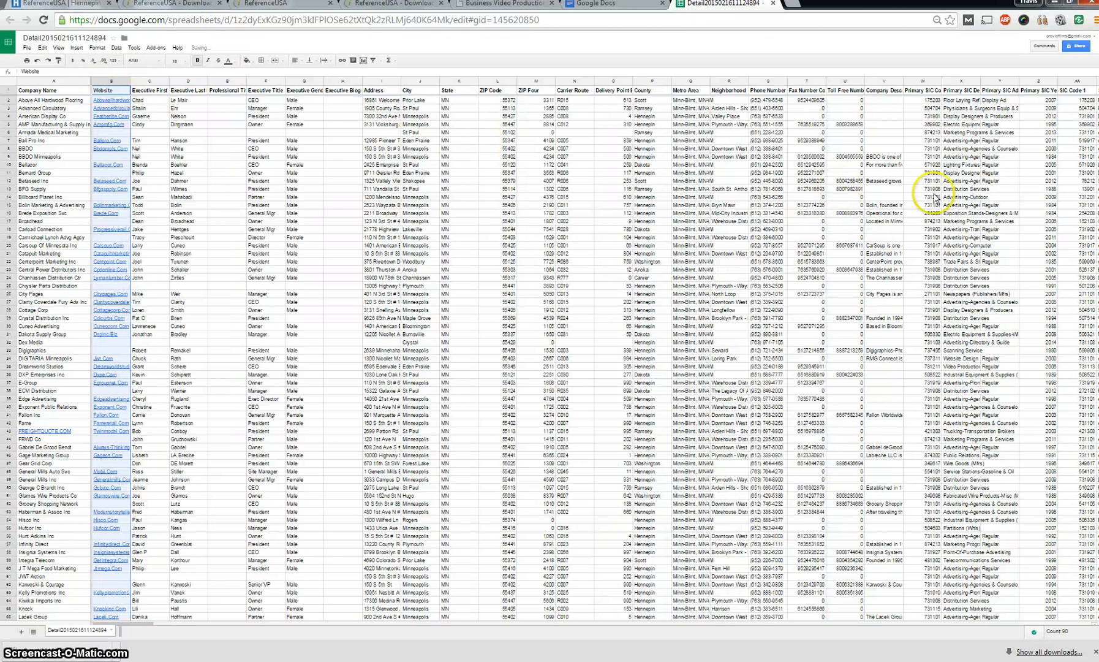
mouse_move(378, 83)
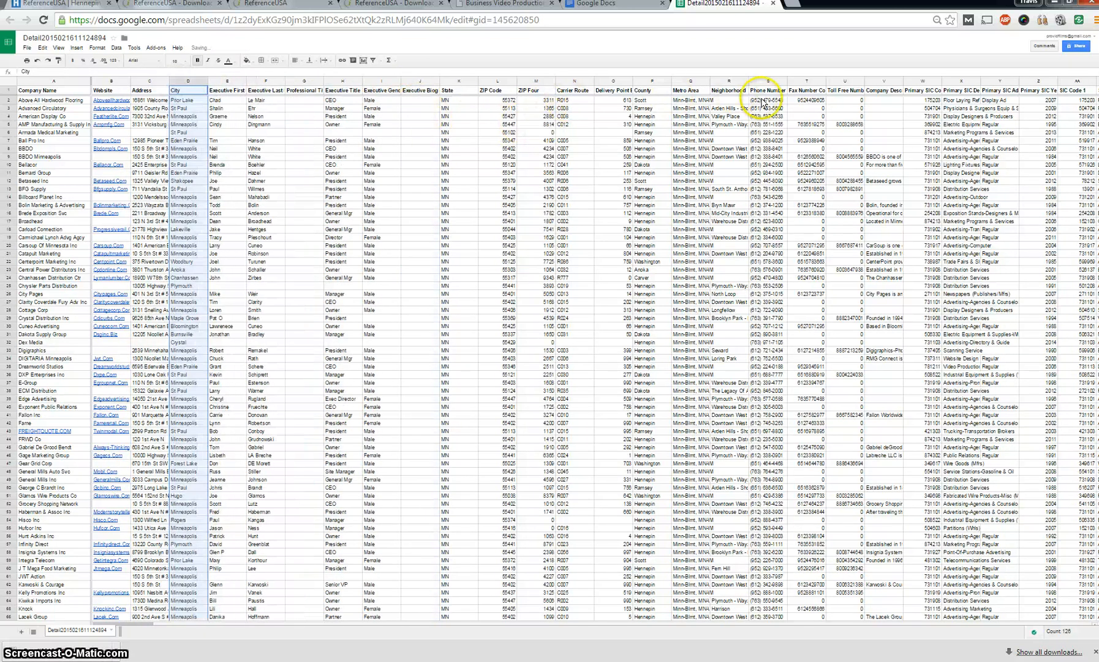
left_click(767, 89)
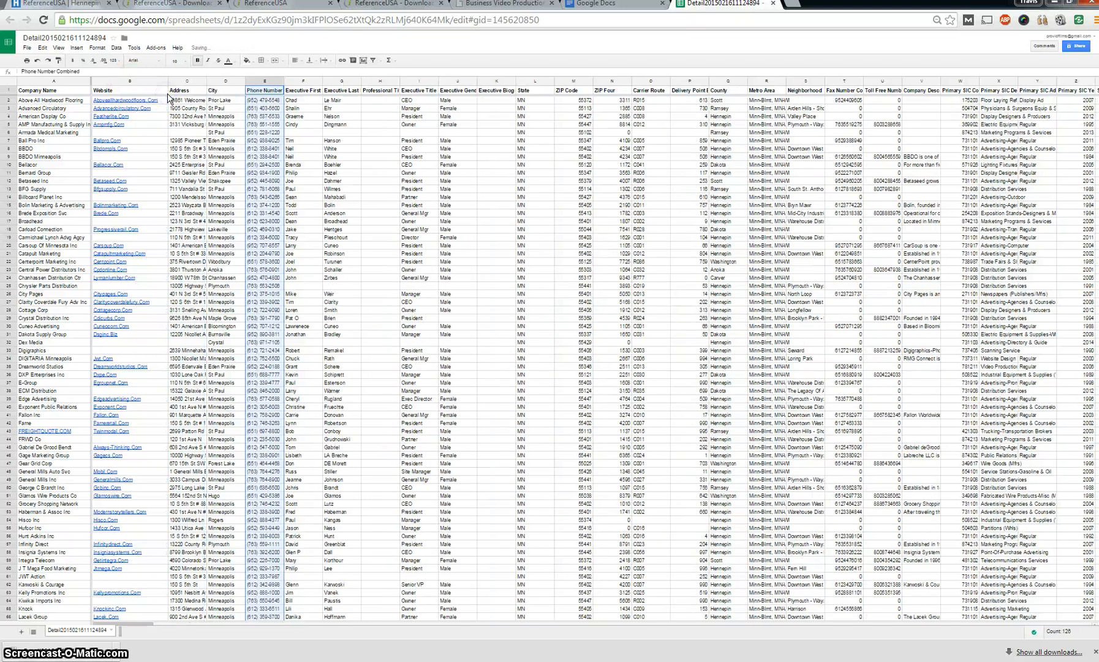
mouse_move(754, 233)
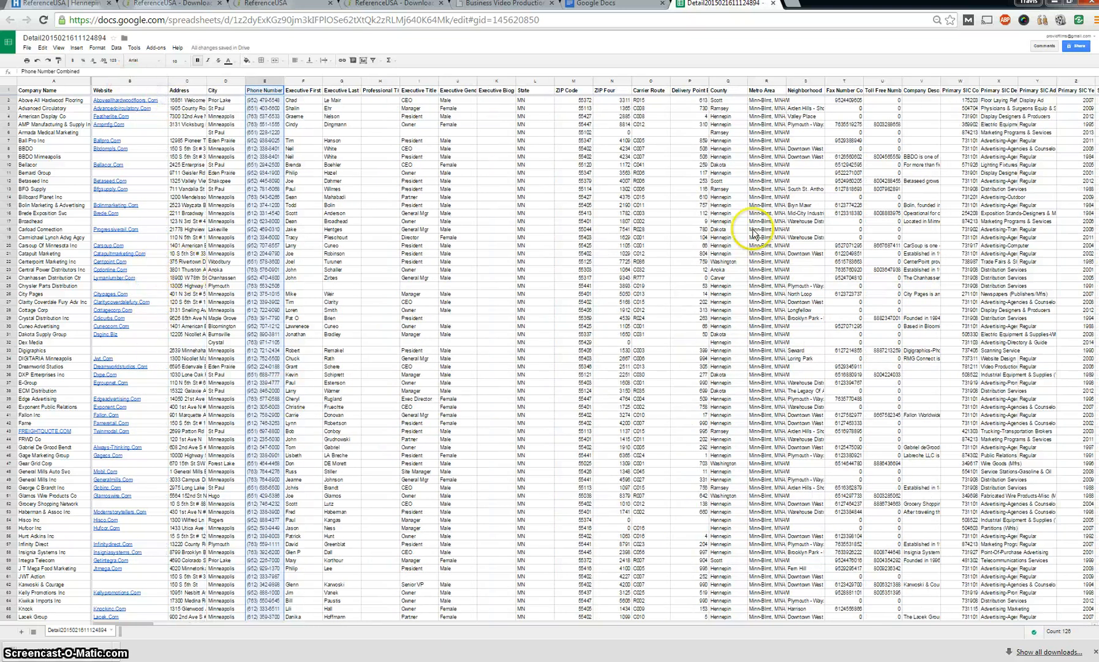
mouse_move(120, 628)
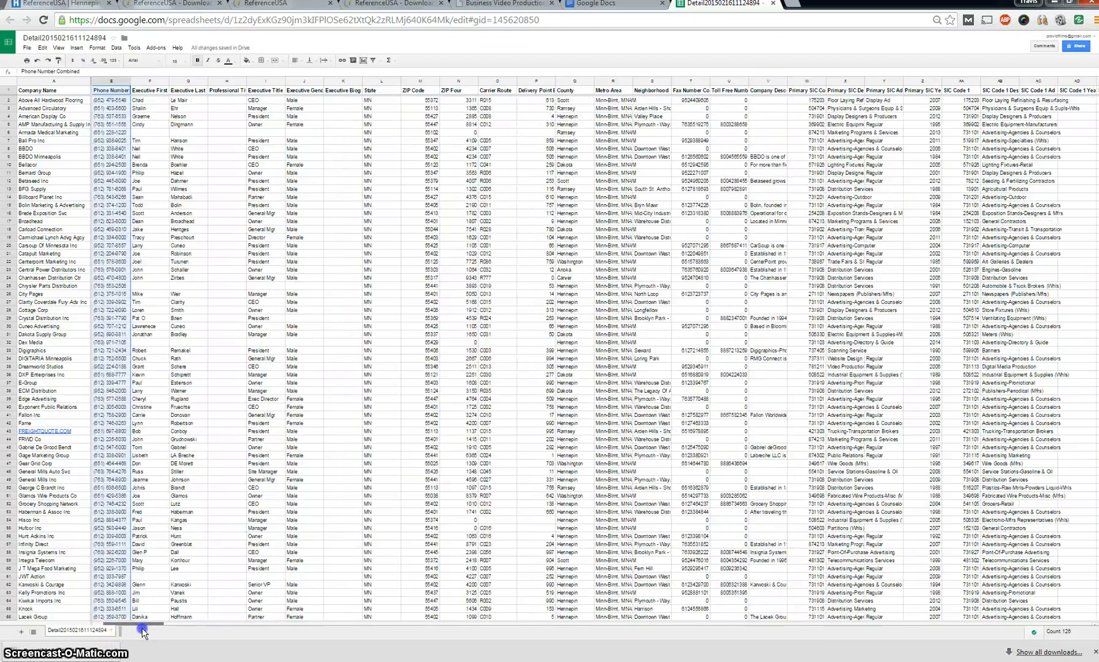
scroll("right", 3)
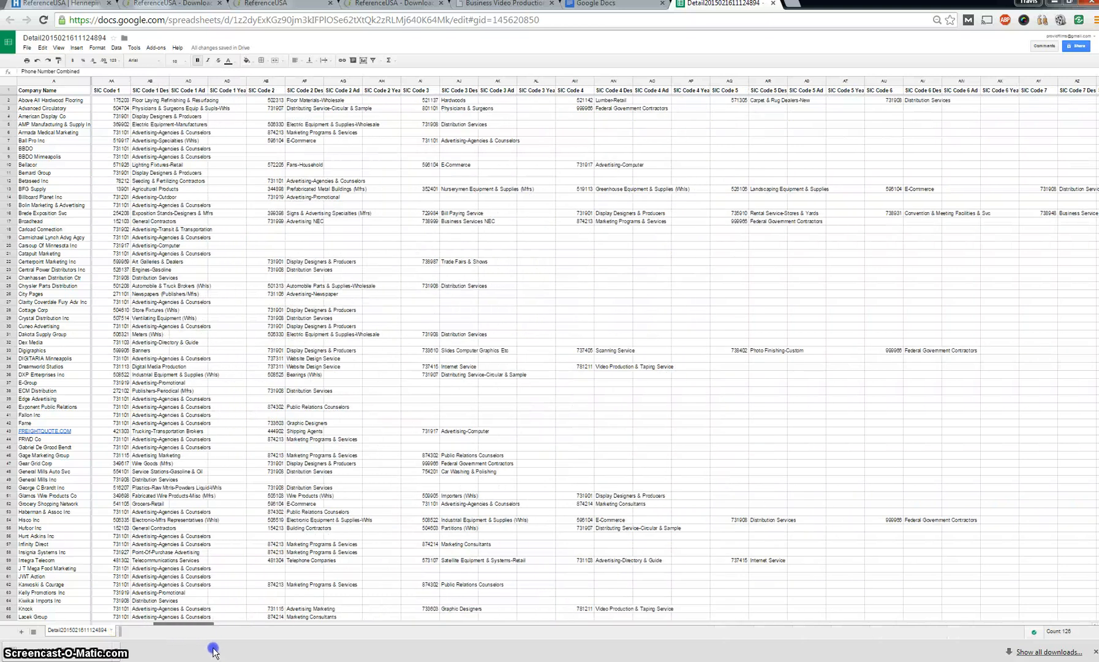
scroll("right", 3)
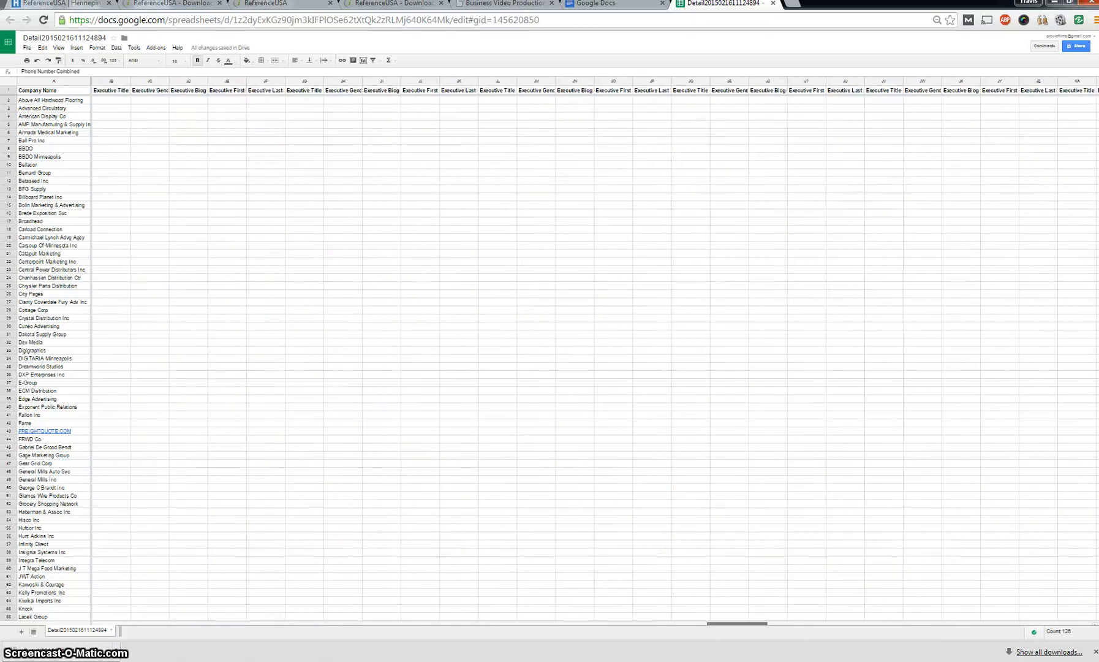
scroll("right", 3)
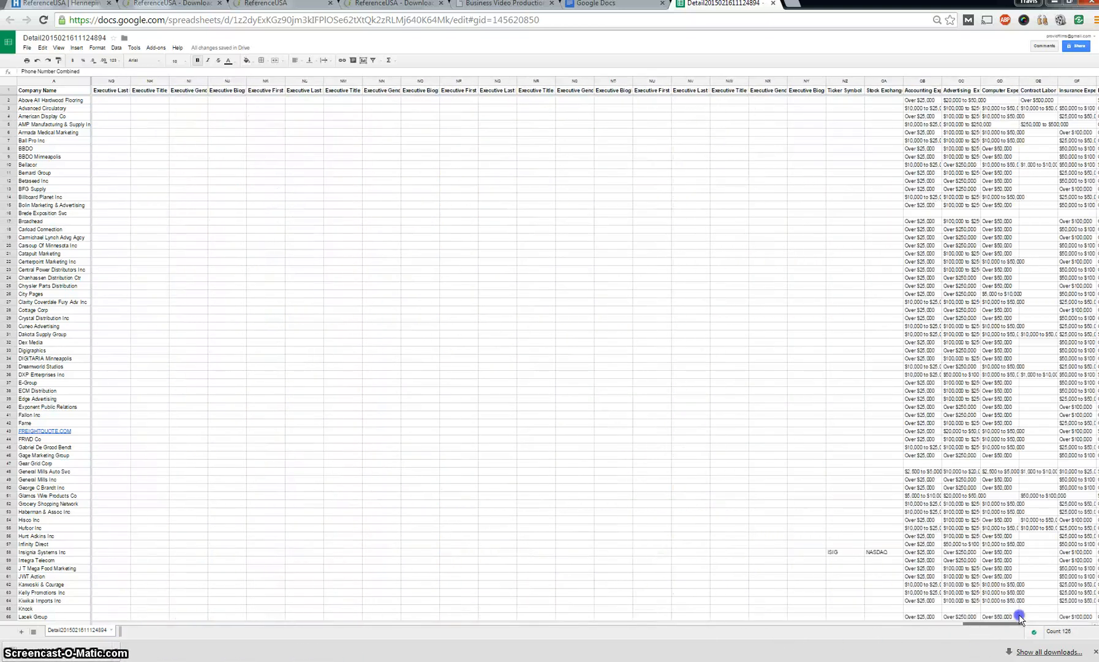
scroll("right", 3)
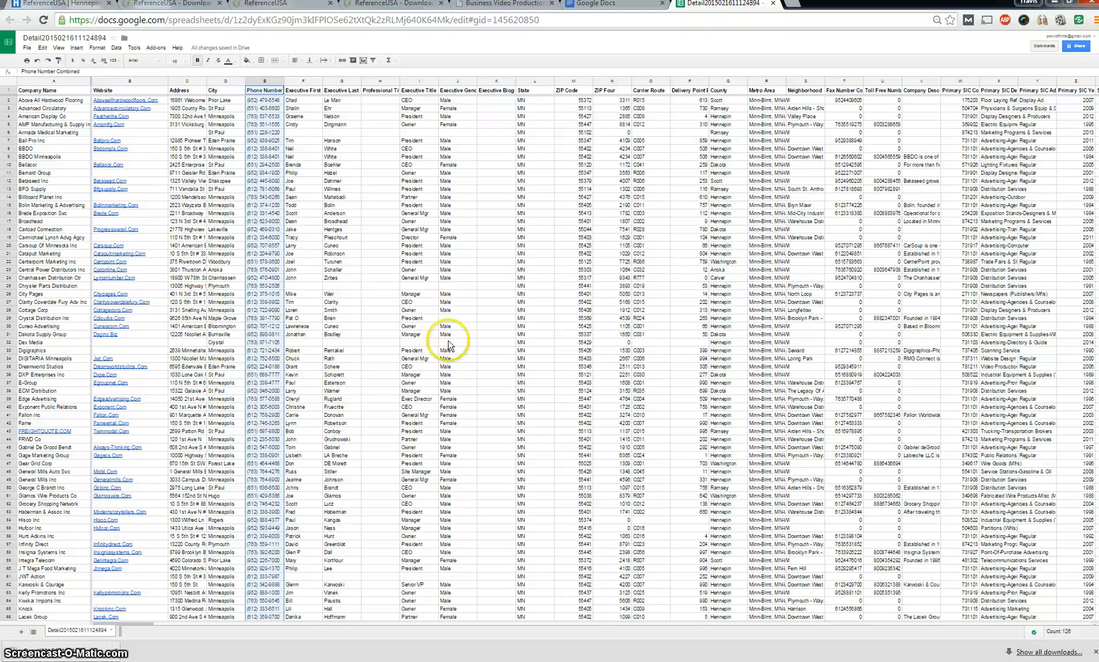
mouse_move(125, 358)
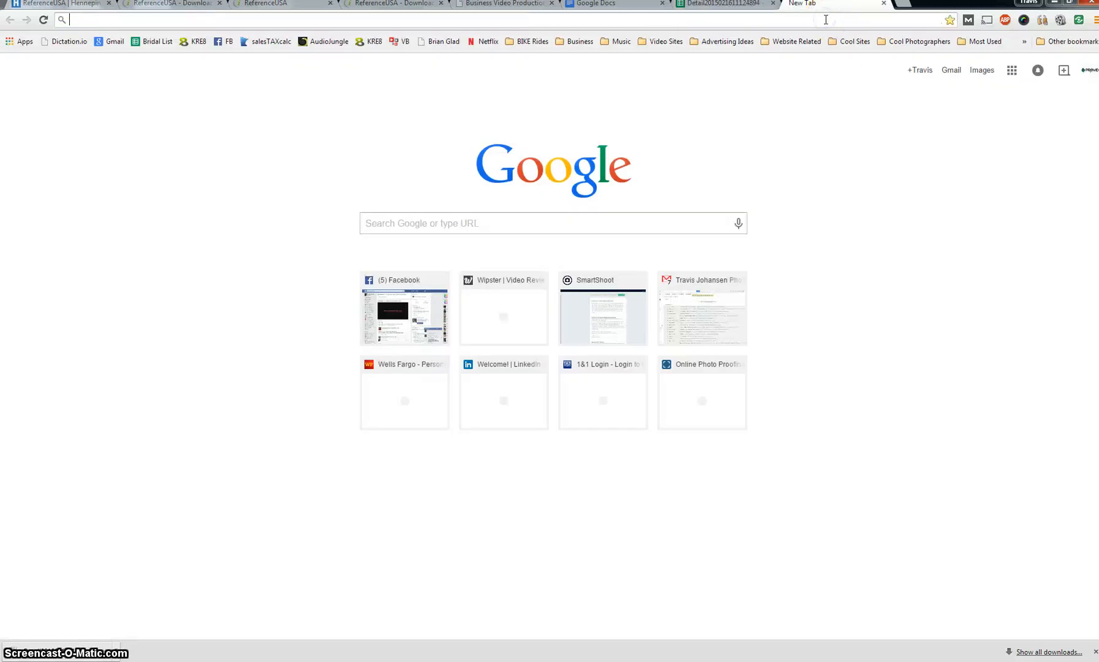
Go to batchgeo.com from the 'batch' address-bar suggestion.
type("batch")
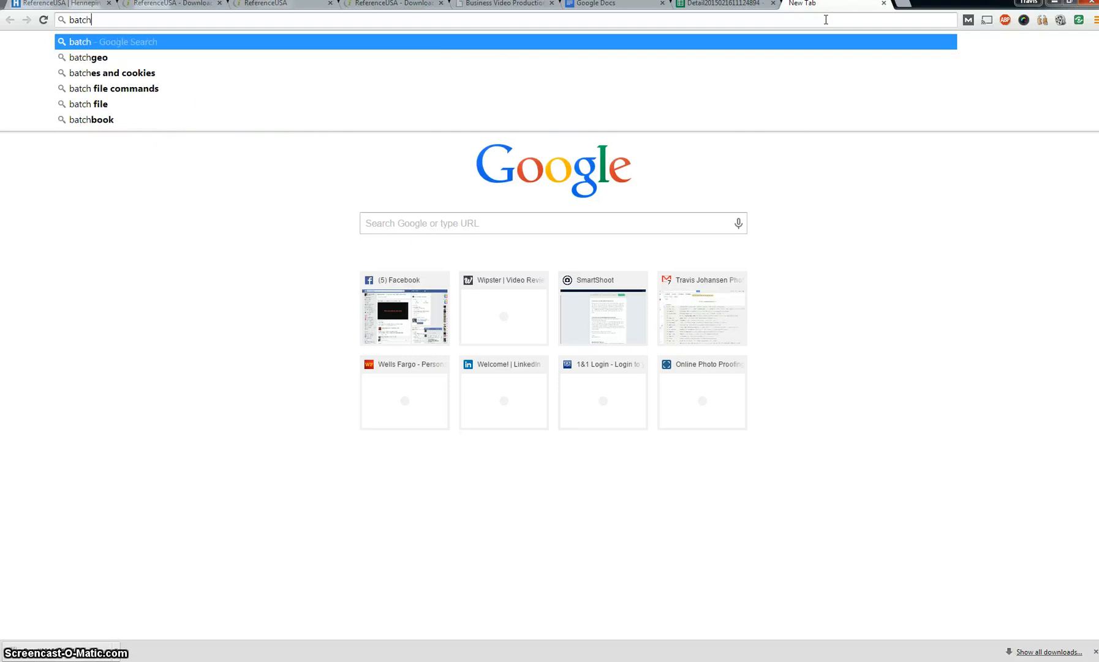
left_click(87, 57)
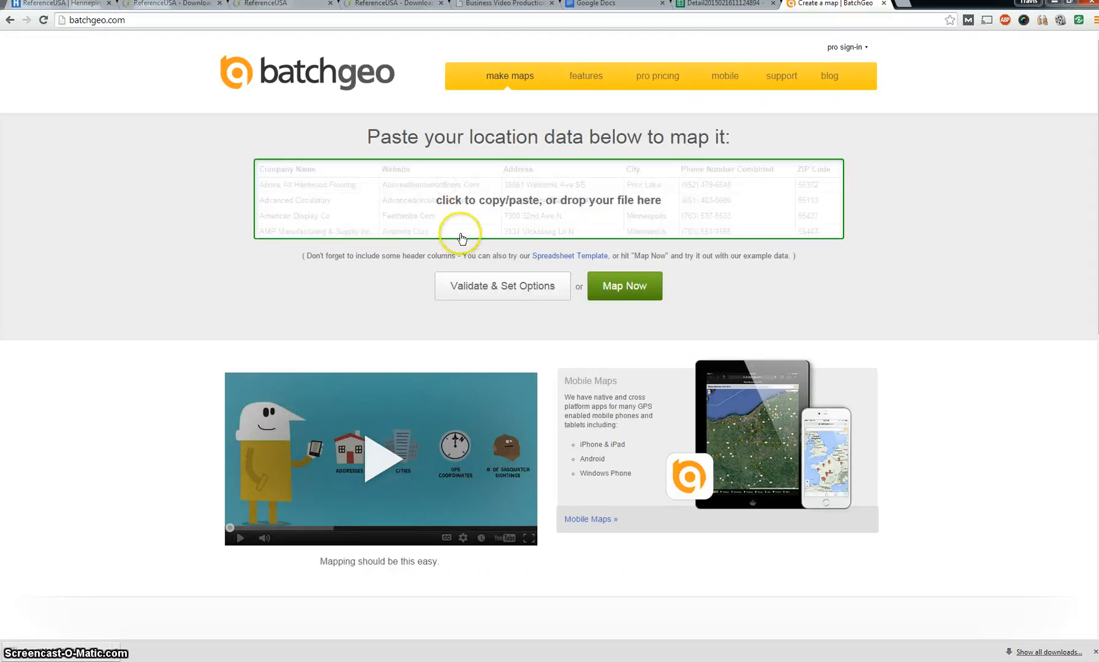
Validate the 15 pasted rows, set circle markers in advanced options, and make the map.
left_click(461, 238)
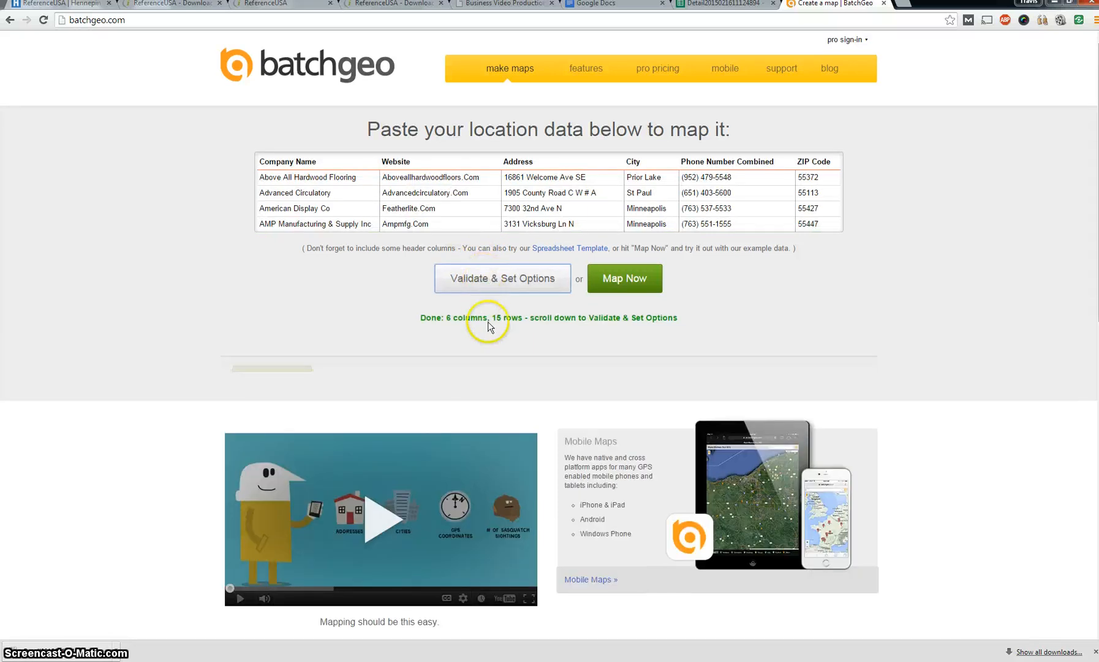
left_click(502, 278)
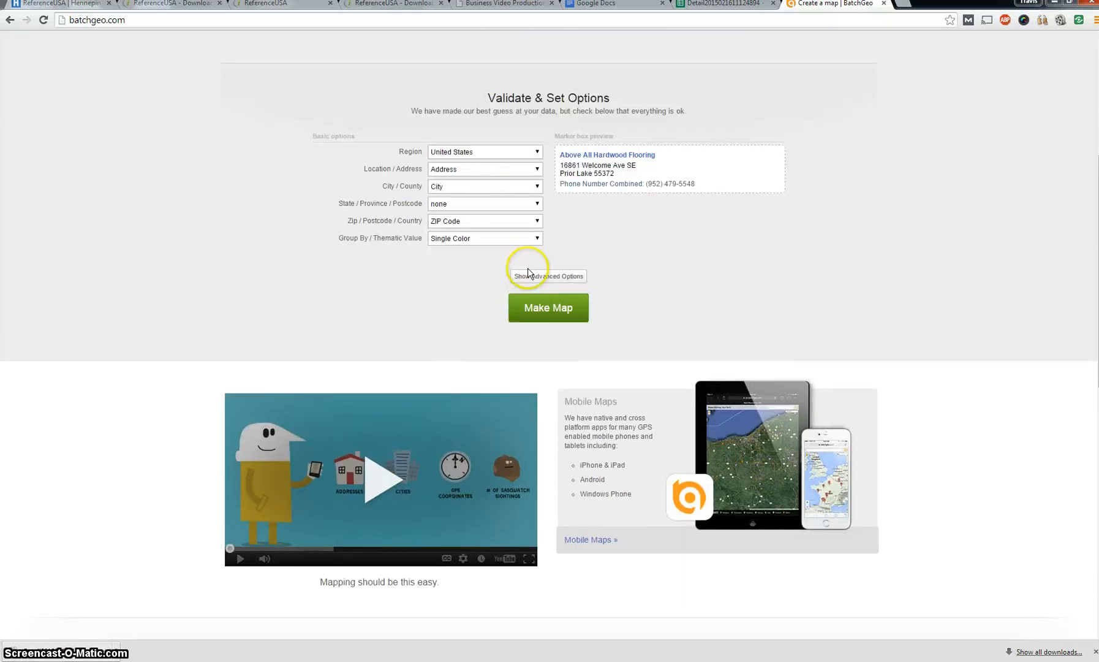
left_click(549, 276)
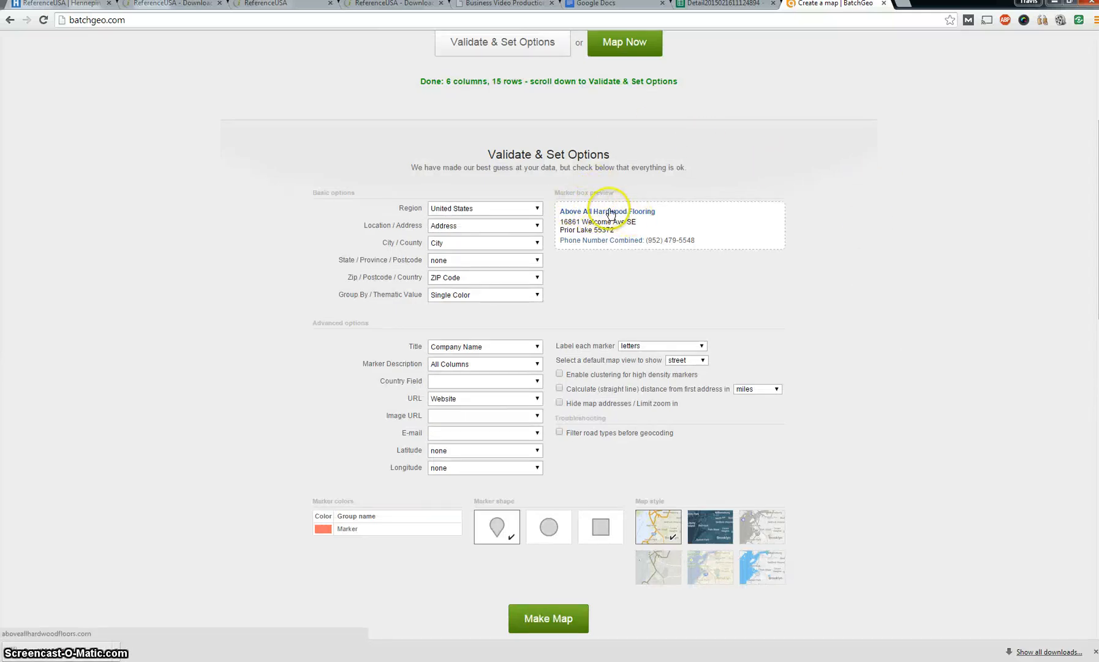
mouse_move(614, 218)
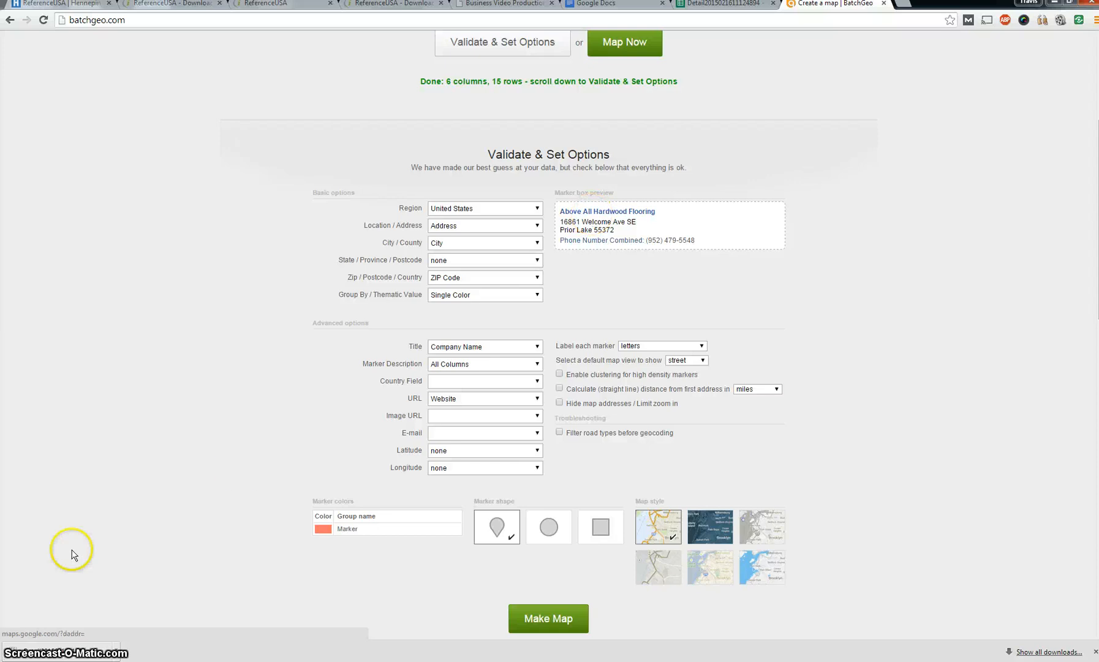
mouse_move(596, 241)
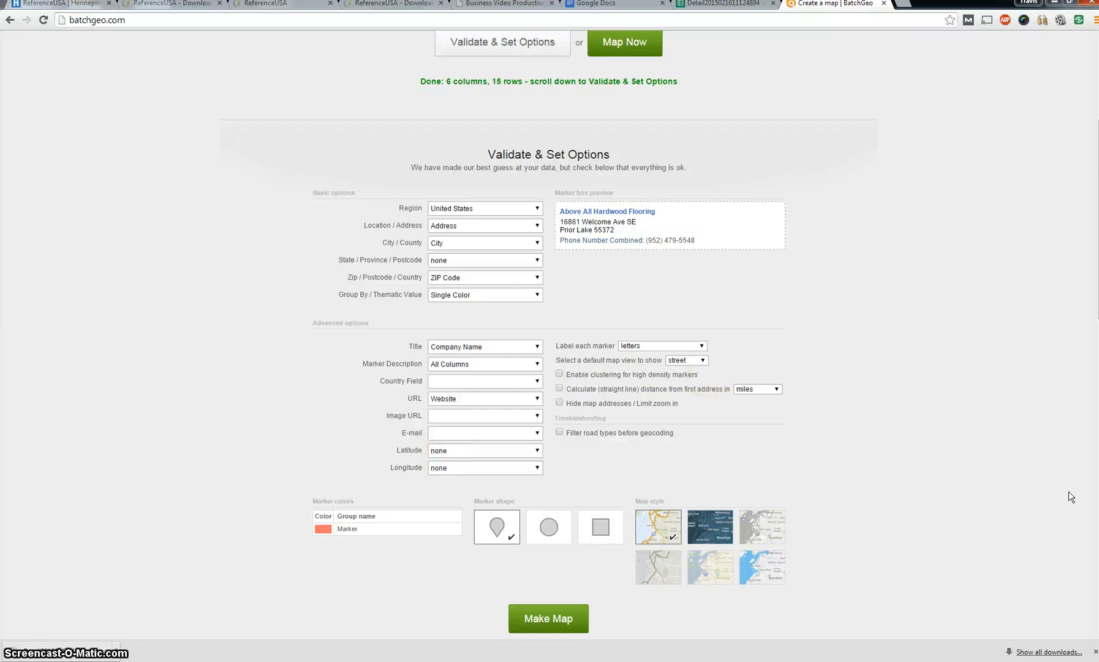
left_click(549, 527)
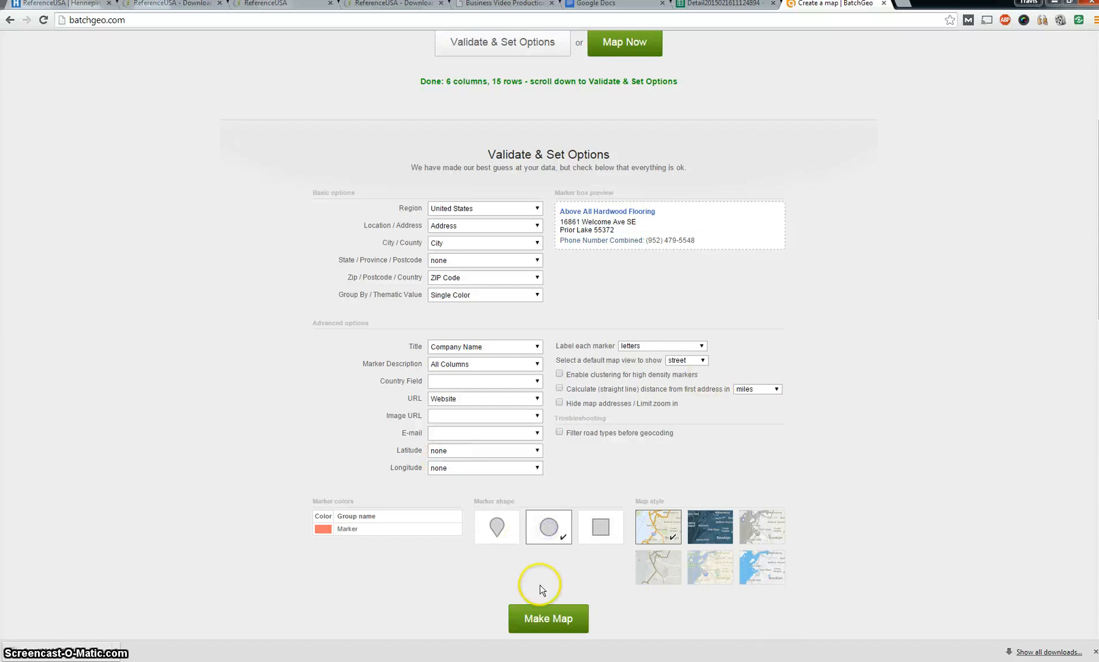
left_click(548, 618)
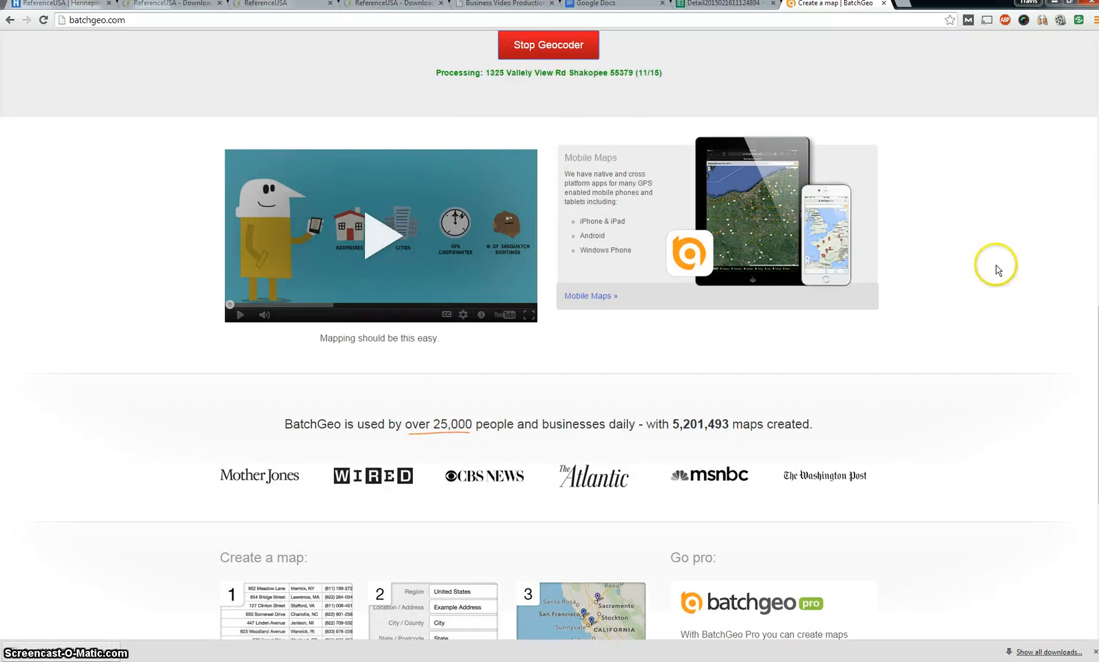
mouse_move(933, 121)
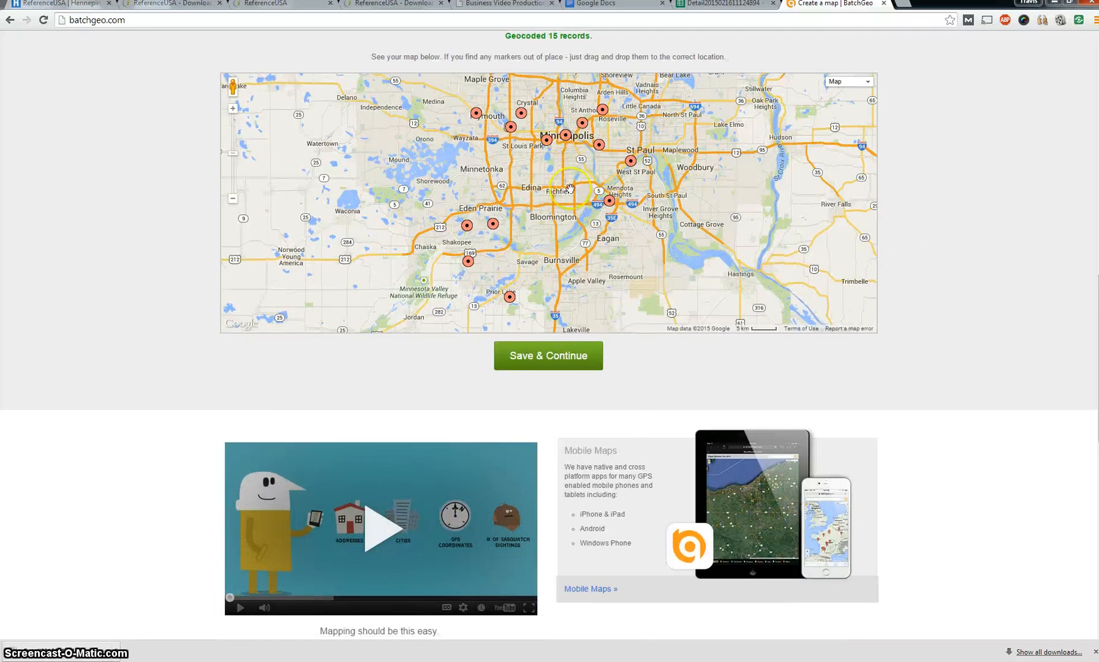
View popups for the downtown, Shakopee and Eden Prairie business markers.
left_click(549, 130)
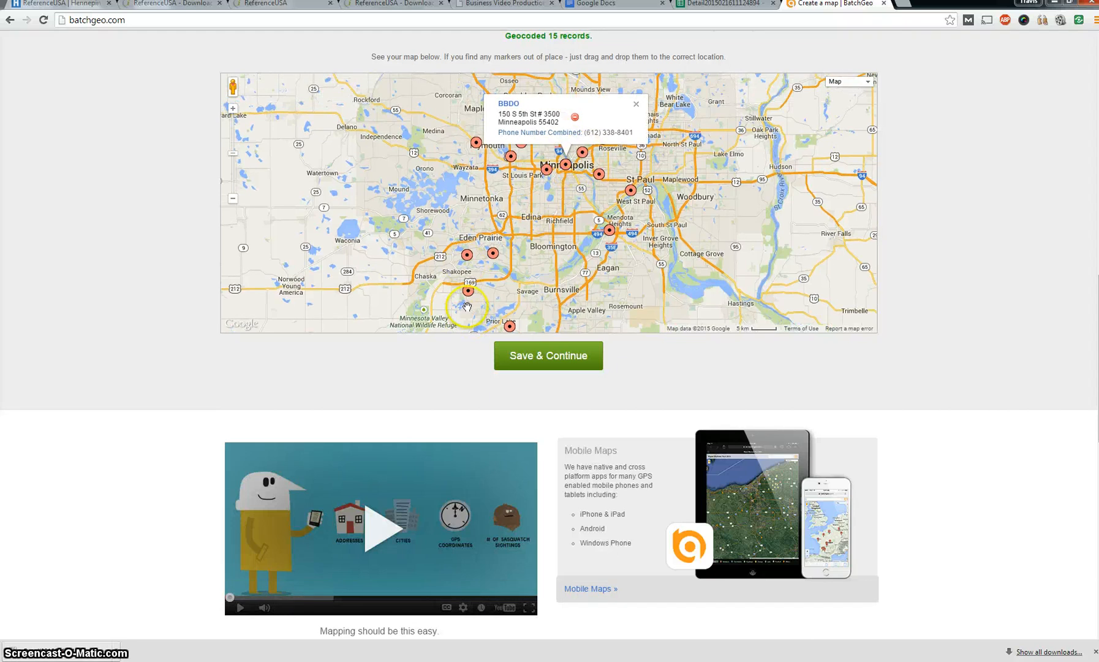
left_click(469, 289)
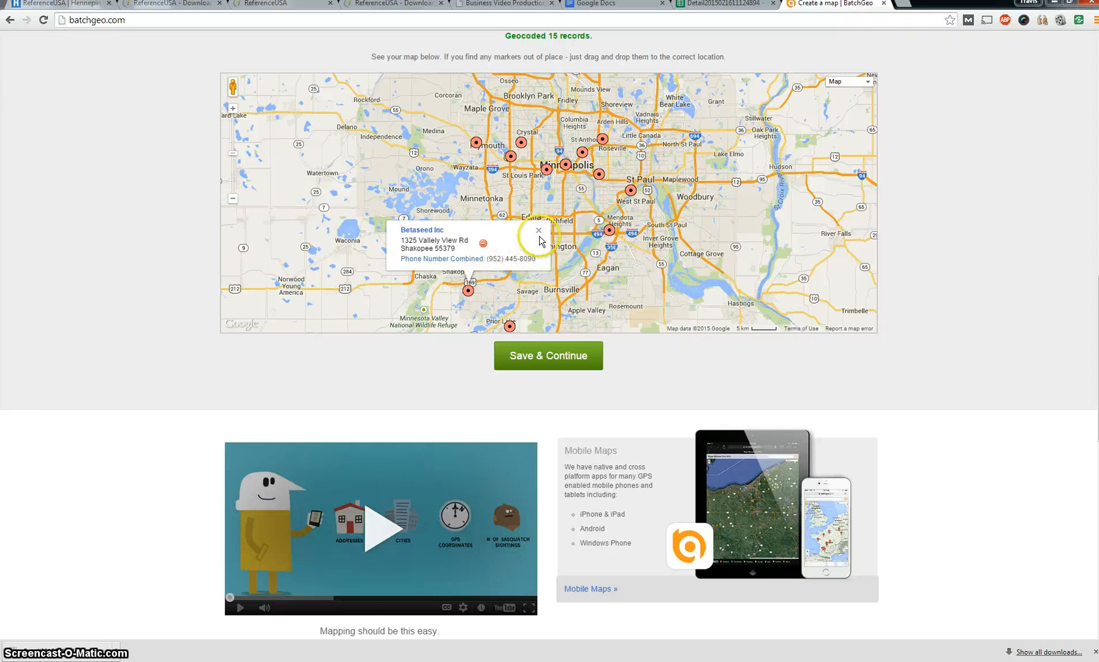
left_click(538, 230)
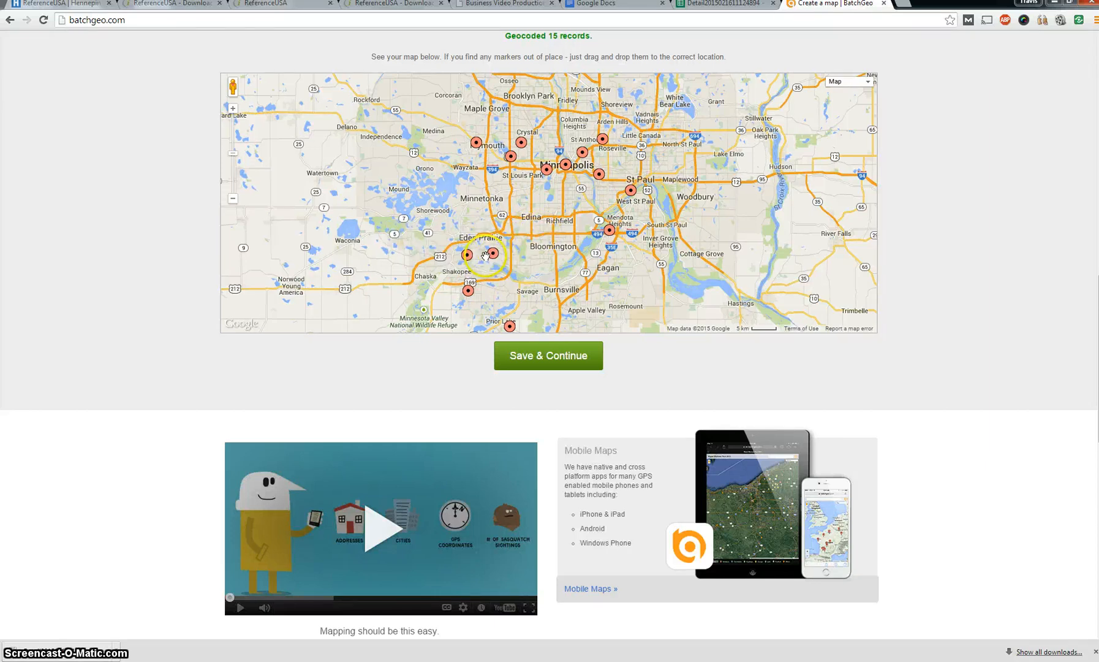
left_click(467, 255)
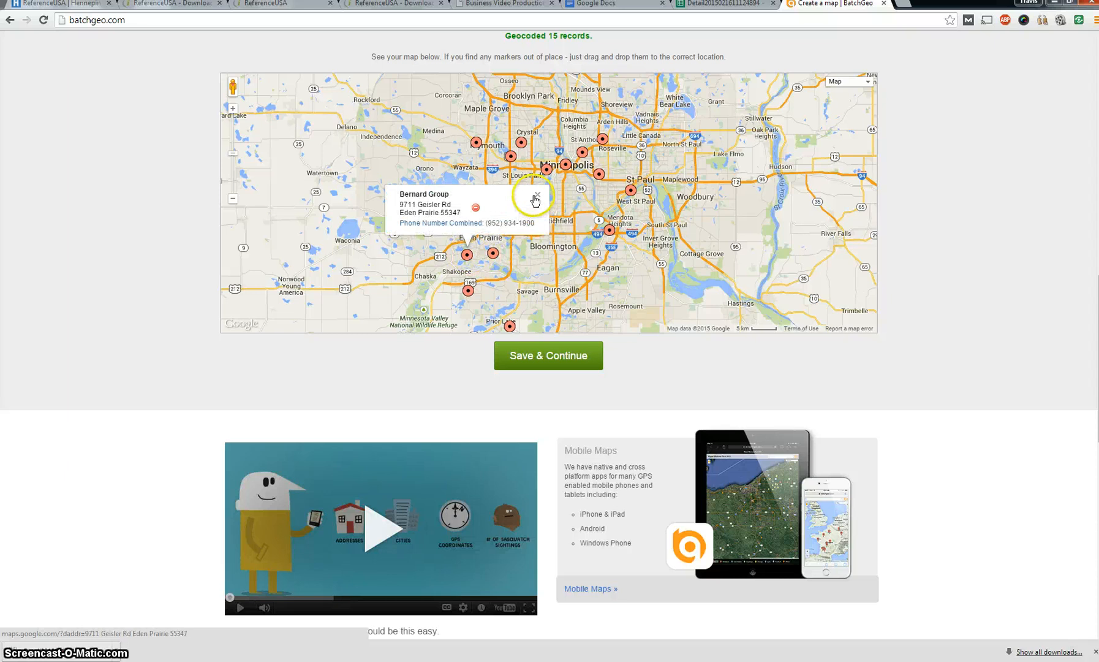
Save the map as unlisted with the title 'Advertising'.
left_click(548, 355)
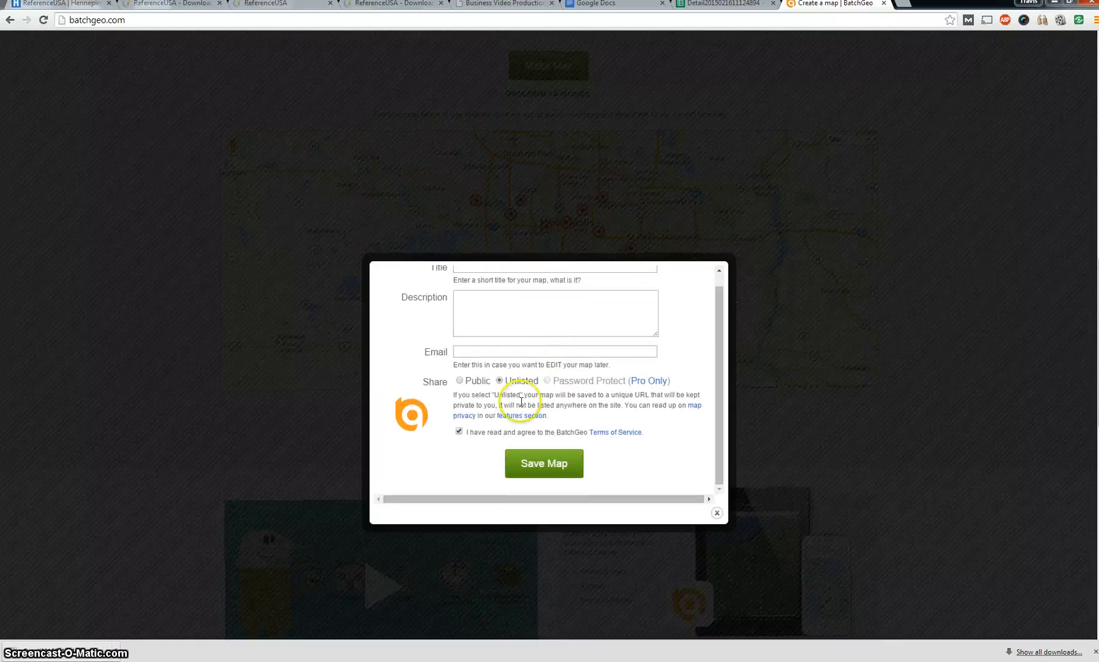
left_click(554, 267)
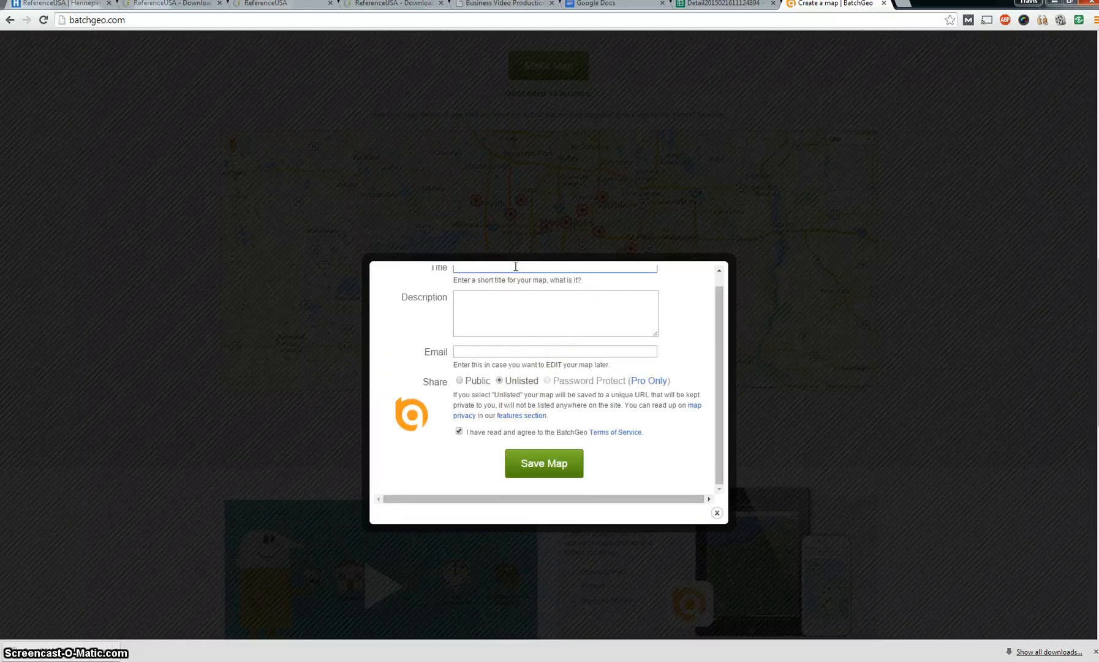
type("Adver")
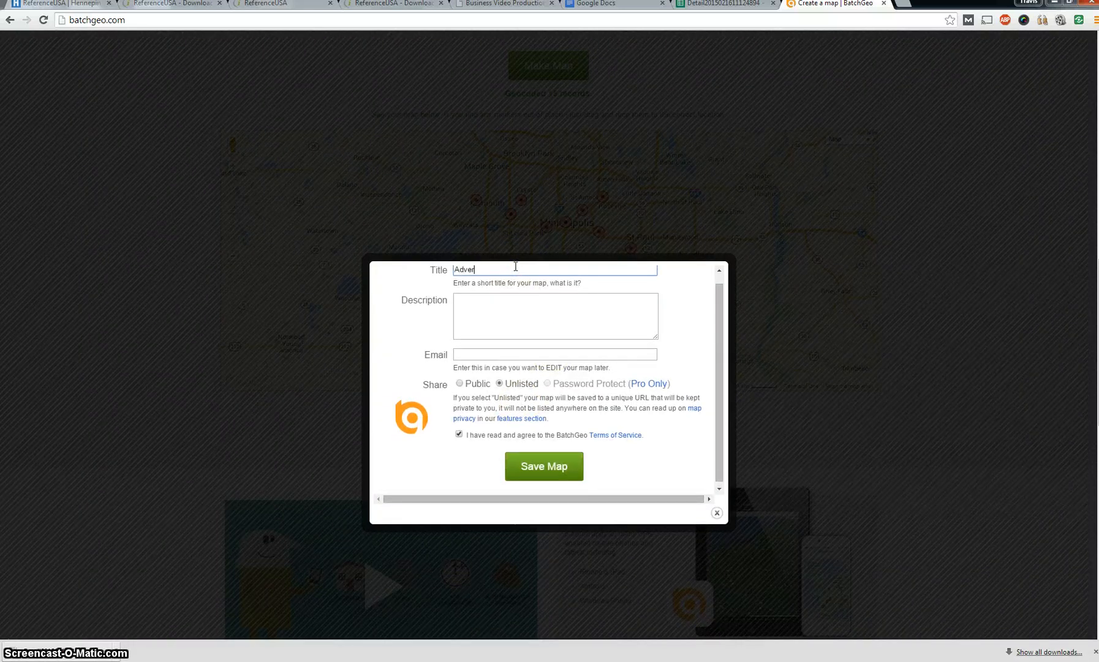
type("tising")
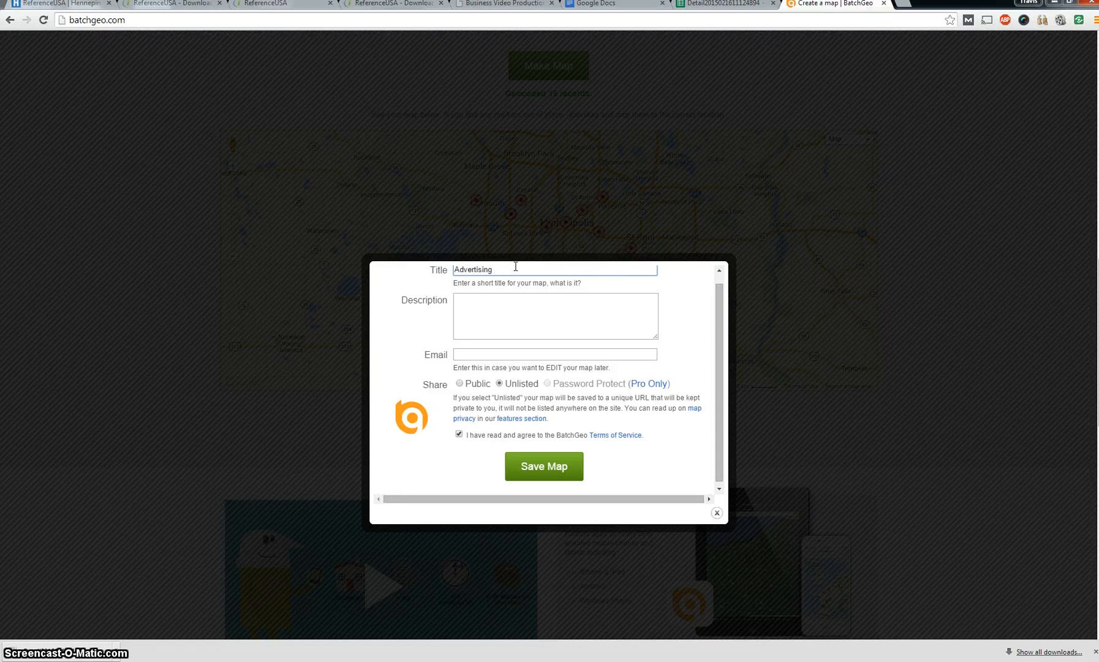
left_click(554, 354)
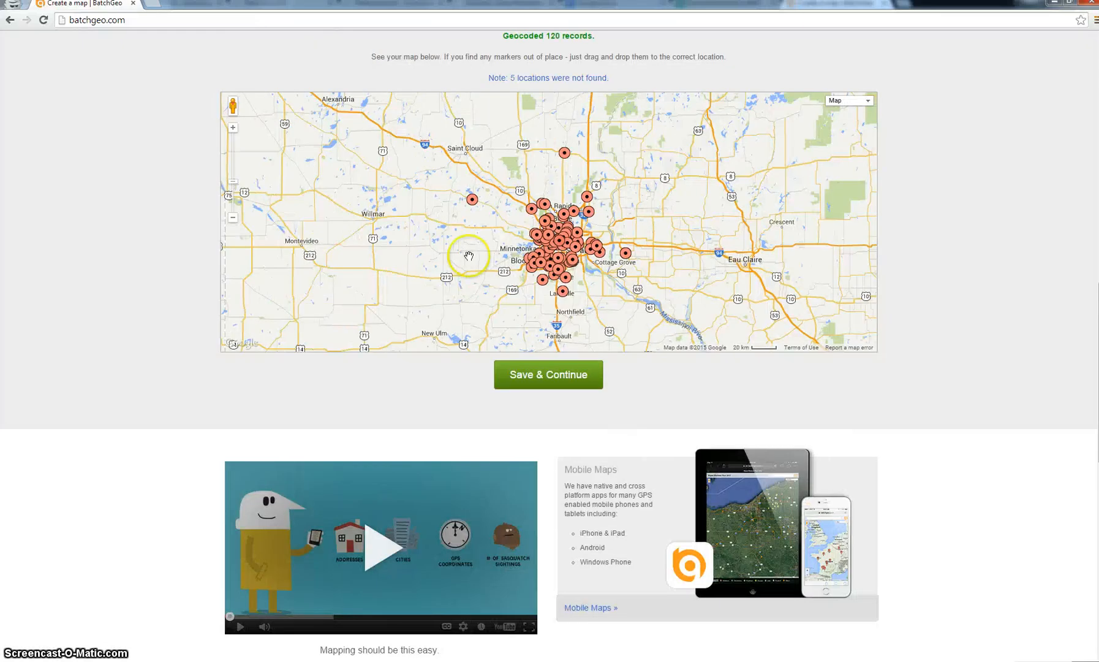
mouse_move(199, 117)
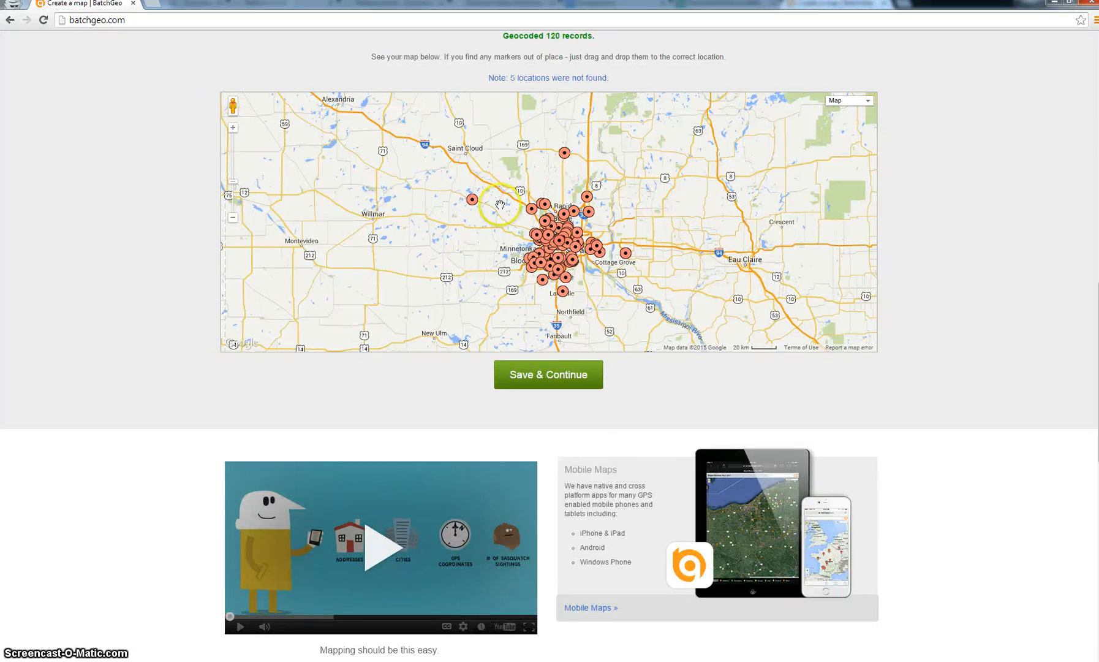
mouse_move(529, 252)
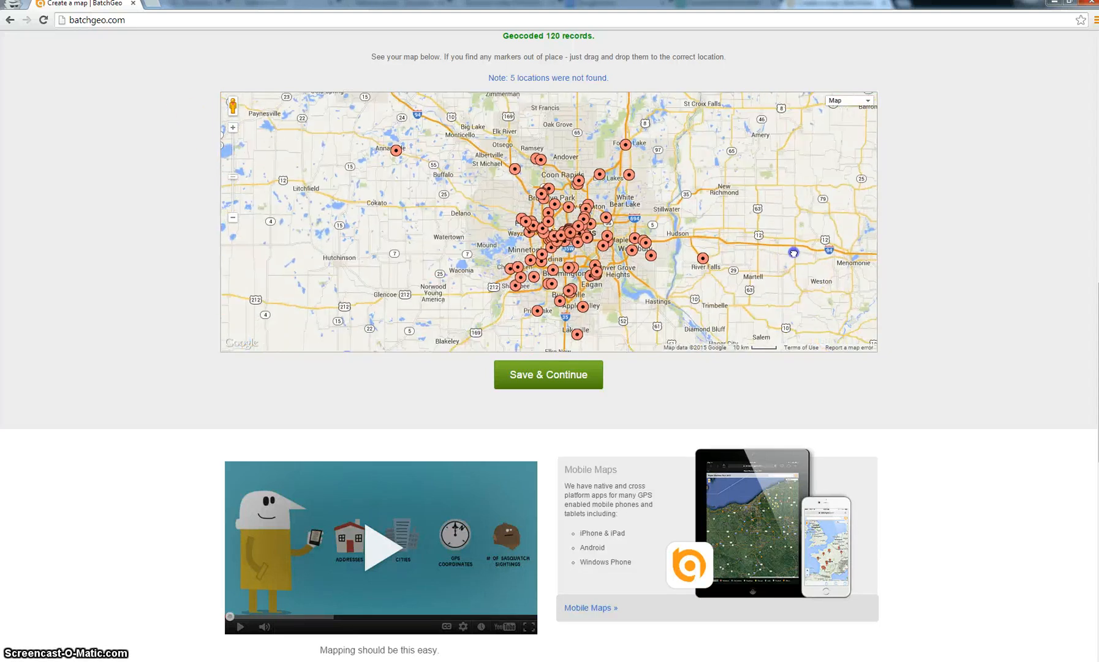
mouse_move(273, 144)
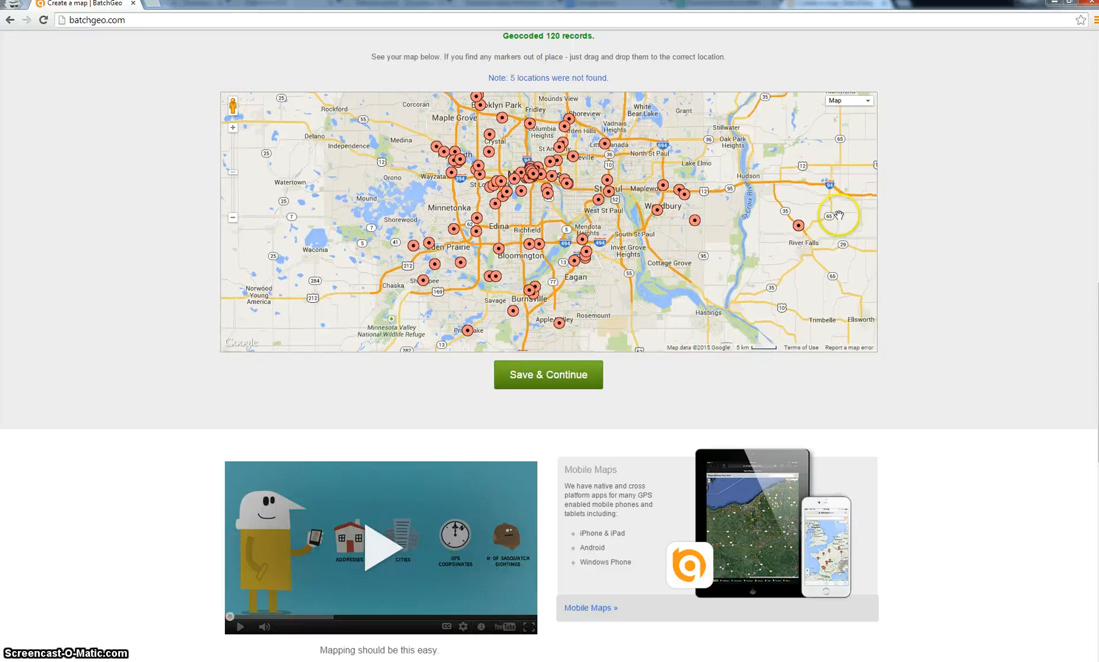
mouse_move(610, 244)
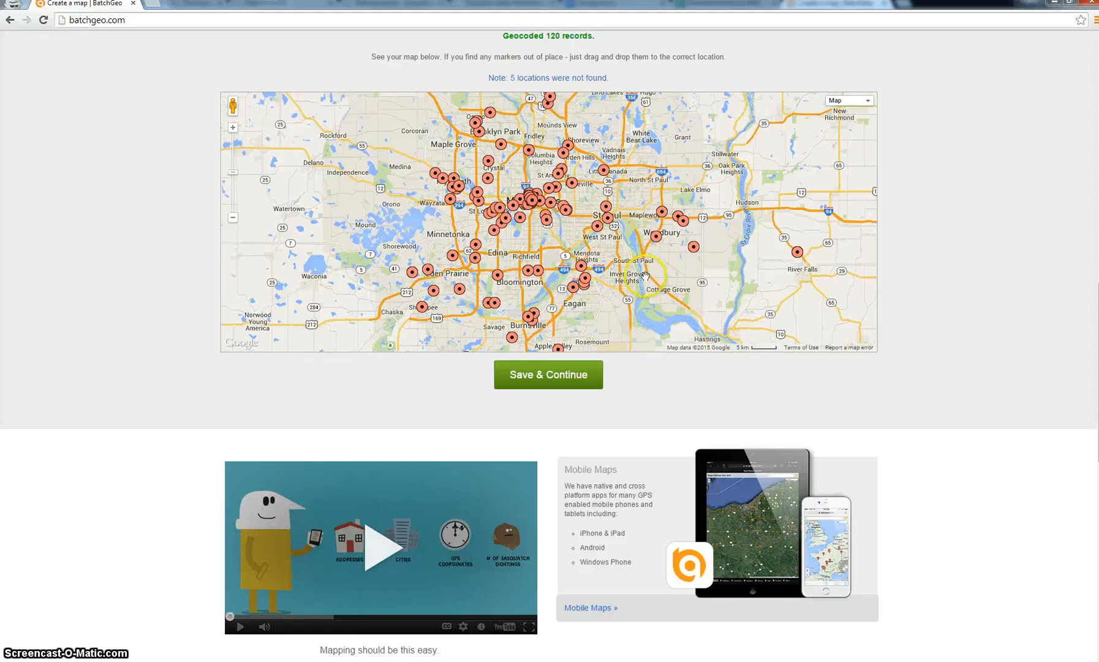
mouse_move(428, 366)
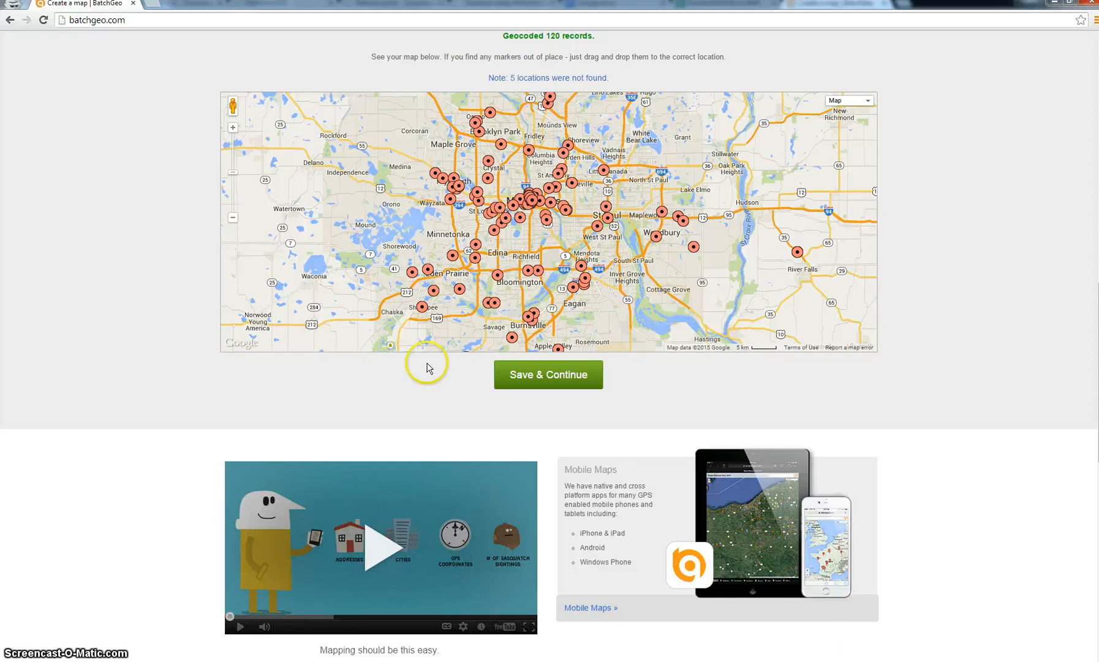
mouse_move(161, 54)
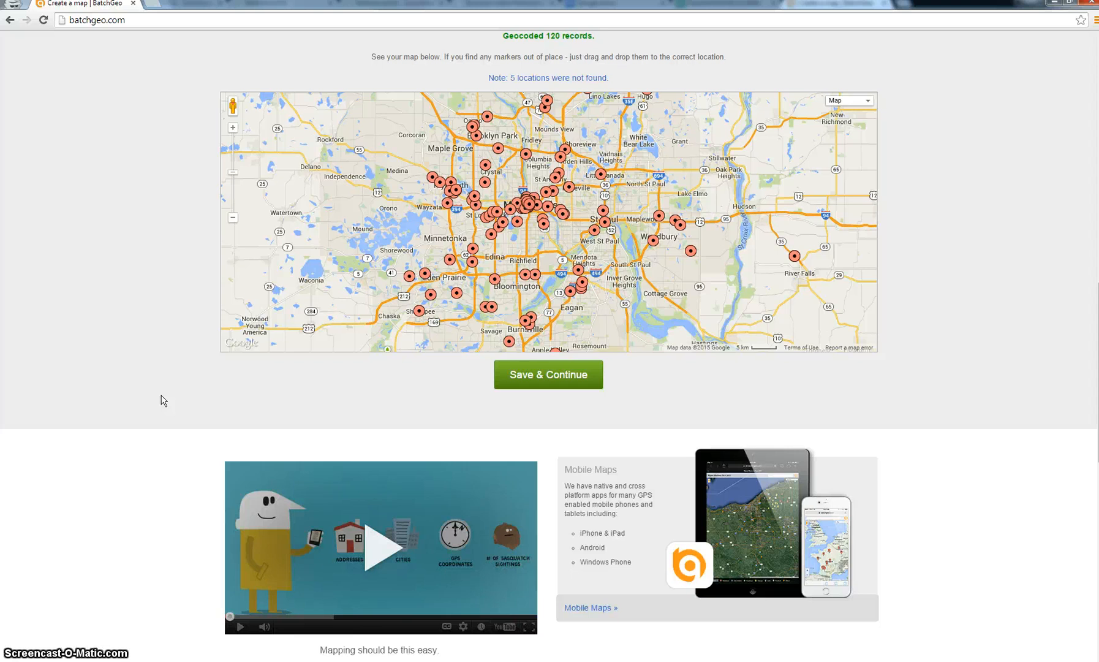
Zoom the map in on the Minneapolis–St. Paul marker cluster.
left_click(74, 398)
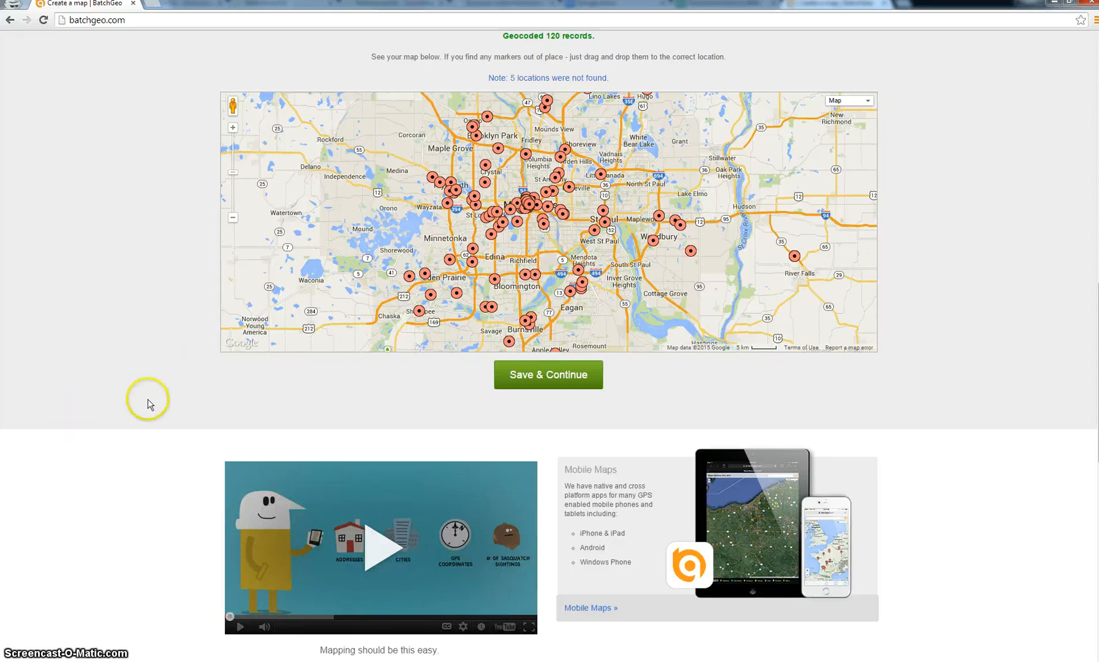
mouse_move(49, 630)
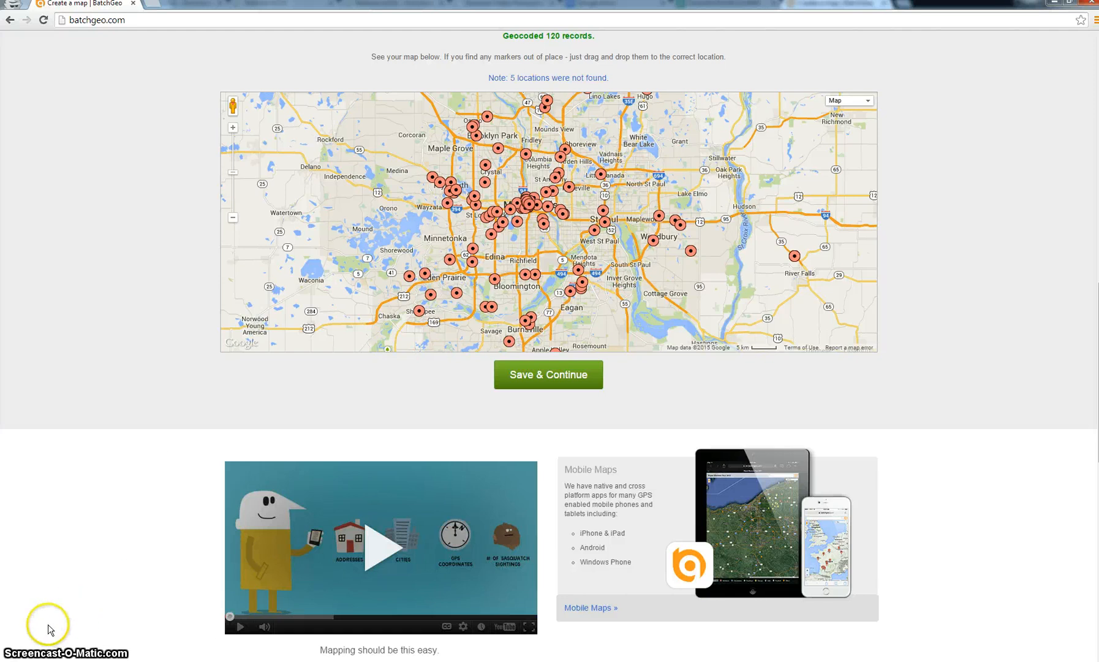